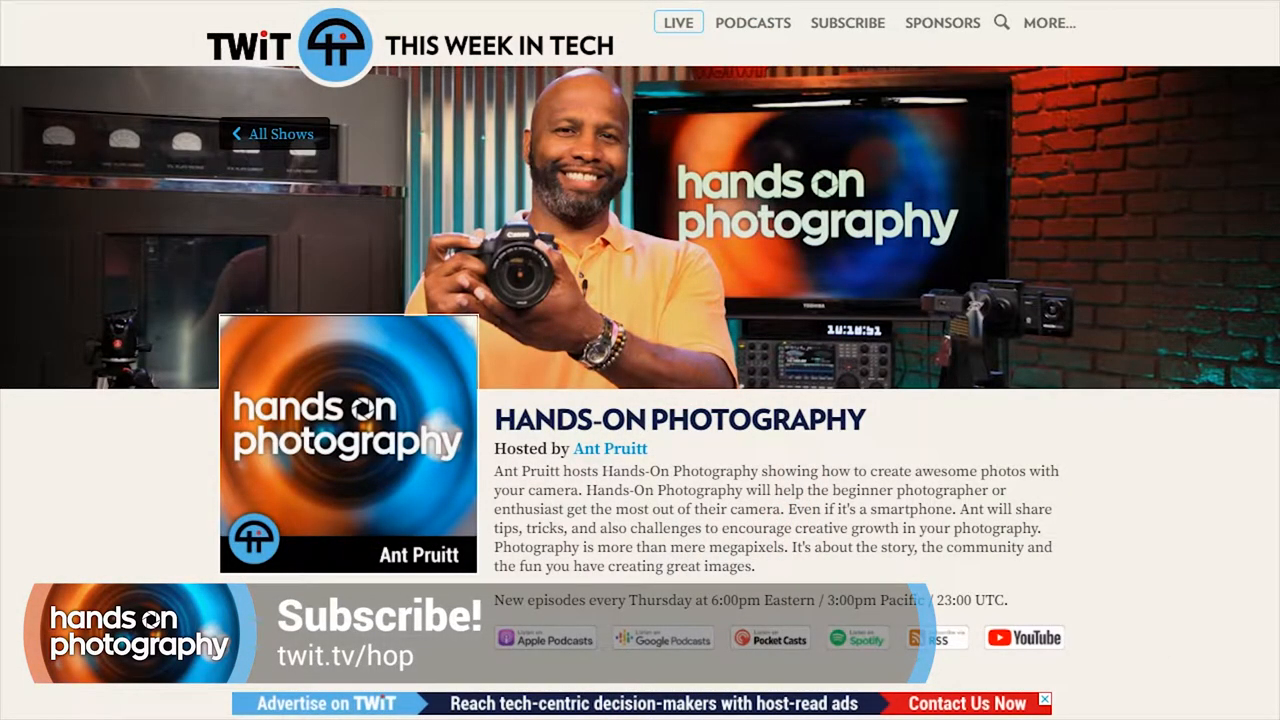
Scroll down the Hands-On Photography page from the show description to the Episodes grid
scroll("down", 3)
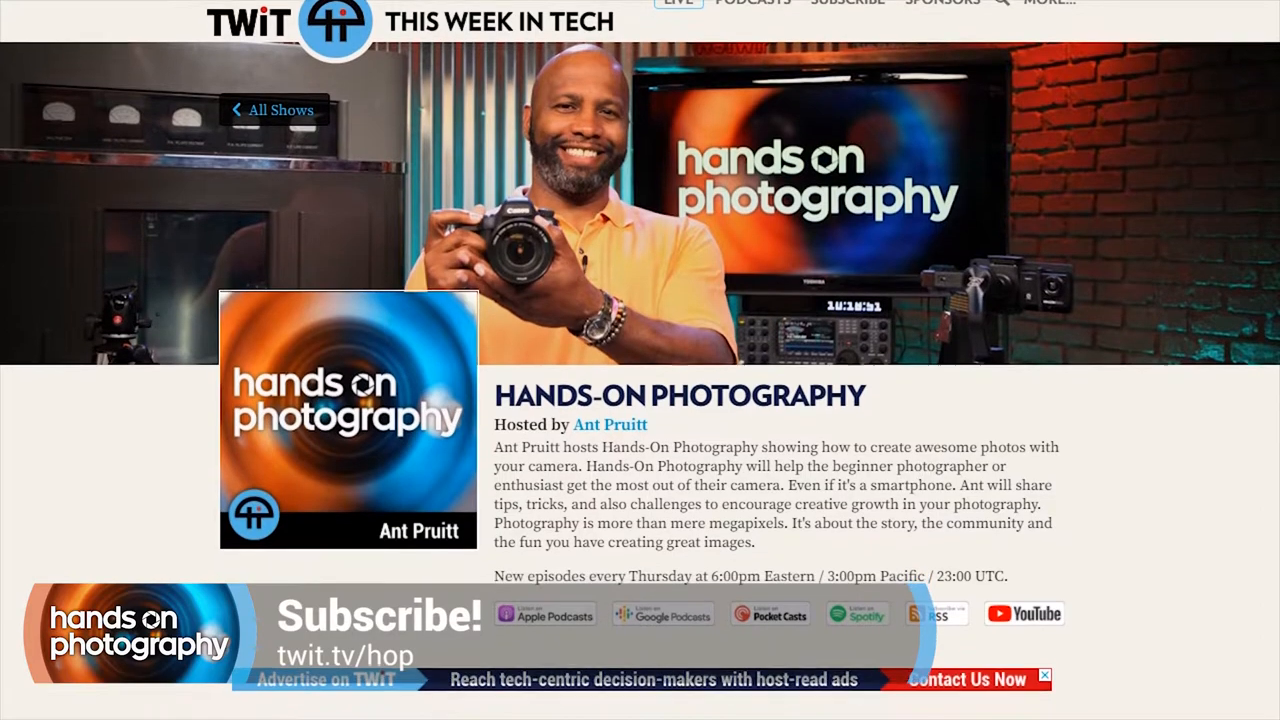
scroll("down", 3)
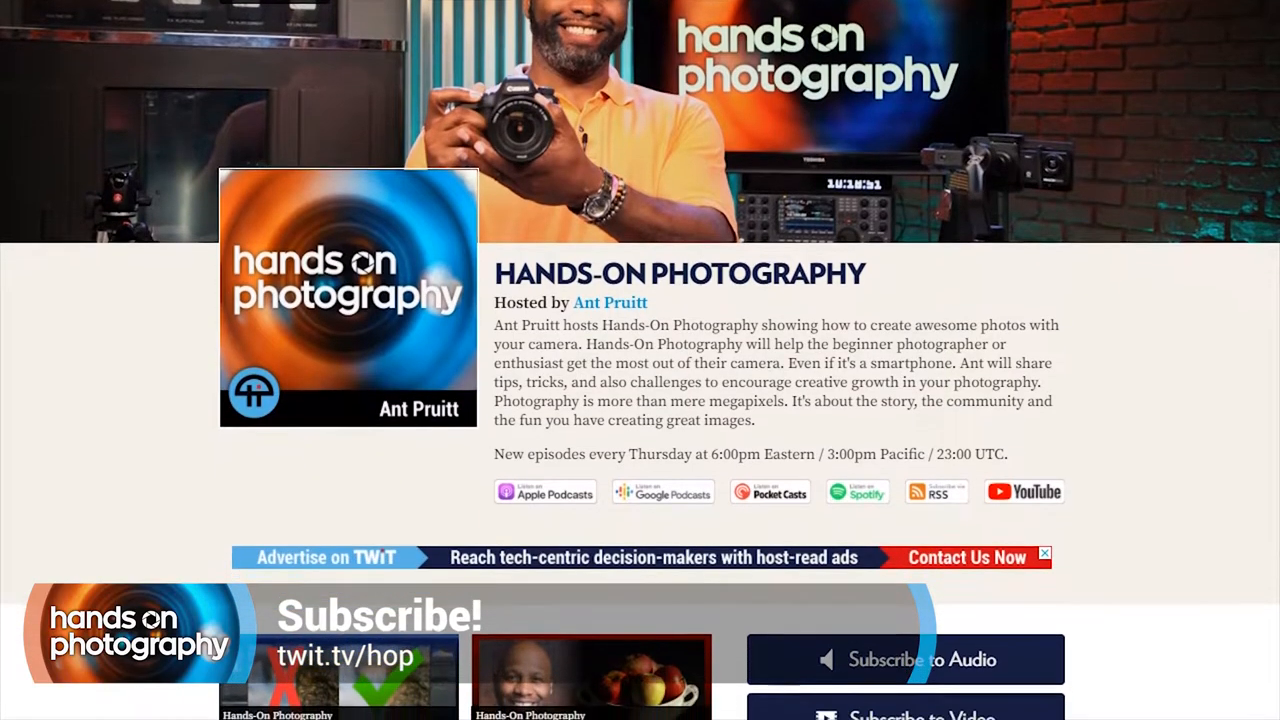
scroll("down", 3)
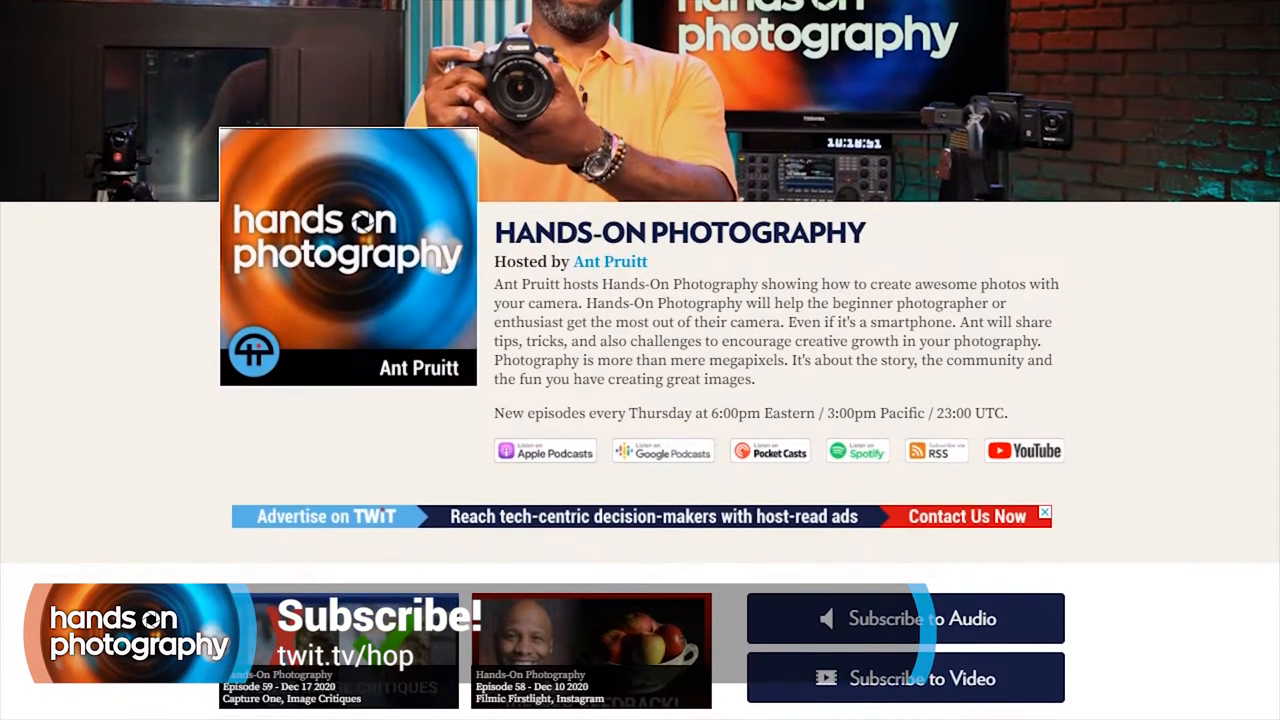
scroll("down", 3)
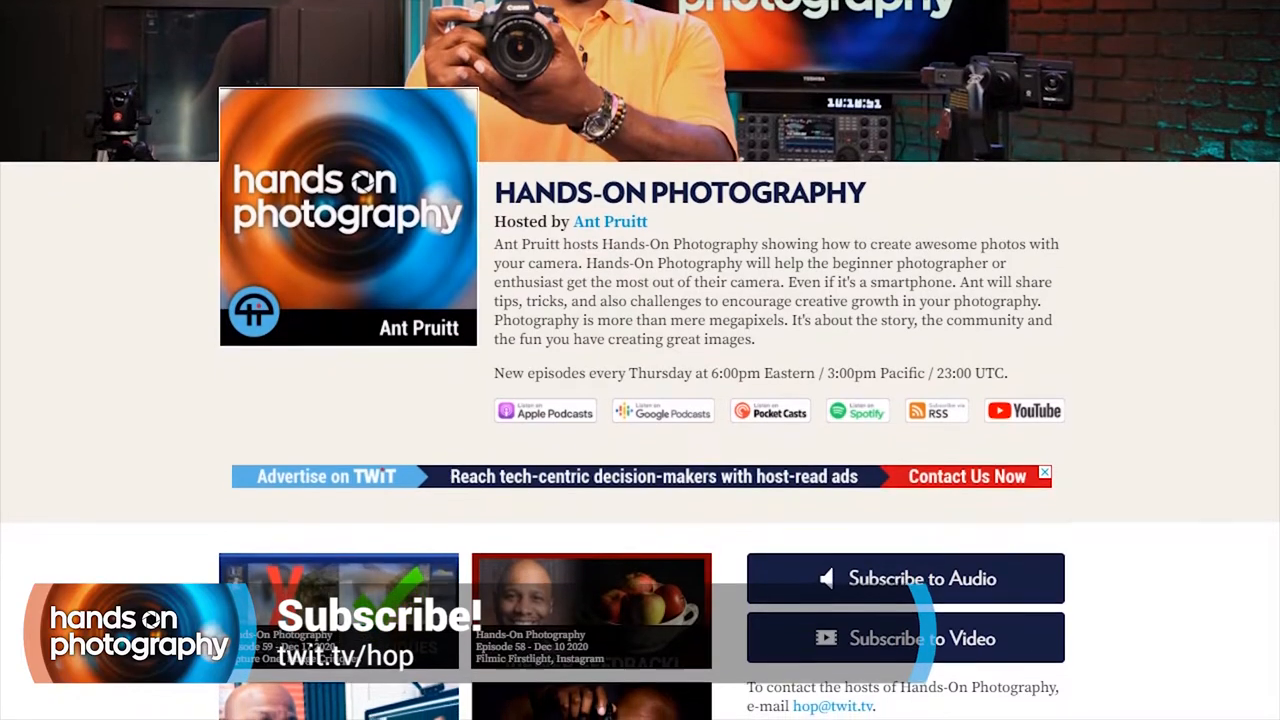
scroll("down", 3)
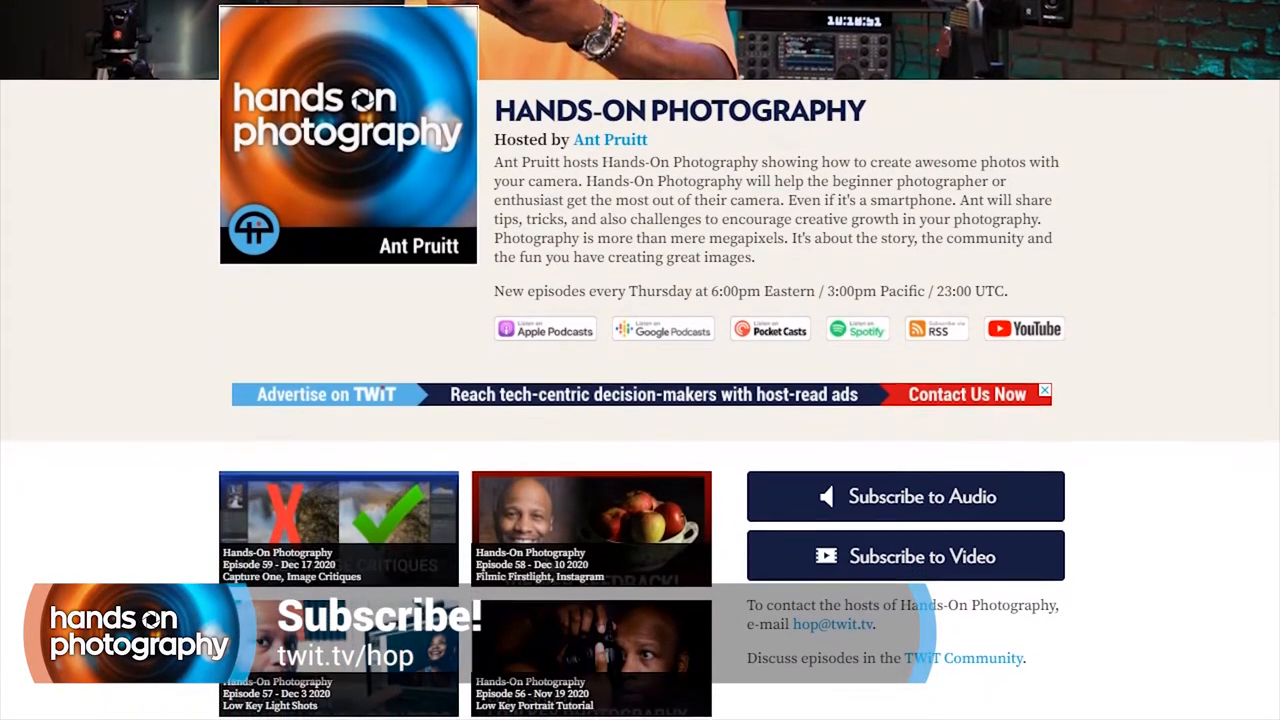
scroll("down", 3)
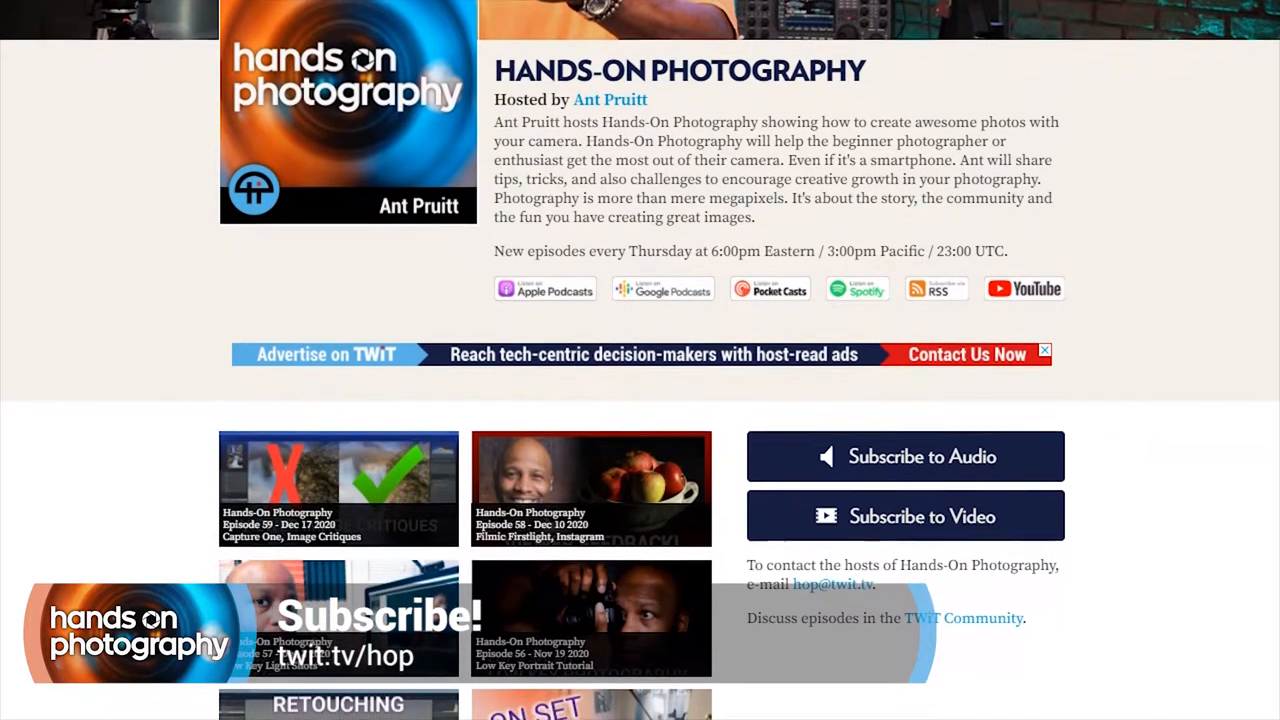
scroll("down", 3)
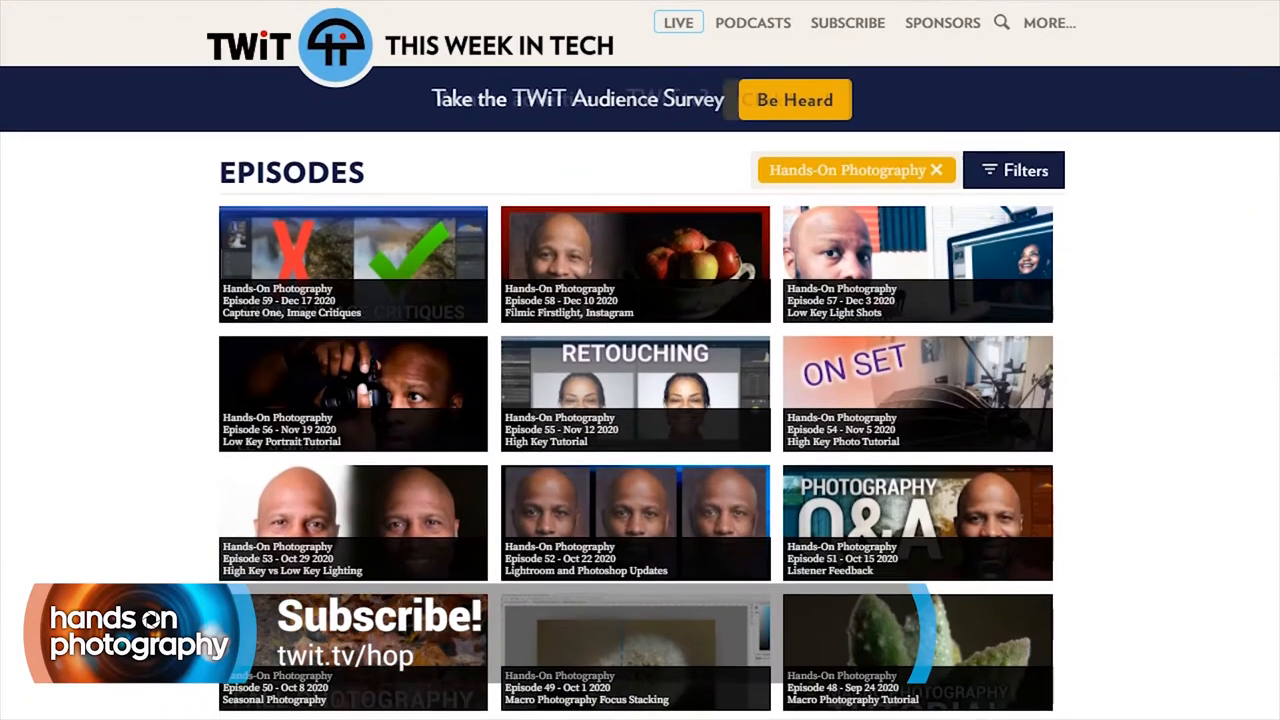
scroll("down", 3)
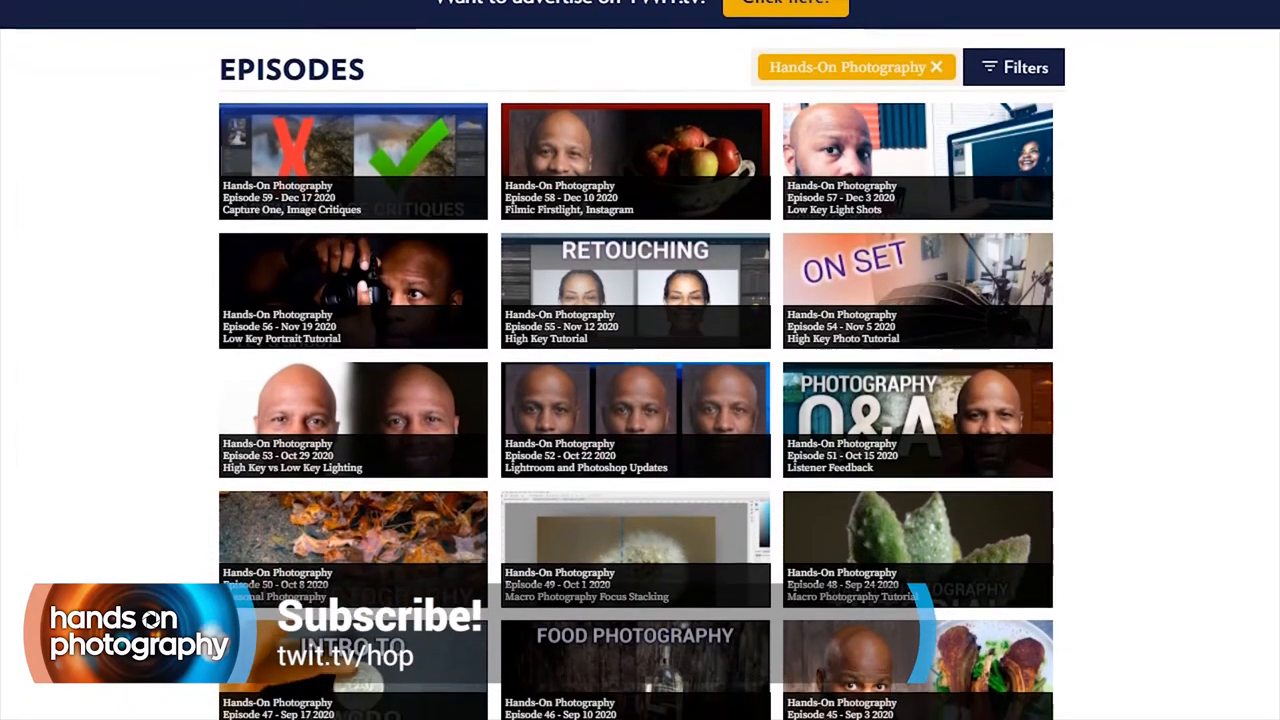
scroll("down", 3)
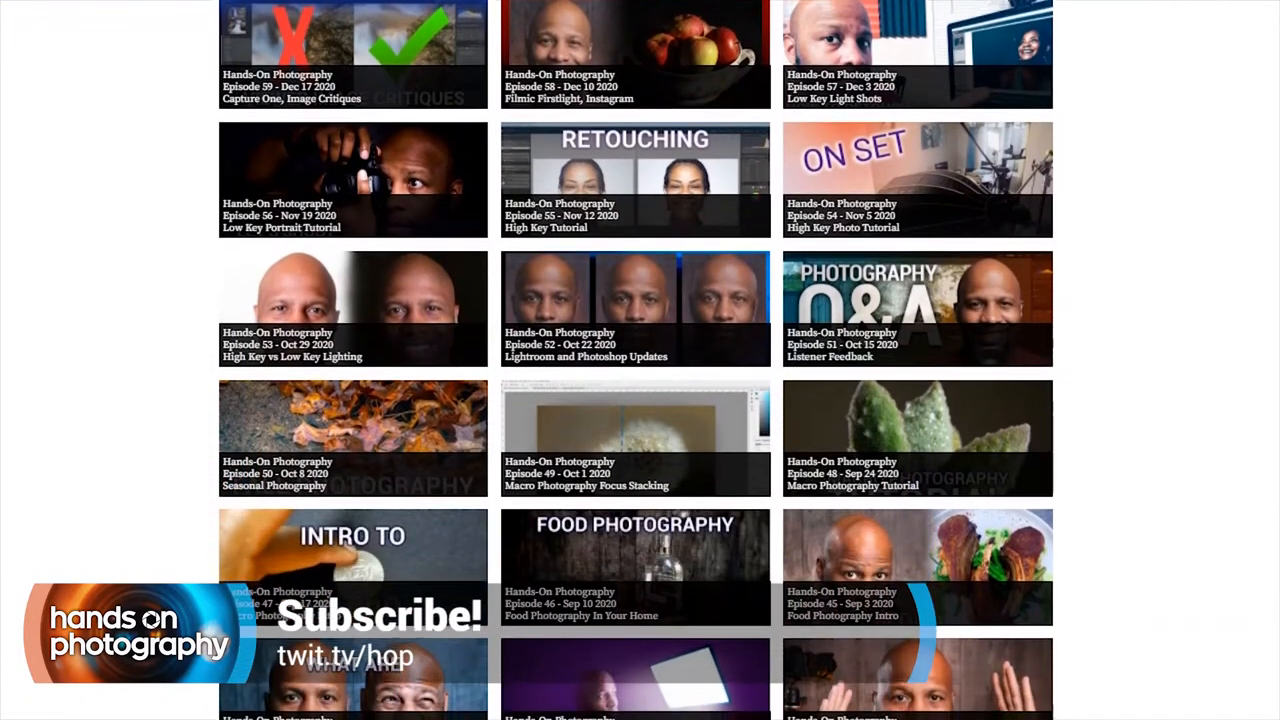
scroll("down", 3)
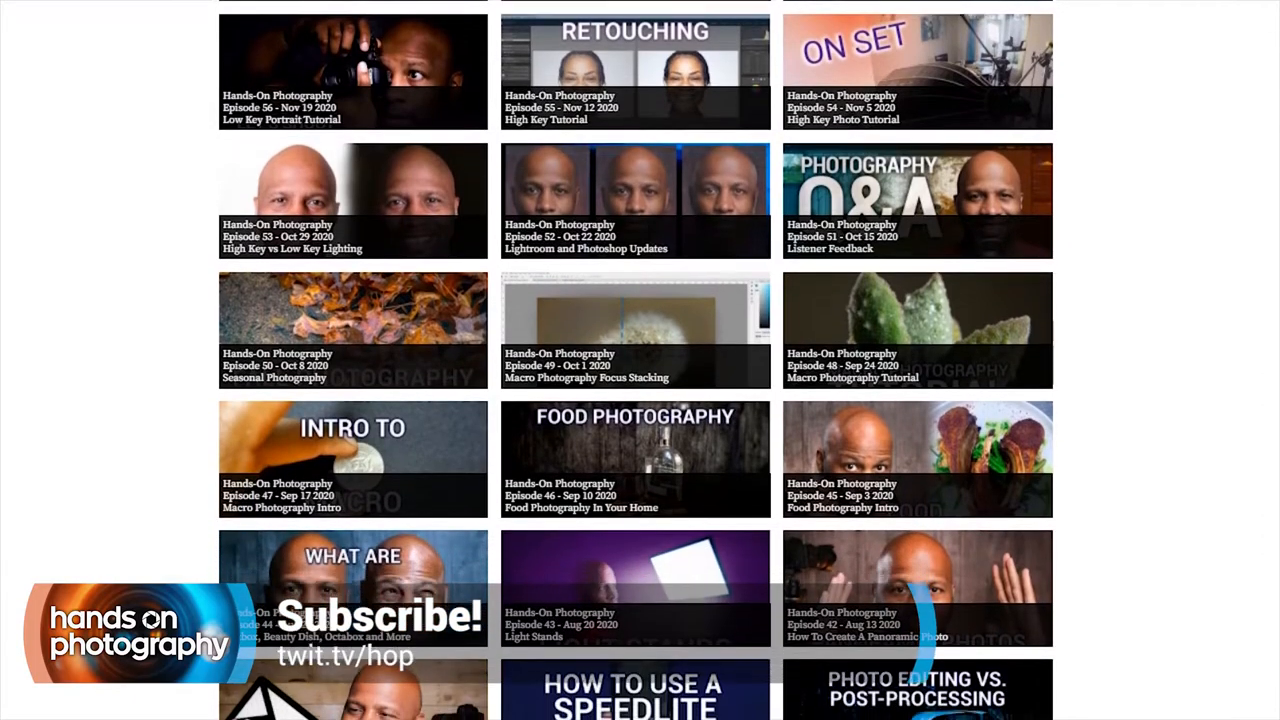
scroll("down", 3)
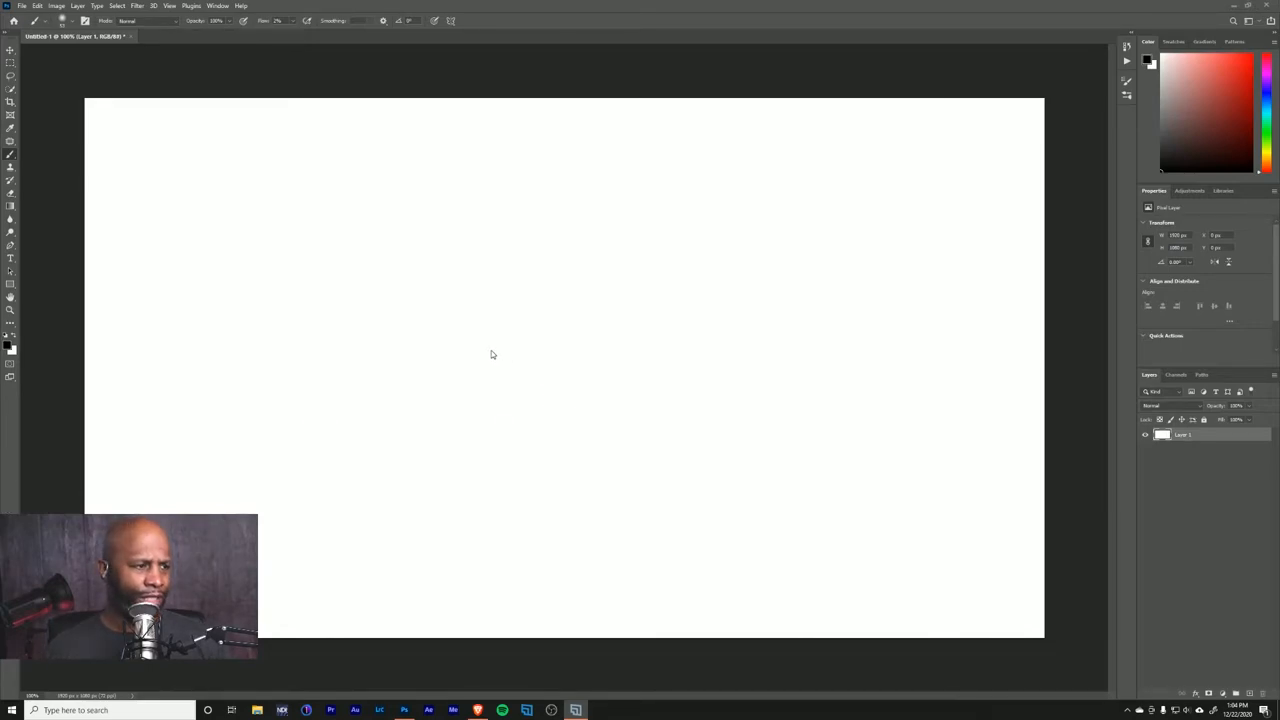
mouse_move(496, 344)
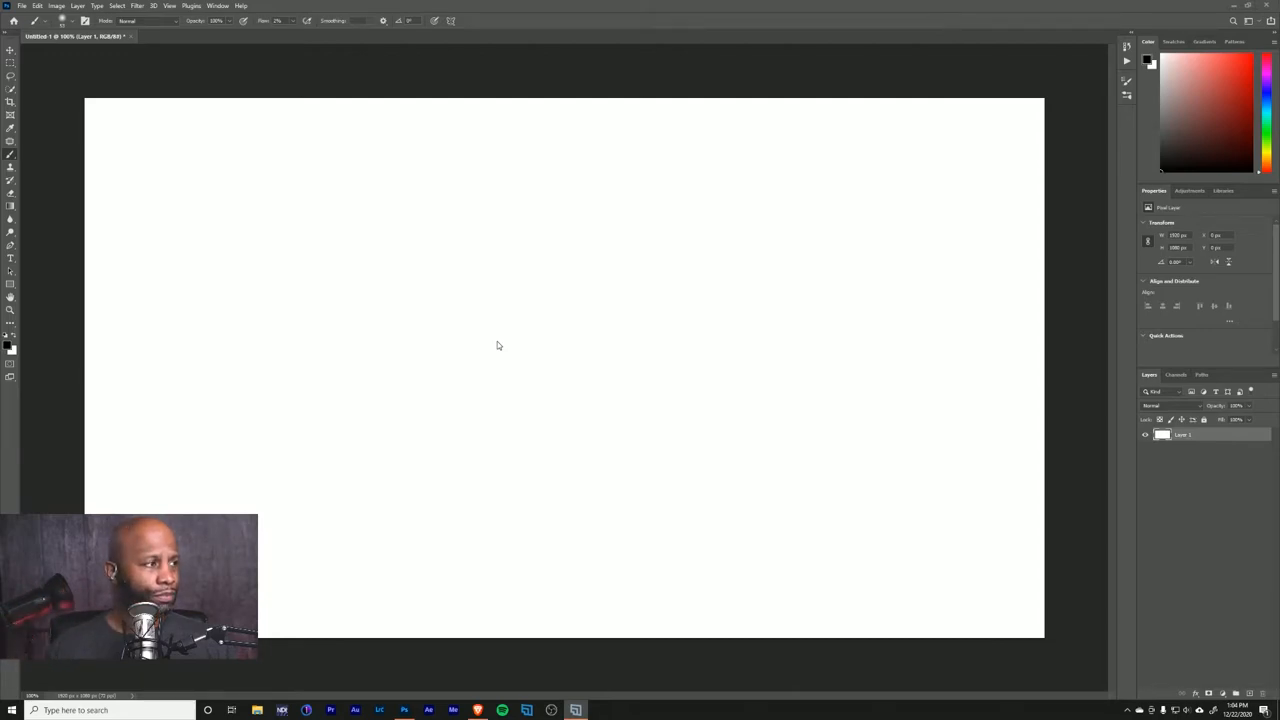
mouse_move(408, 328)
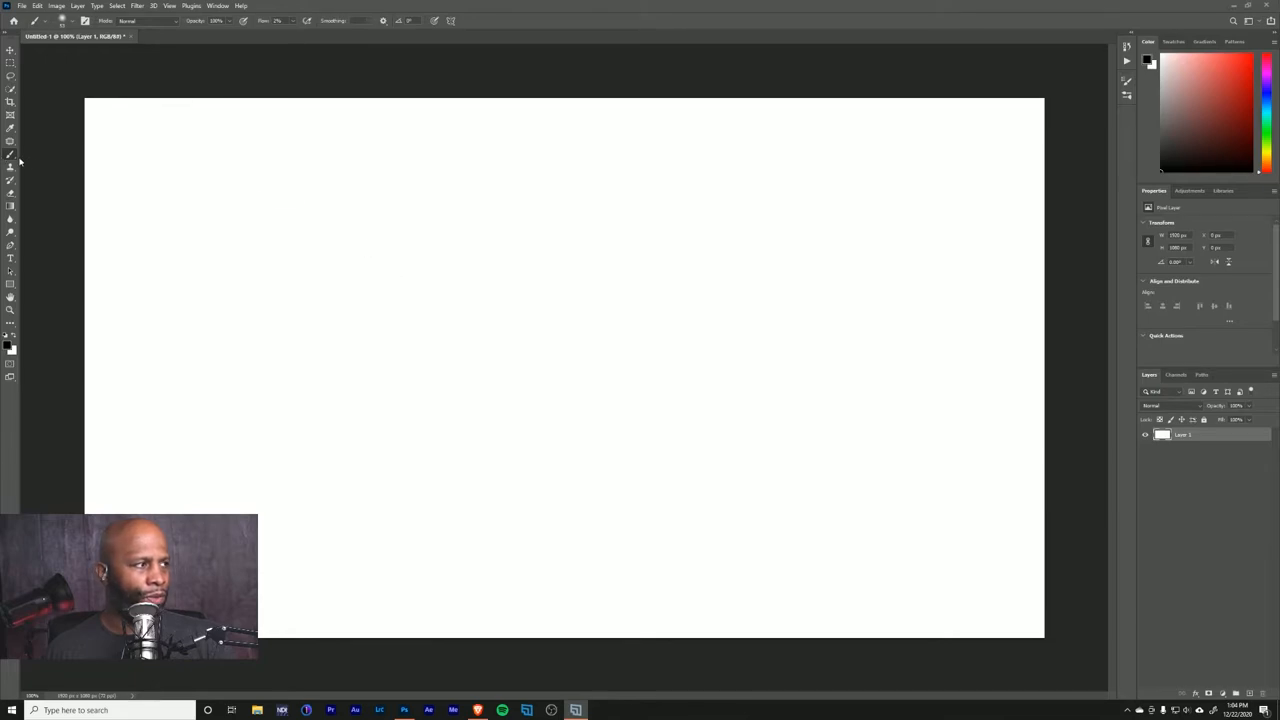
mouse_move(62, 204)
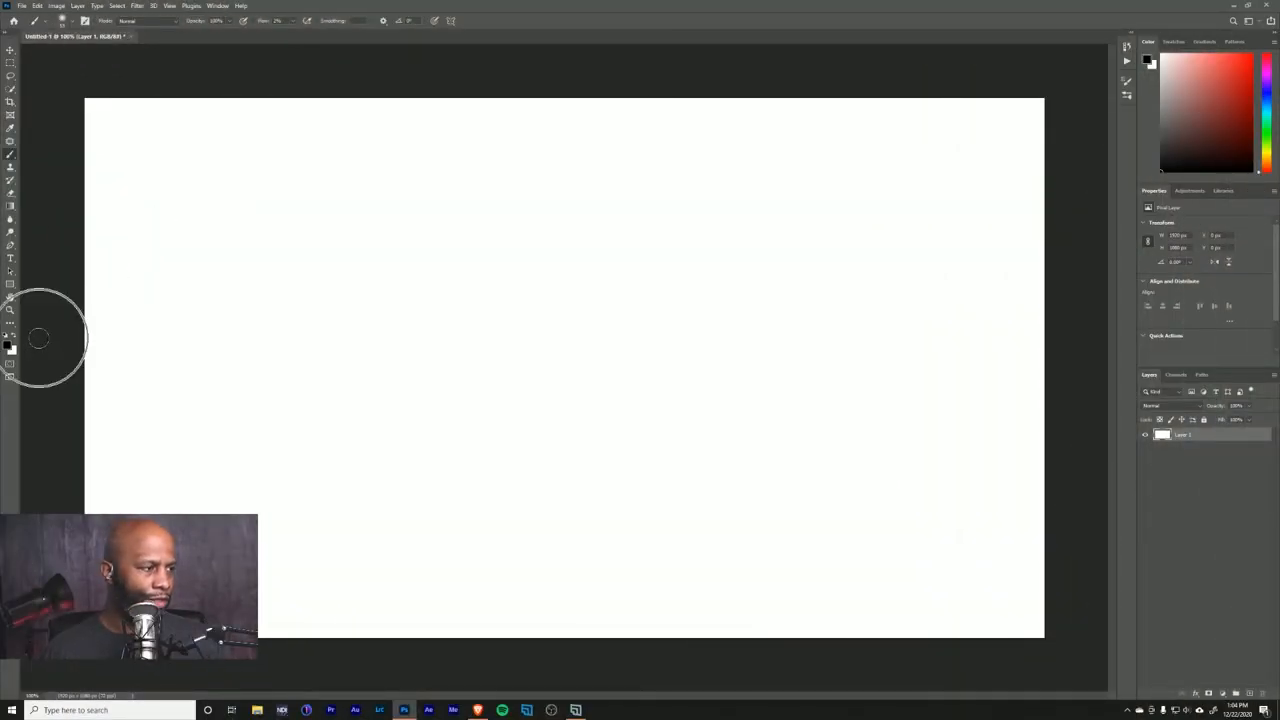
mouse_move(12, 156)
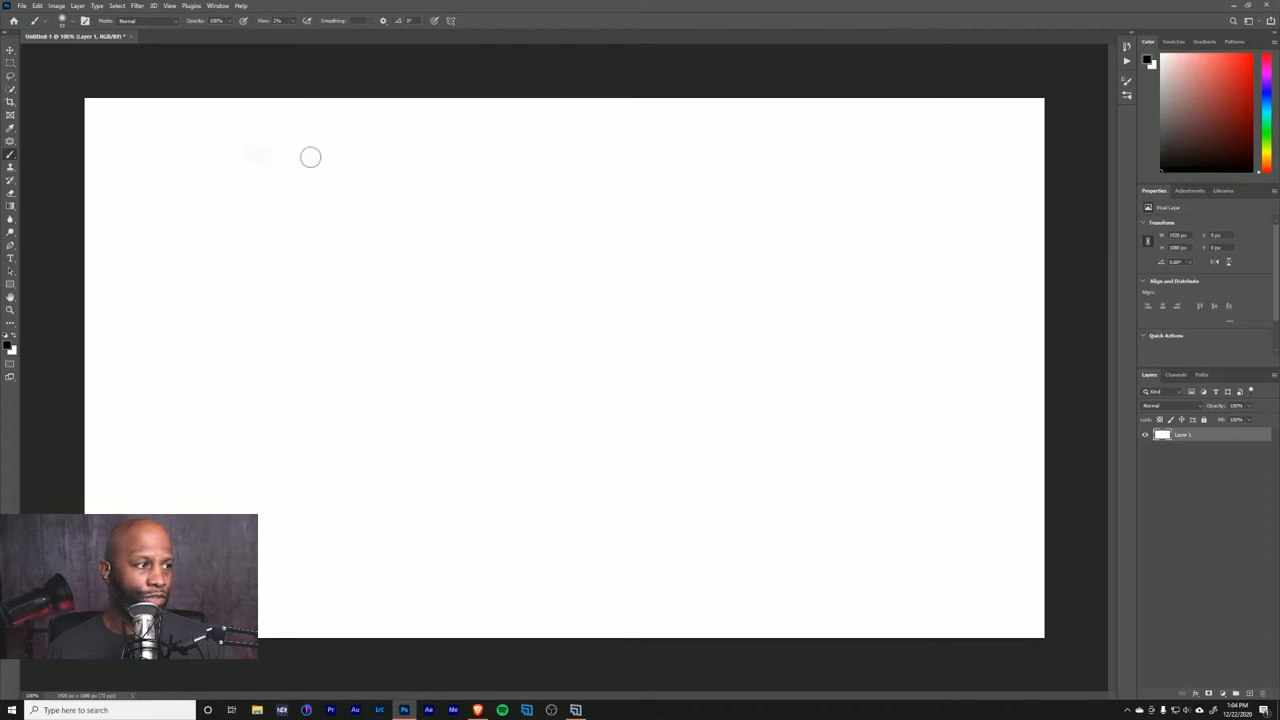
Paint a soft, light grey horizontal stroke near the top of the canvas
left_click_drag(310, 156, 358, 190)
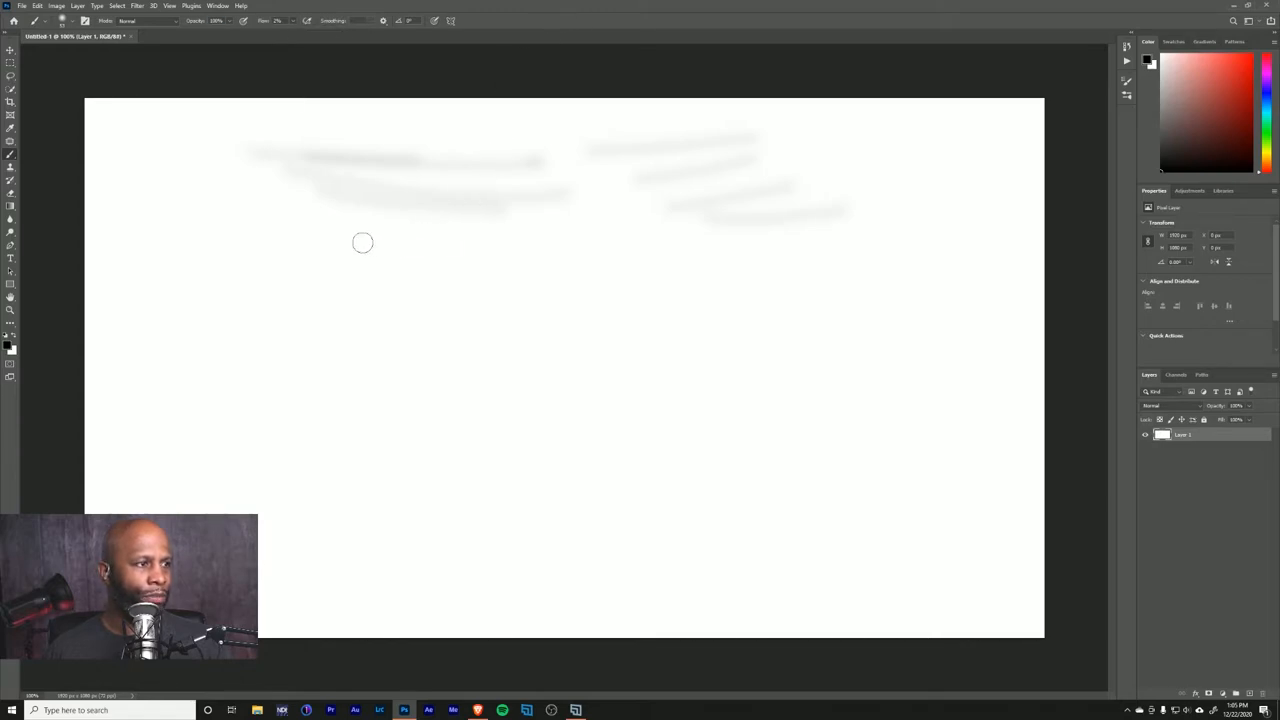
mouse_move(764, 244)
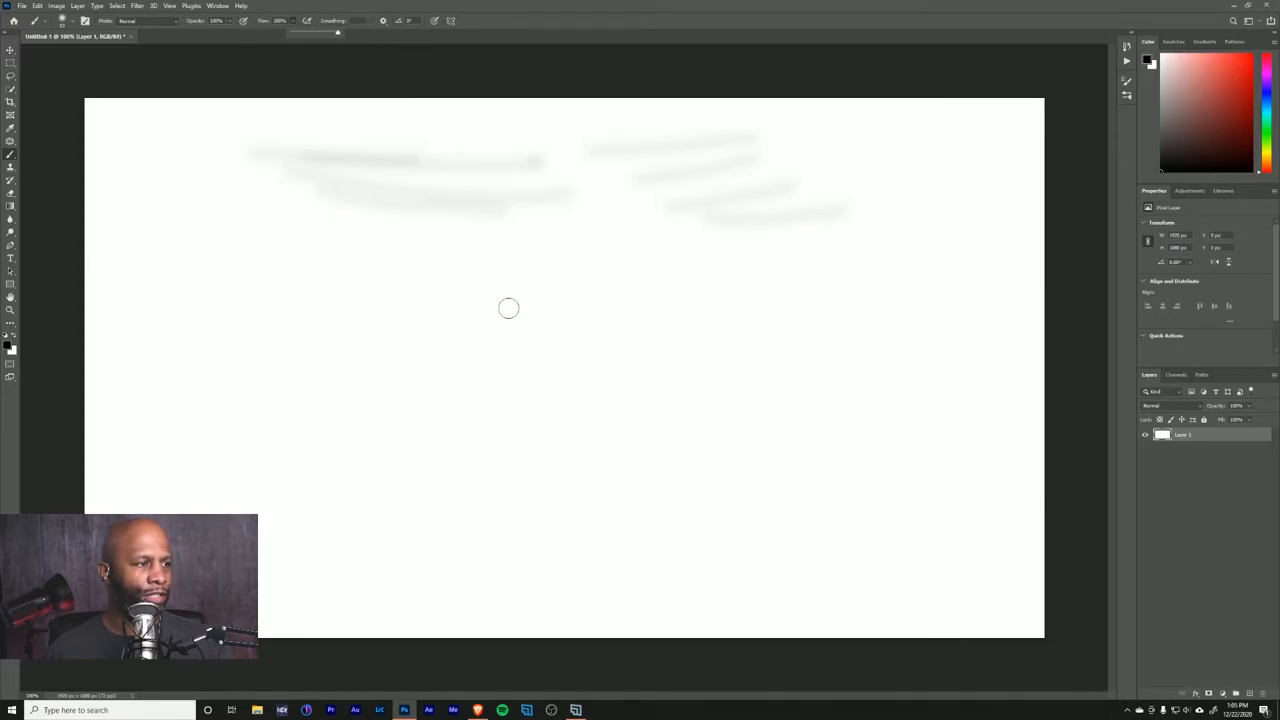
mouse_move(248, 270)
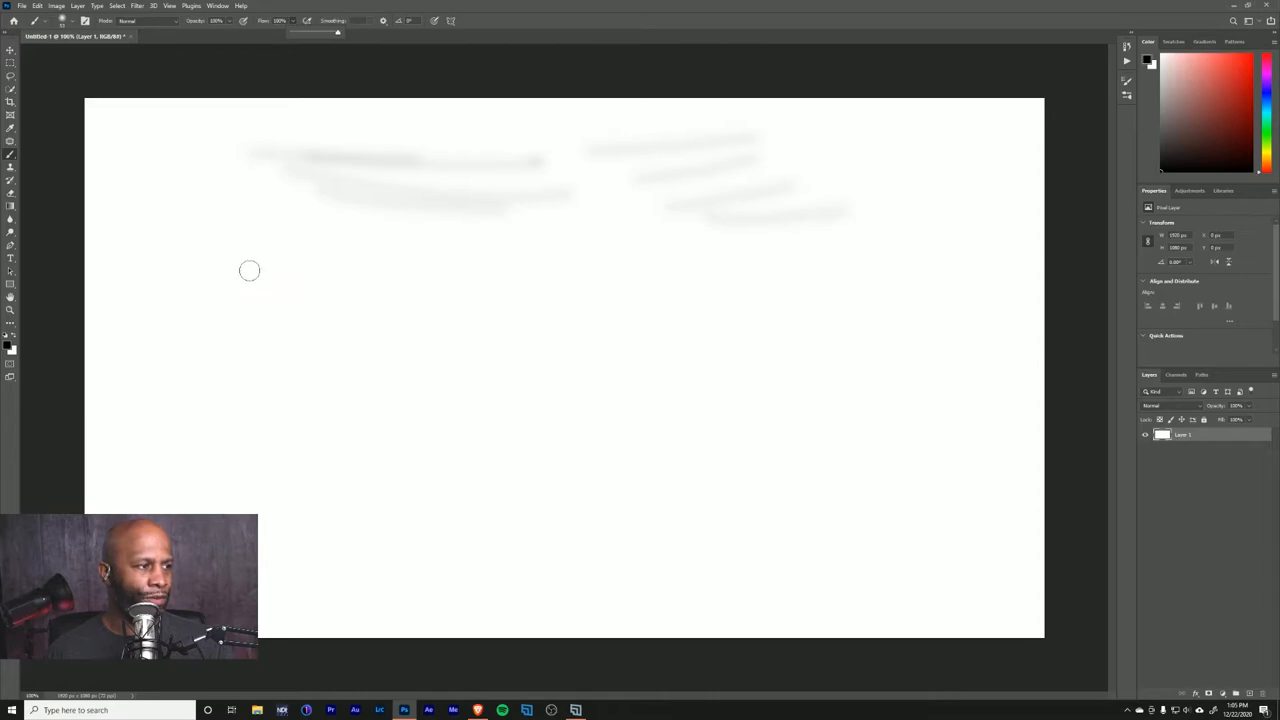
Paint a short black dab below the grey strokes and extend it into a long bold black line
left_click_drag(250, 272, 300, 272)
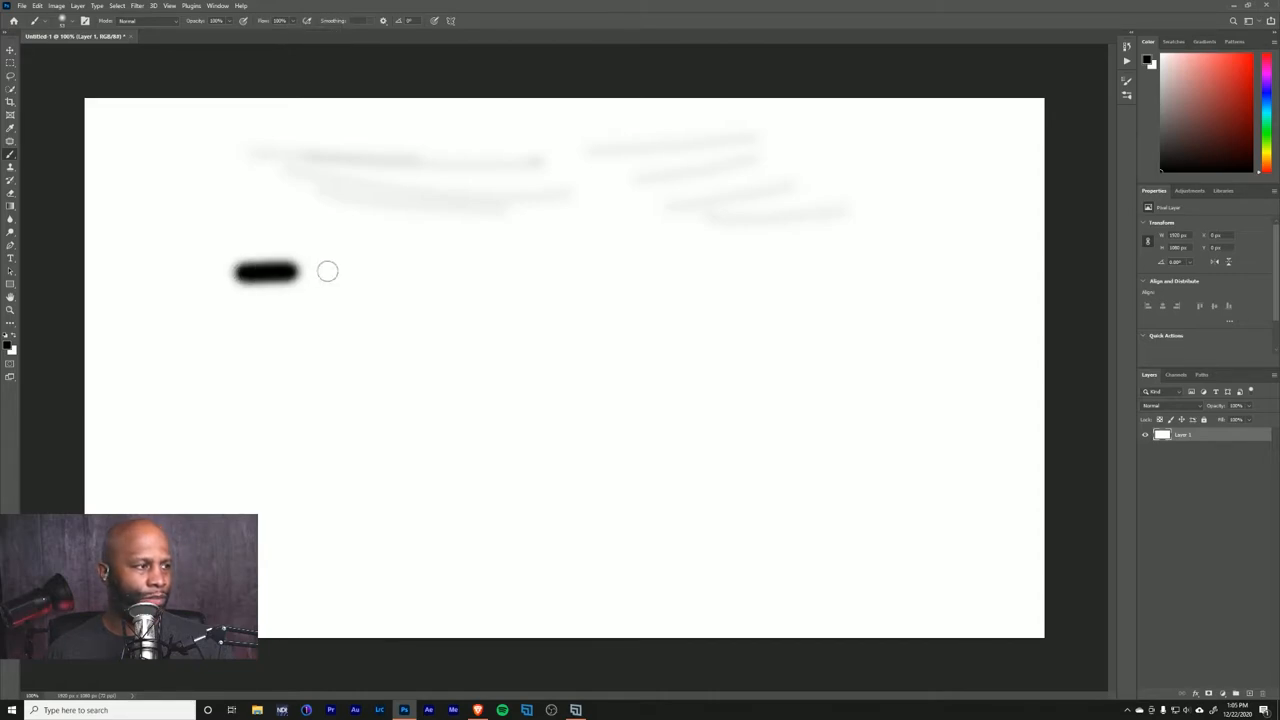
left_click_drag(300, 276, 572, 278)
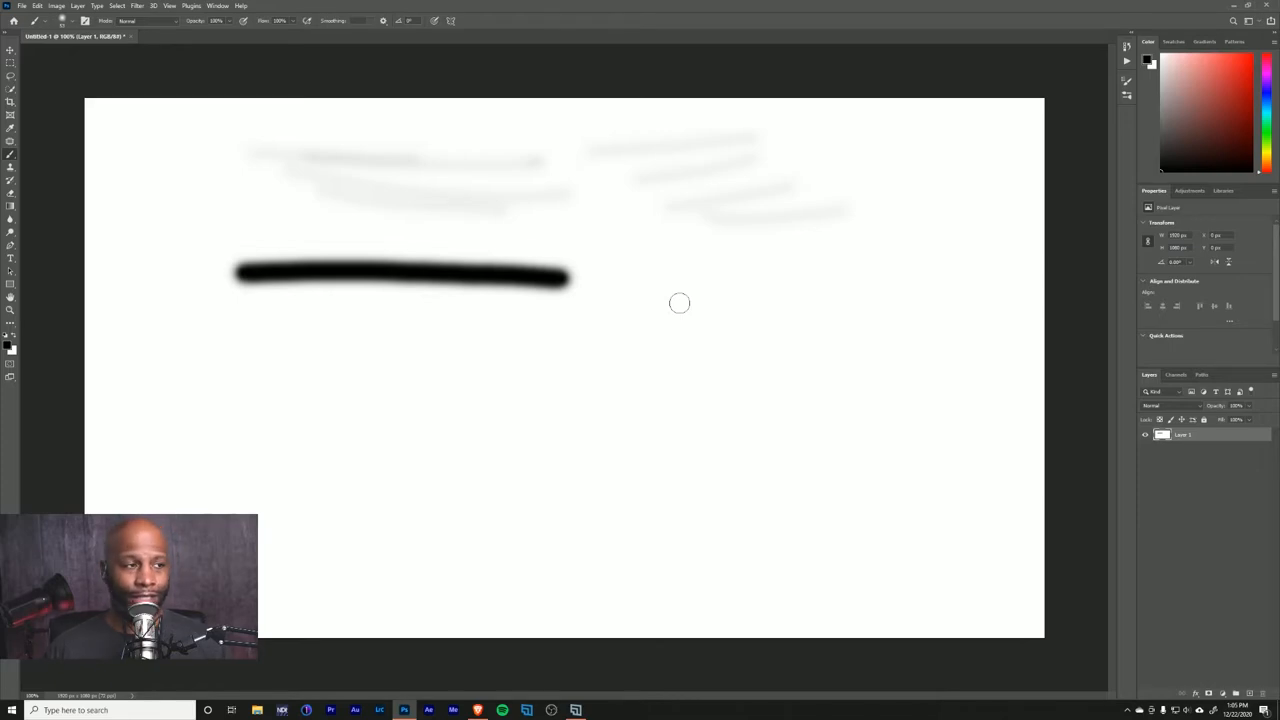
mouse_move(688, 320)
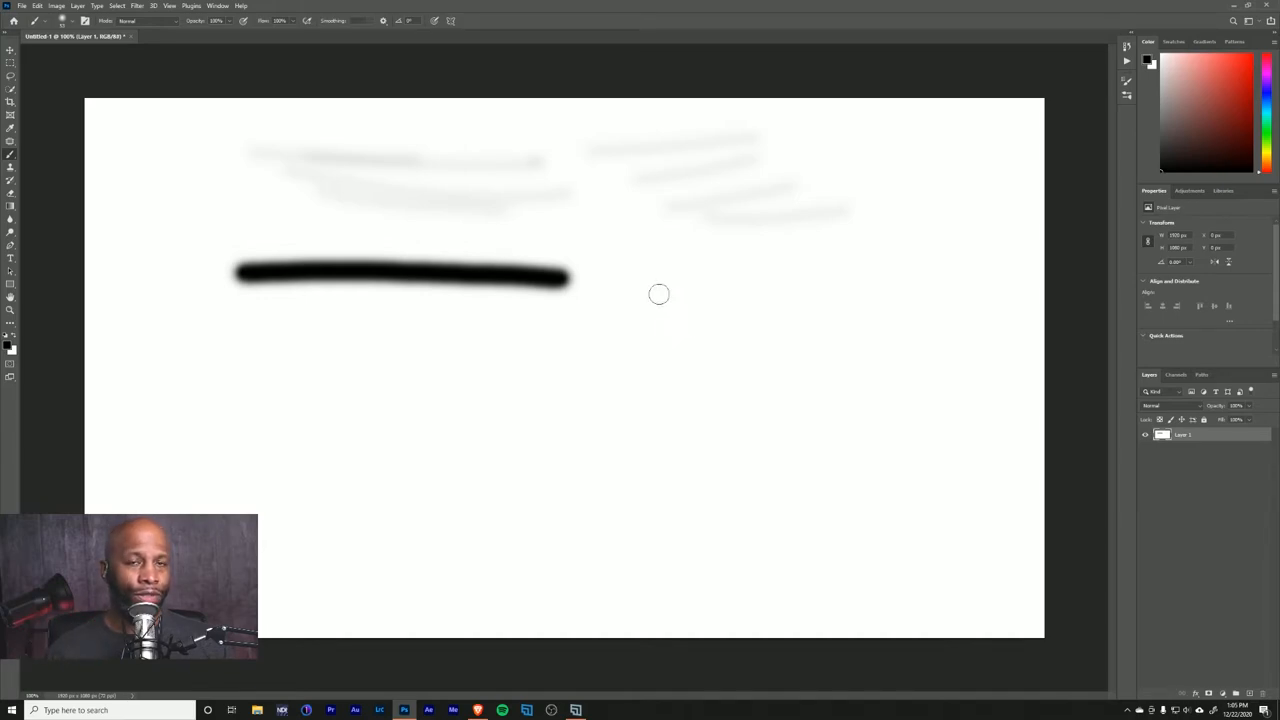
mouse_move(624, 298)
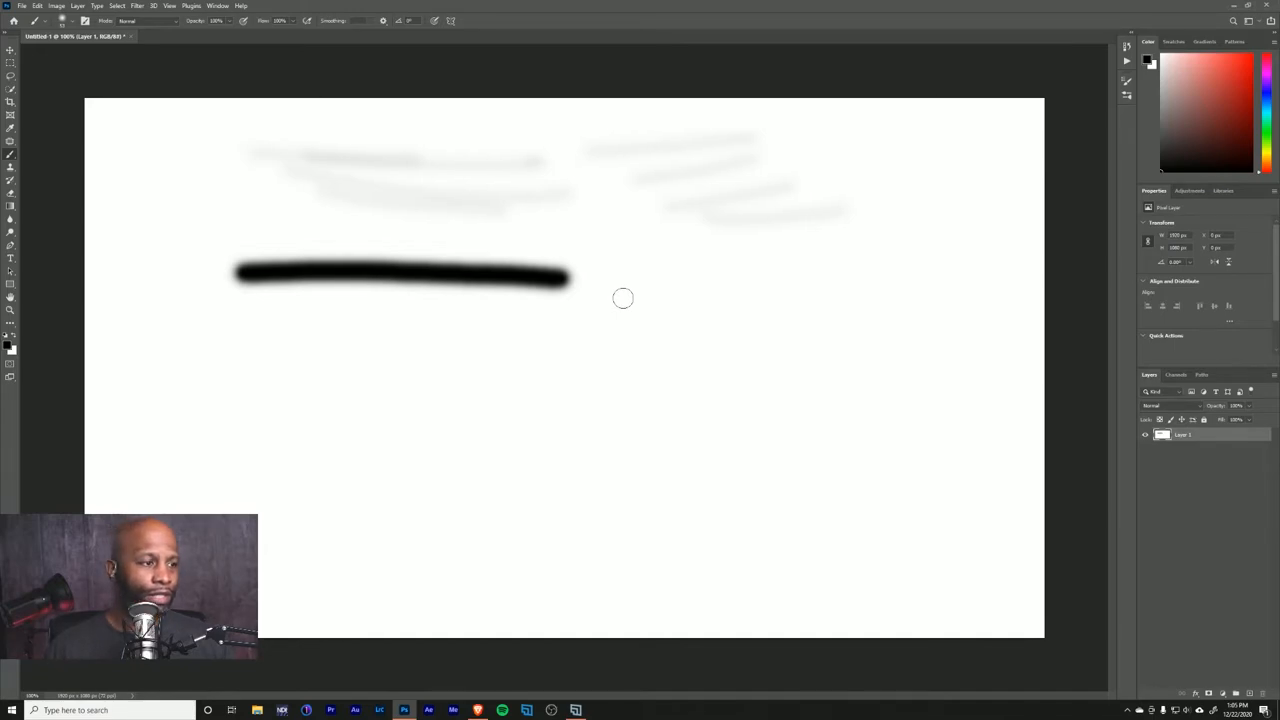
mouse_move(740, 302)
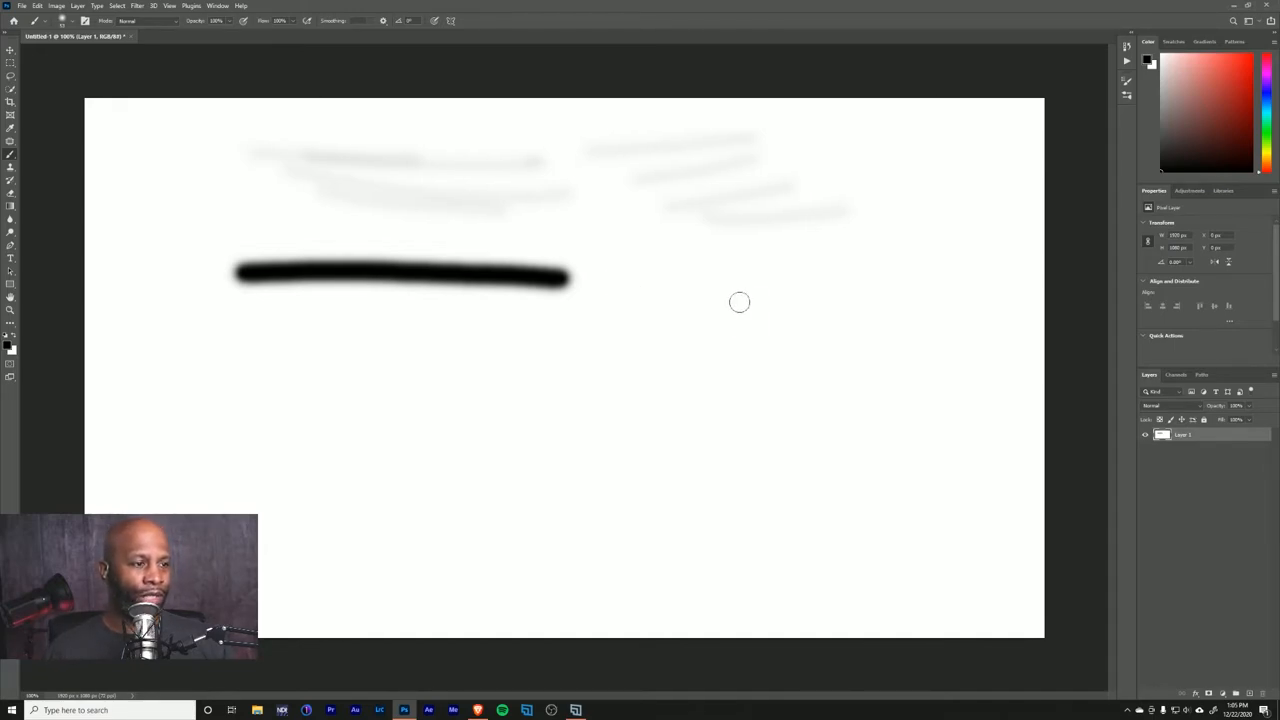
mouse_move(734, 300)
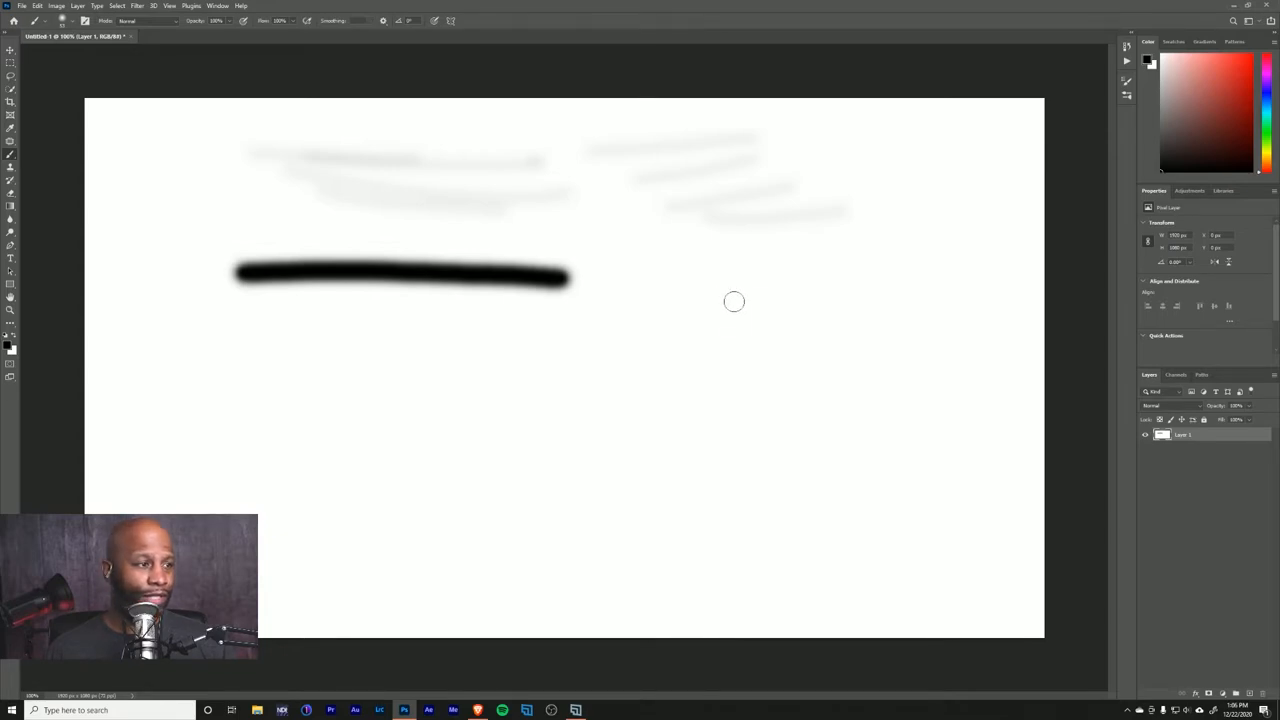
mouse_move(738, 318)
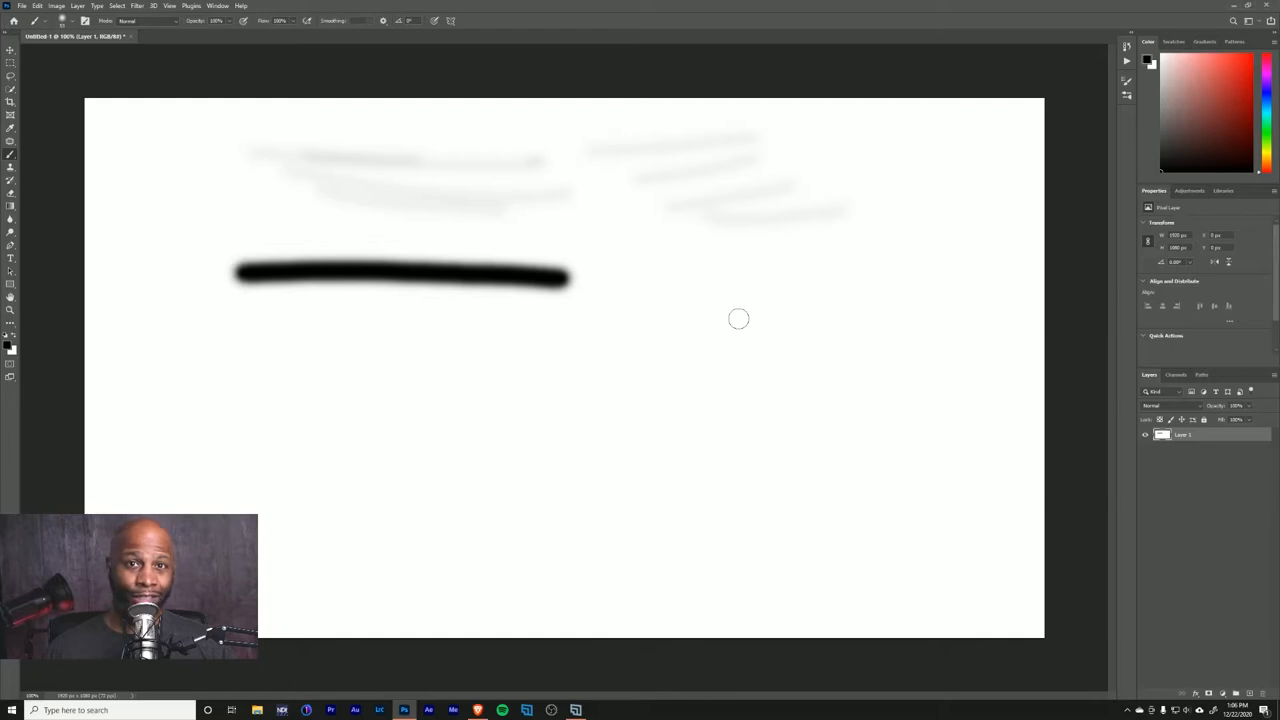
Stamp a solid black dot to the right of the thick black stroke
left_click(738, 318)
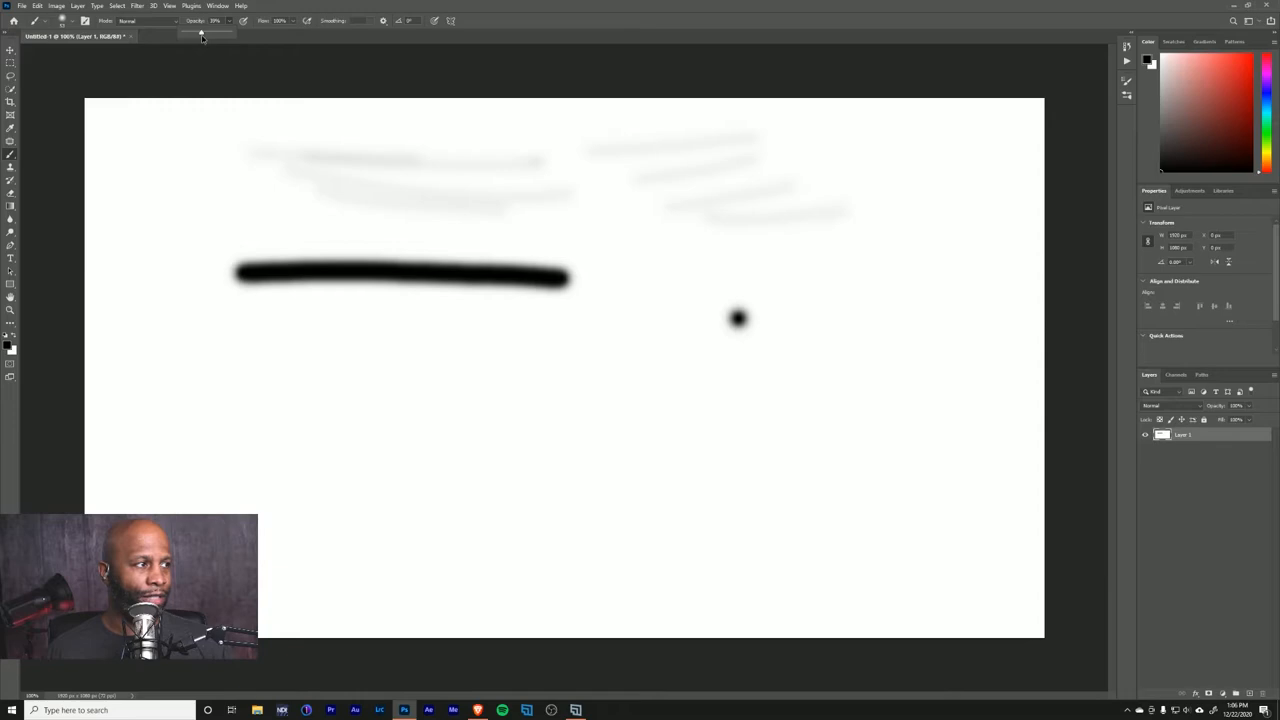
mouse_move(808, 324)
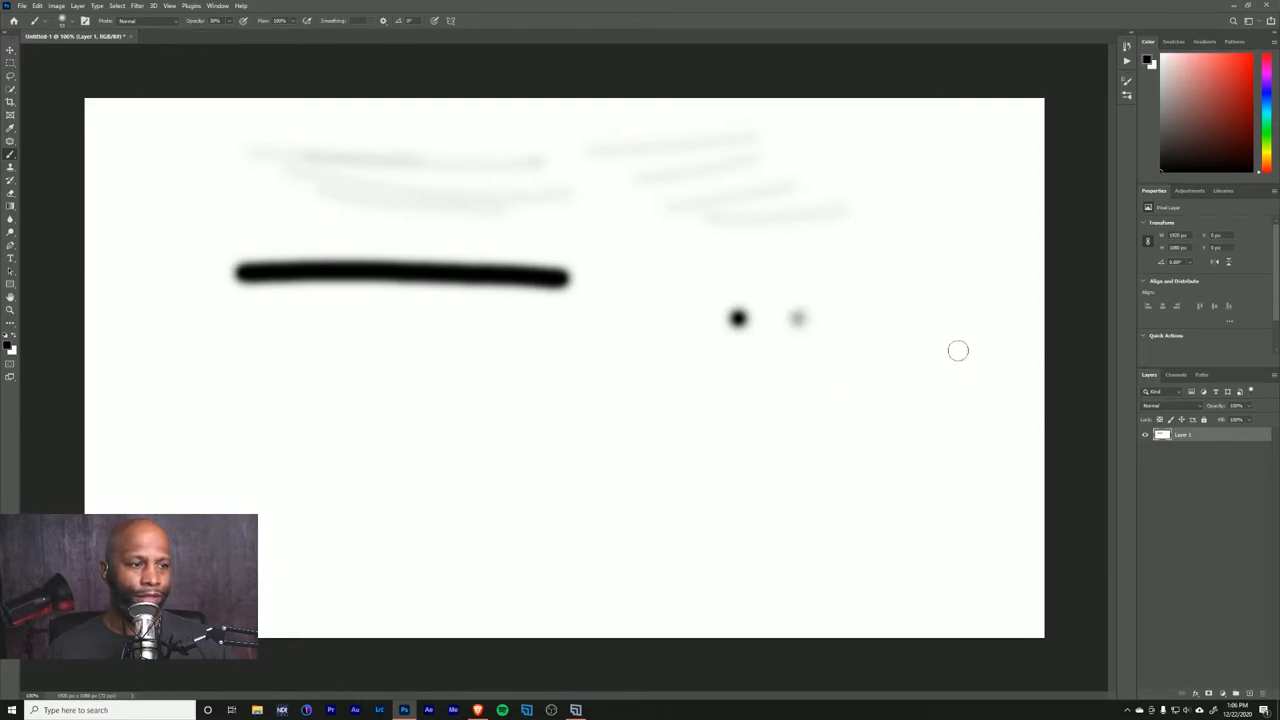
mouse_move(958, 356)
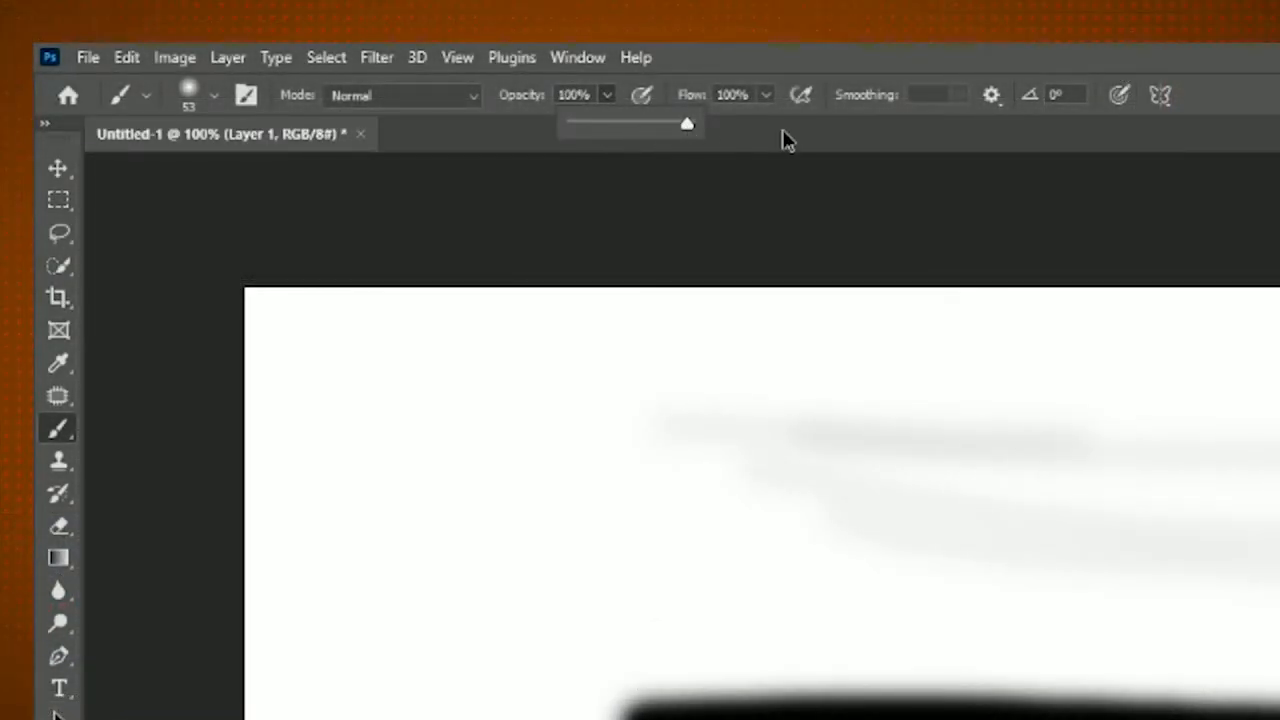
mouse_move(968, 156)
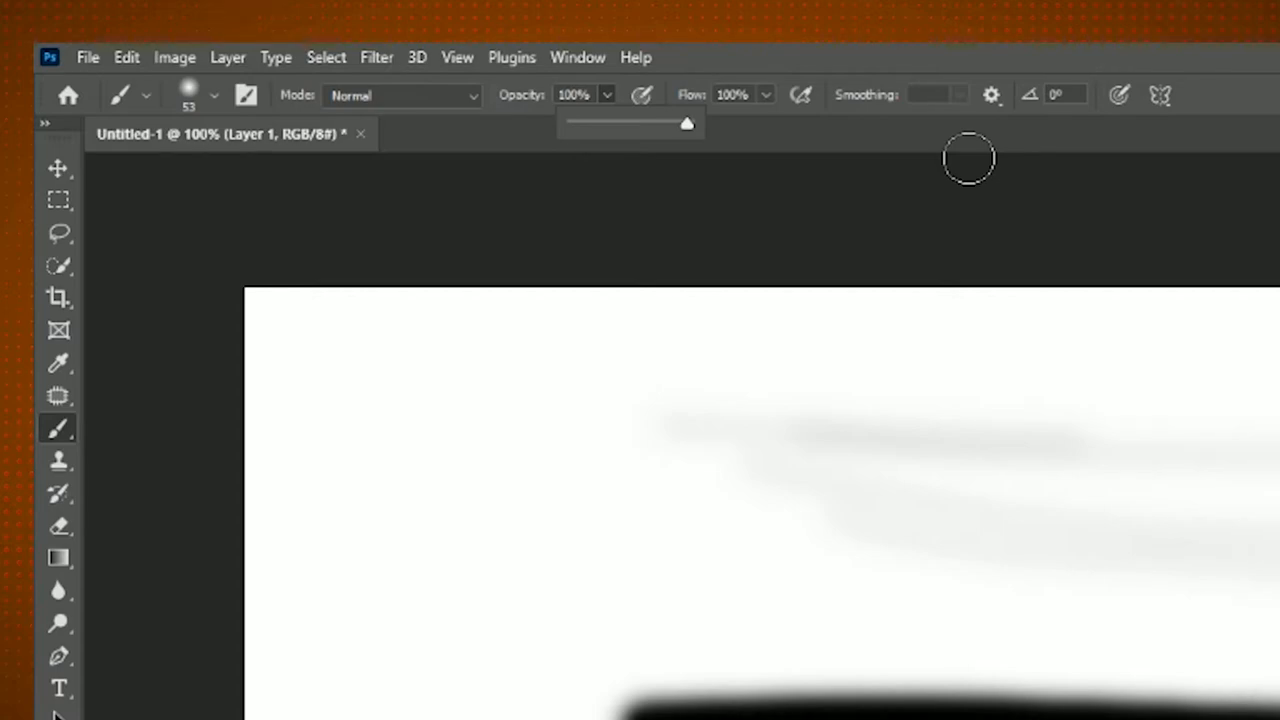
mouse_move(752, 82)
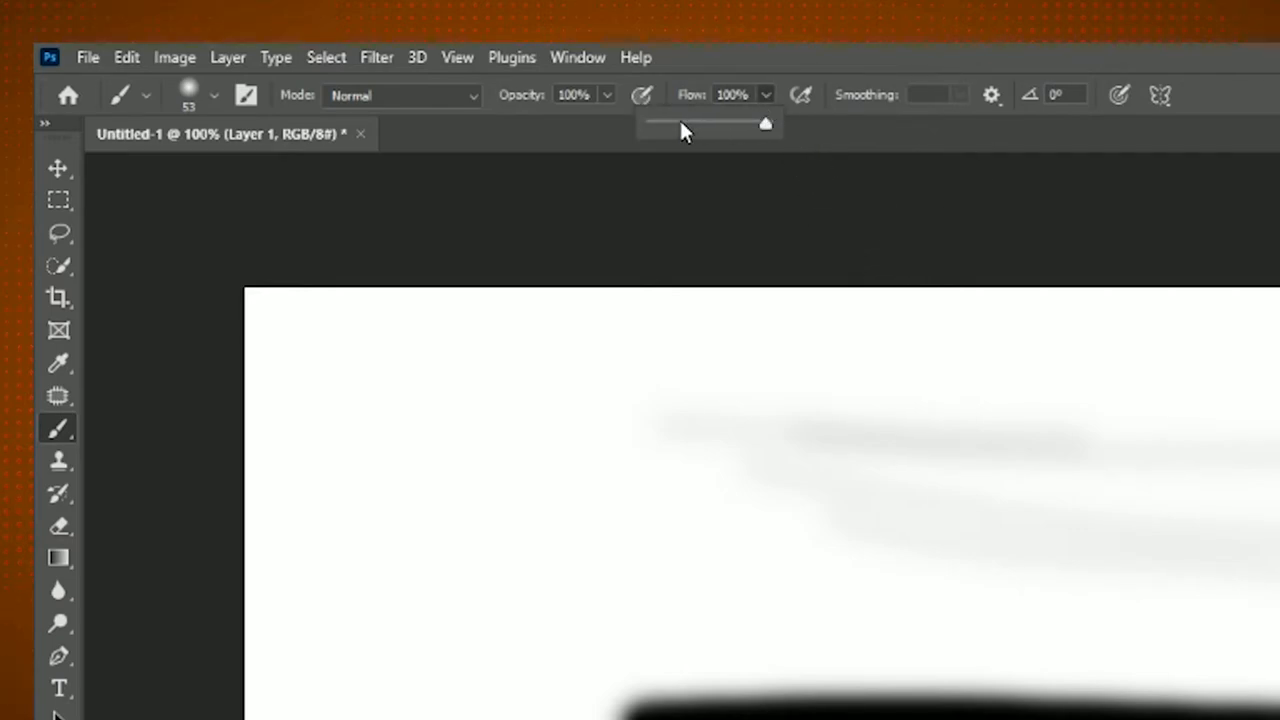
Lower the brush Opacity in the options bar so the next dot paints much fainter
left_click_drag(764, 124, 672, 124)
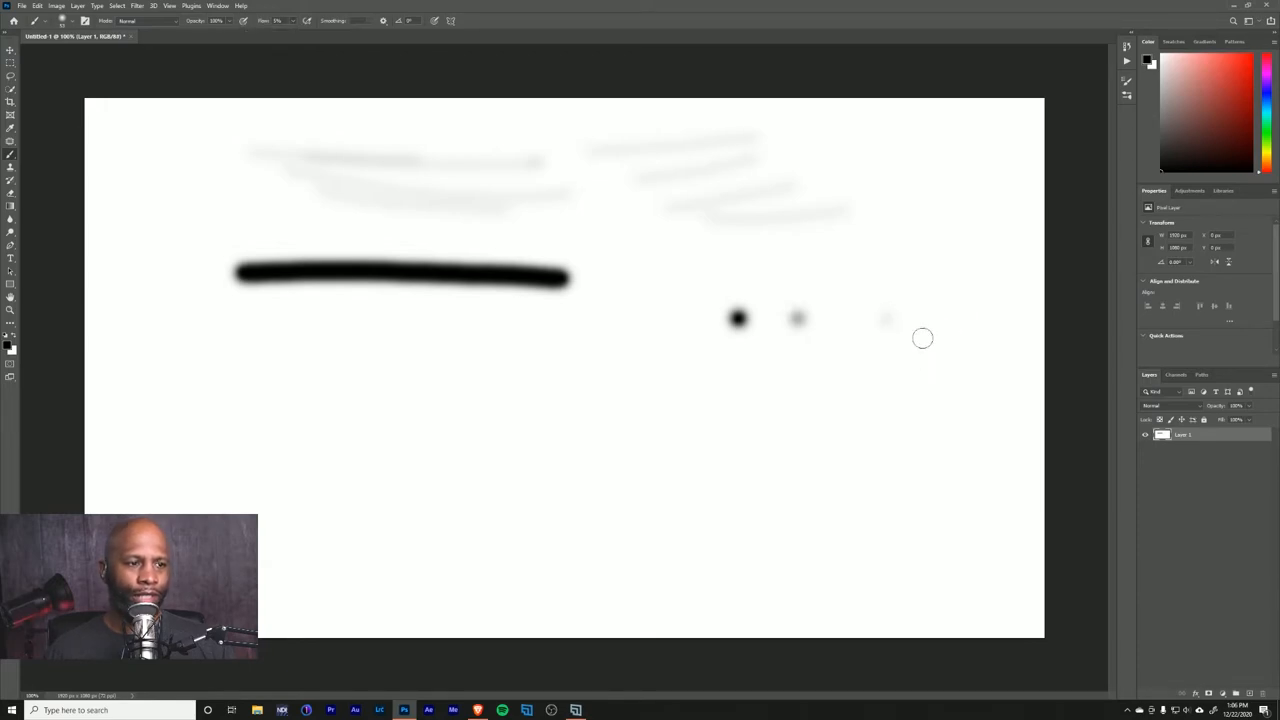
mouse_move(884, 322)
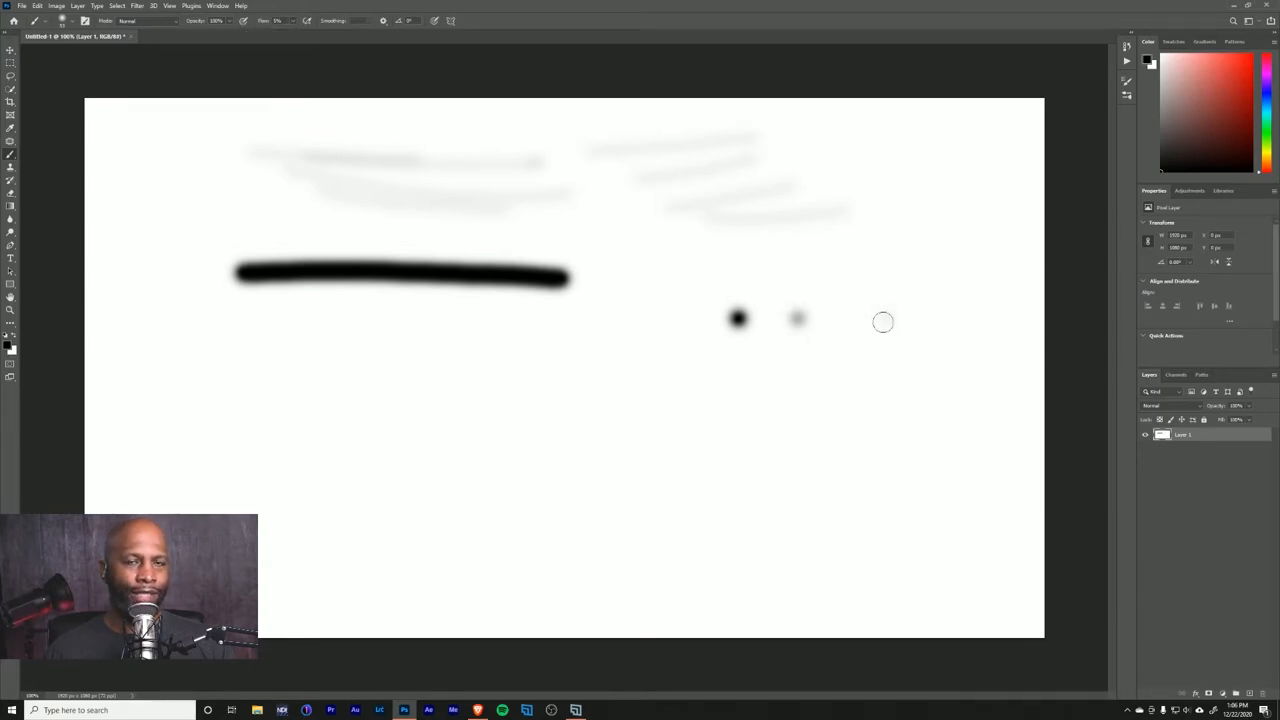
mouse_move(872, 320)
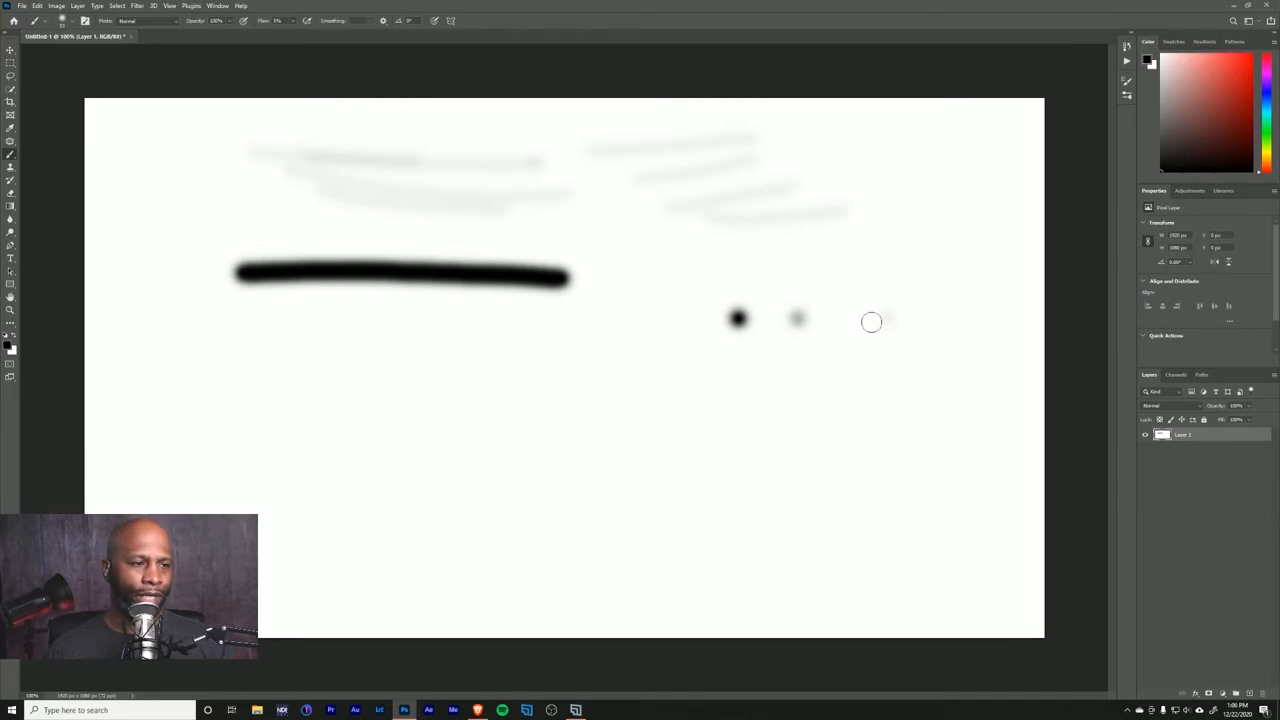
mouse_move(440, 388)
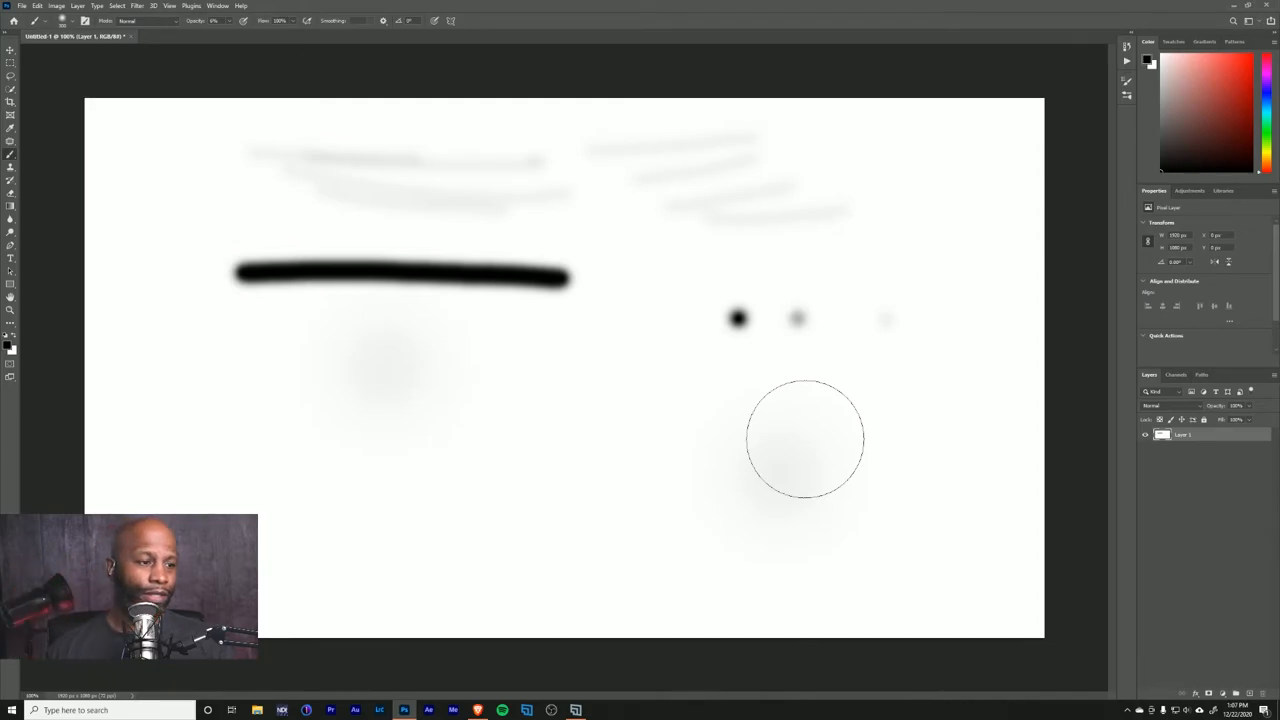
mouse_move(752, 370)
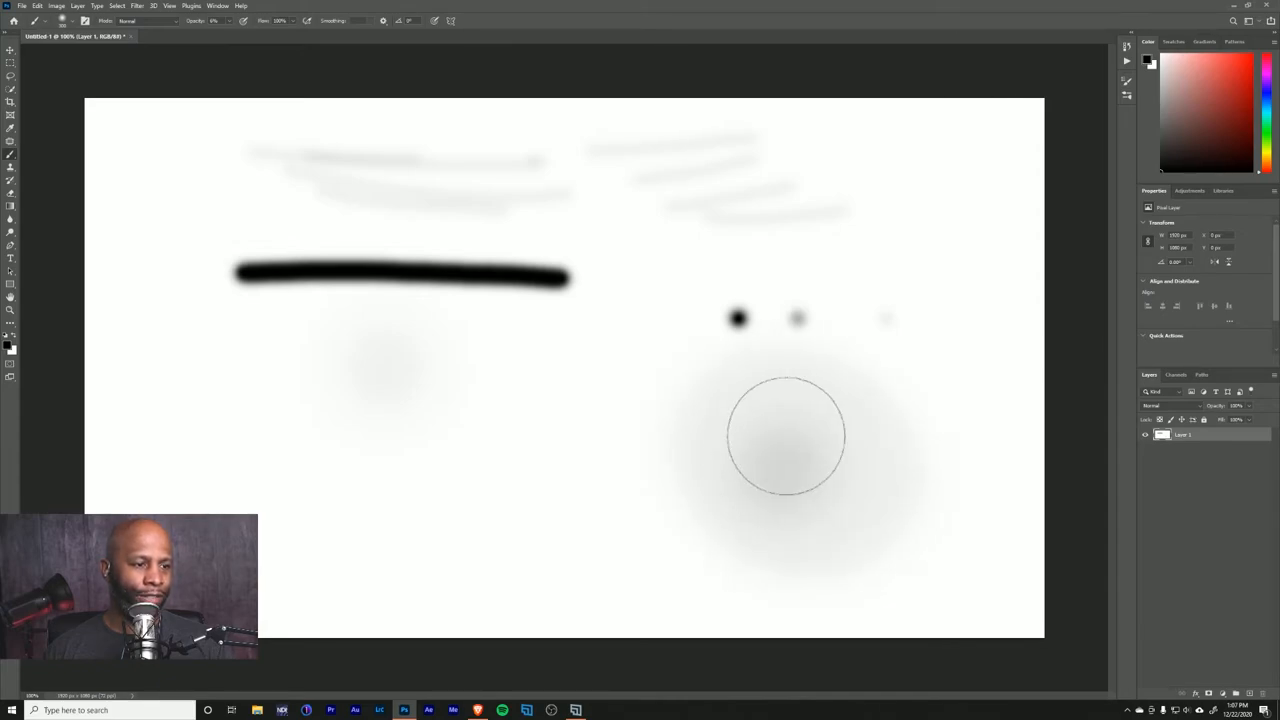
mouse_move(840, 442)
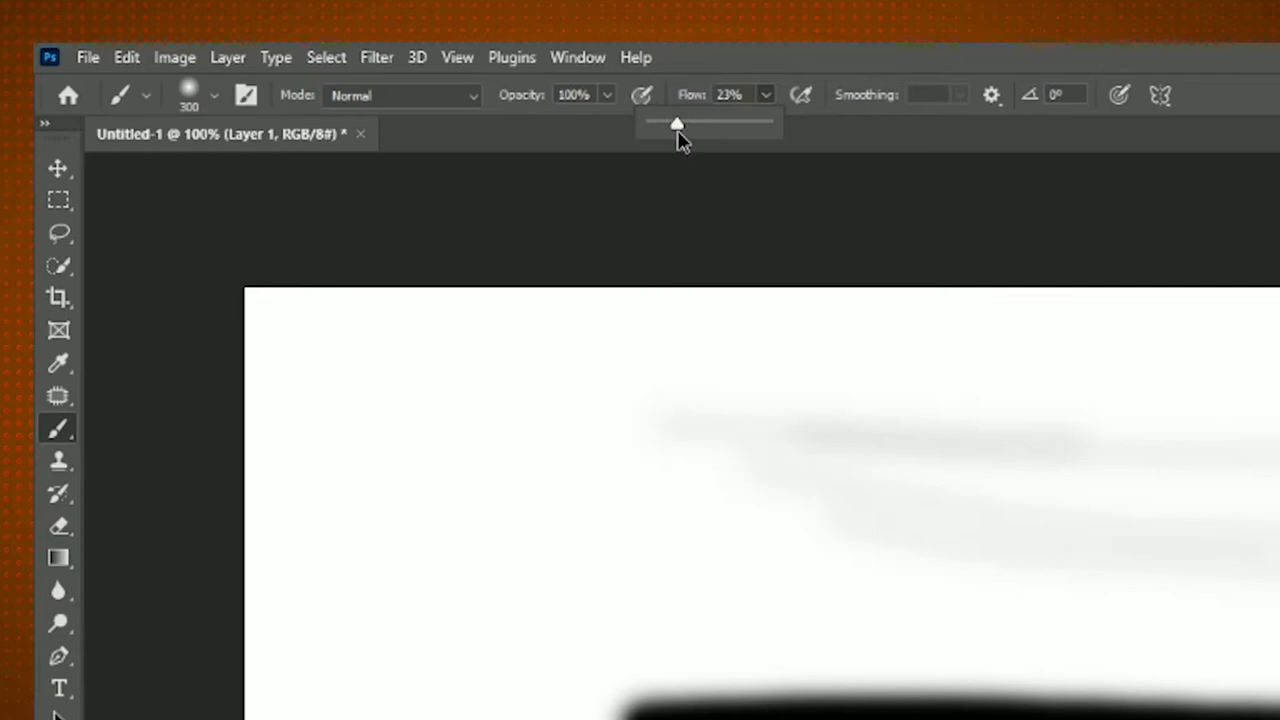
Reduce brush Flow to about 23% and build the lower-left soft dab up to solid black
left_click_drag(676, 124, 662, 124)
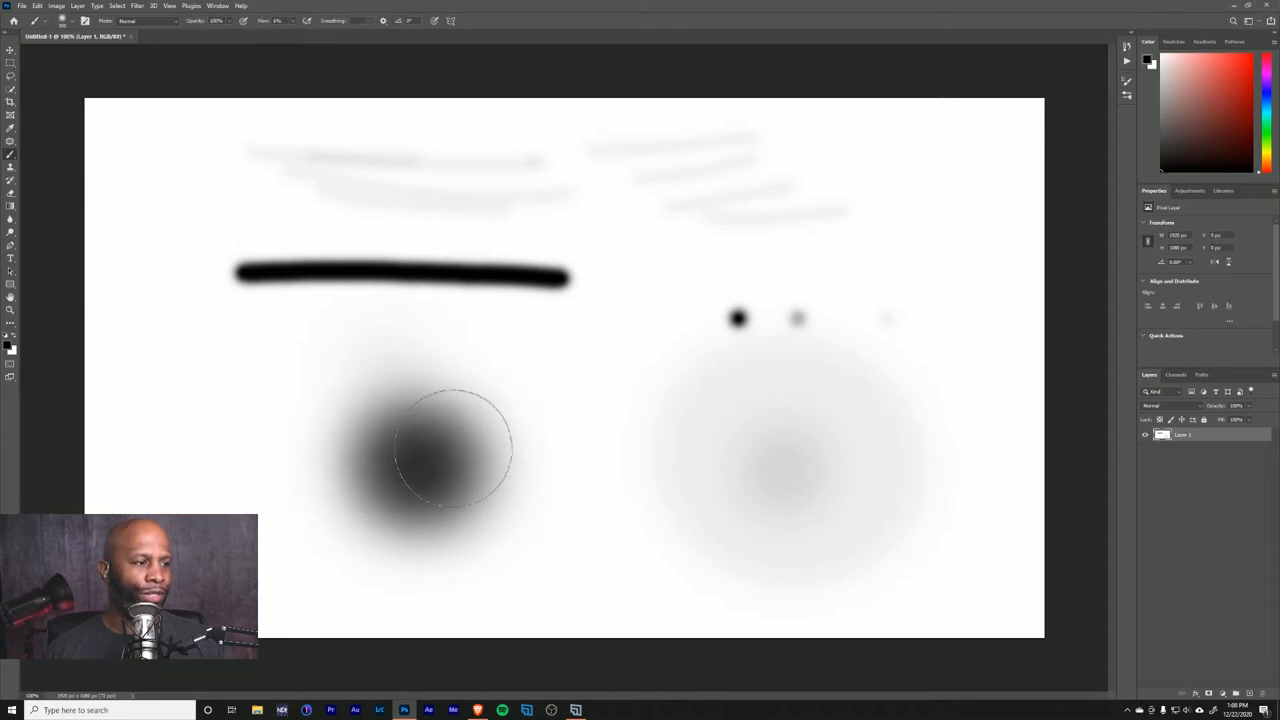
left_click_drag(450, 448, 384, 430)
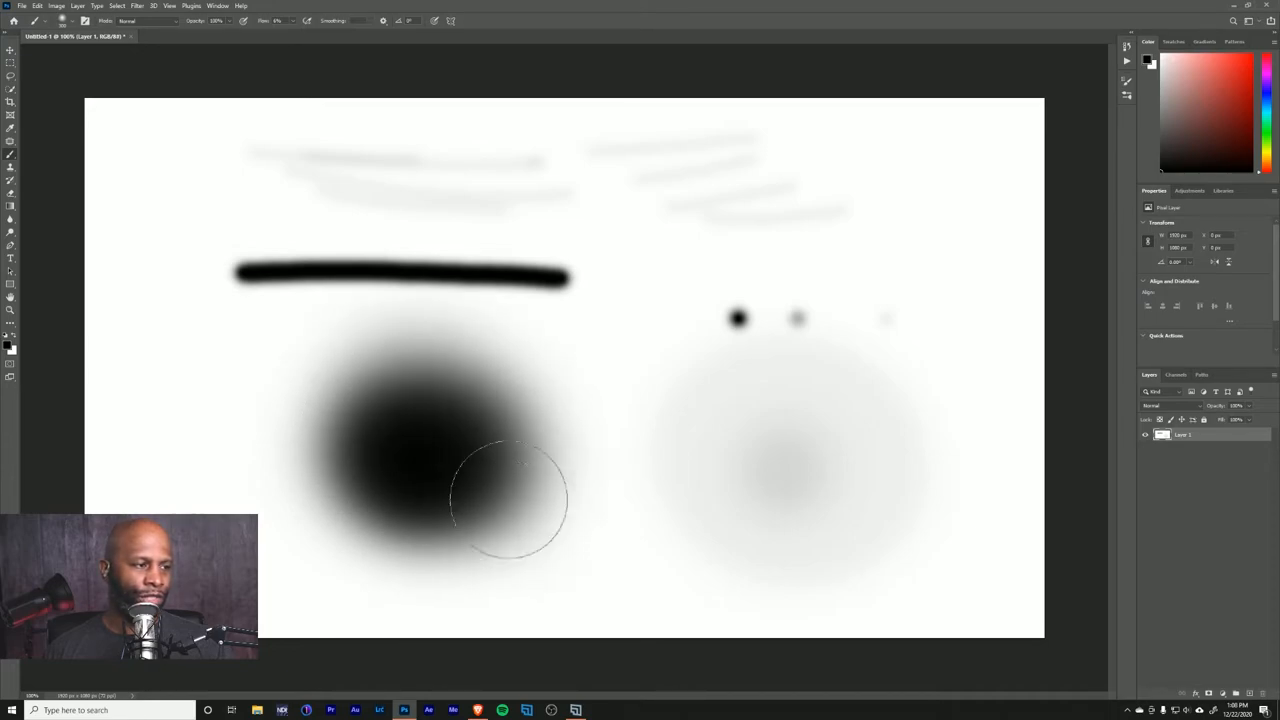
left_click_drag(510, 500, 490, 486)
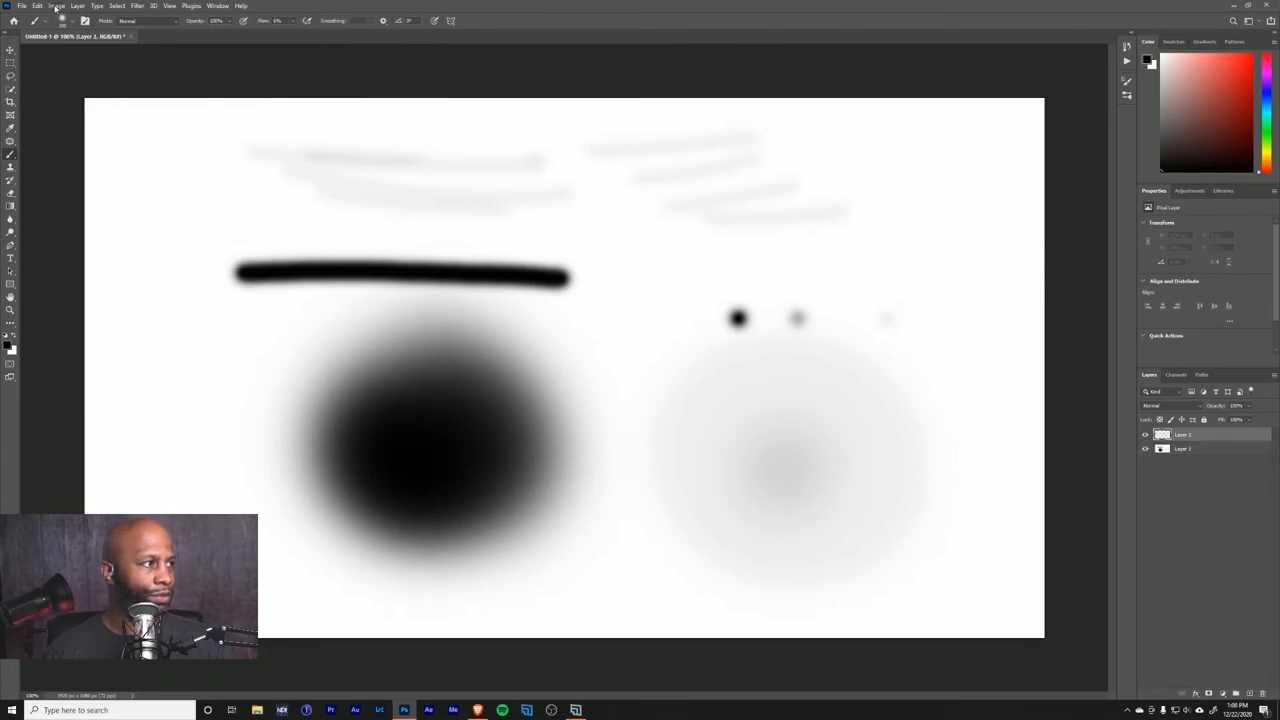
Fill the new layer with the white Background Color via Edit > Fill, hiding the earlier strokes
left_click(36, 6)
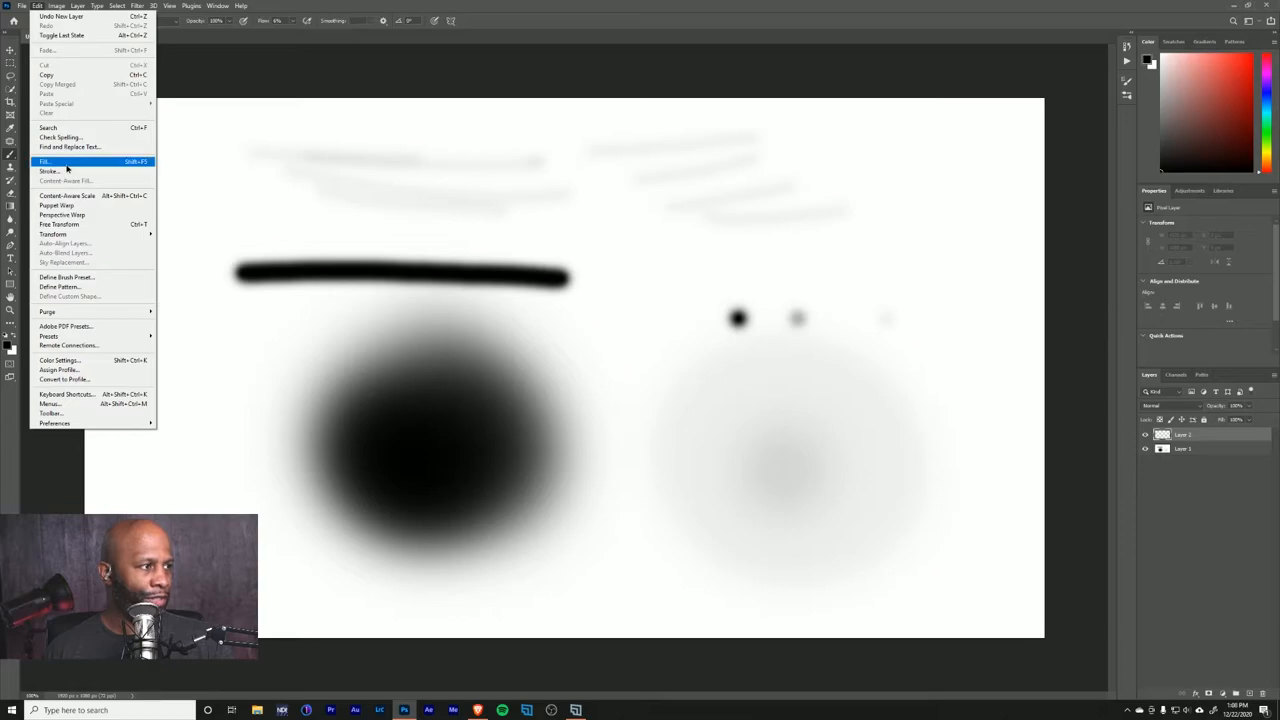
left_click(46, 160)
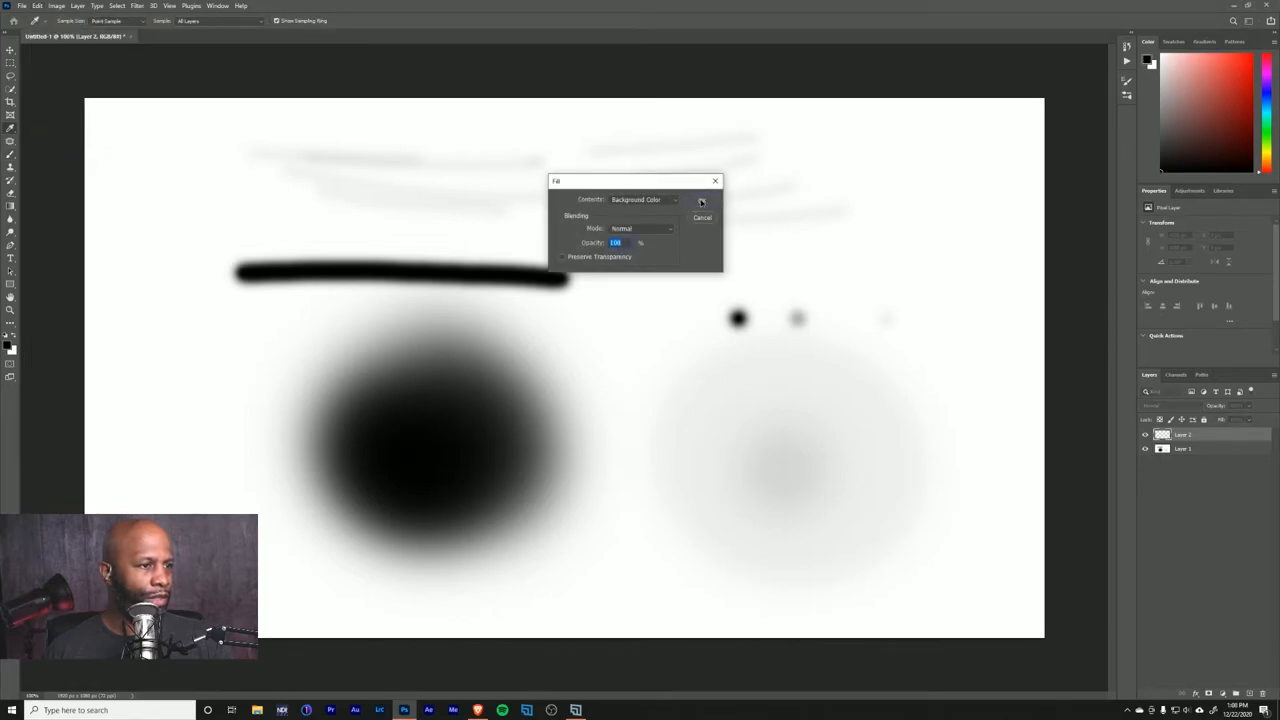
left_click(700, 202)
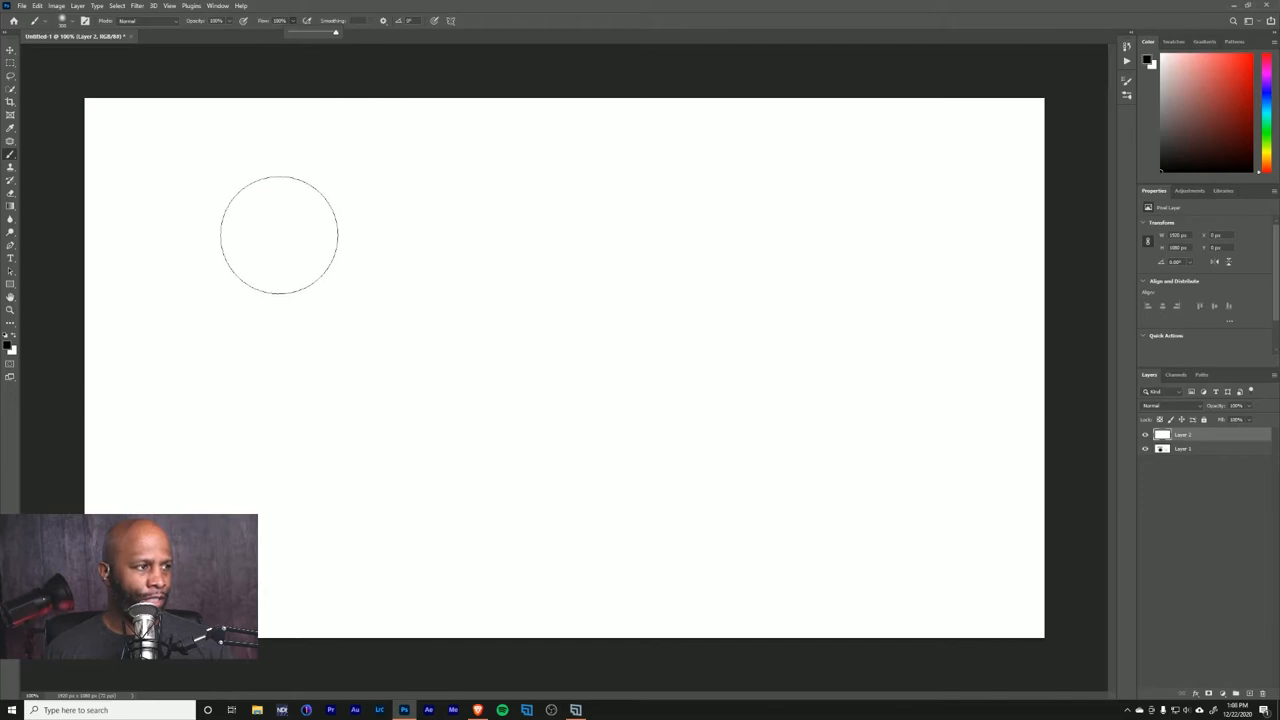
Paint a soft black dab at top left, then raise brush Hardness to 100% in the preset picker
left_click(264, 216)
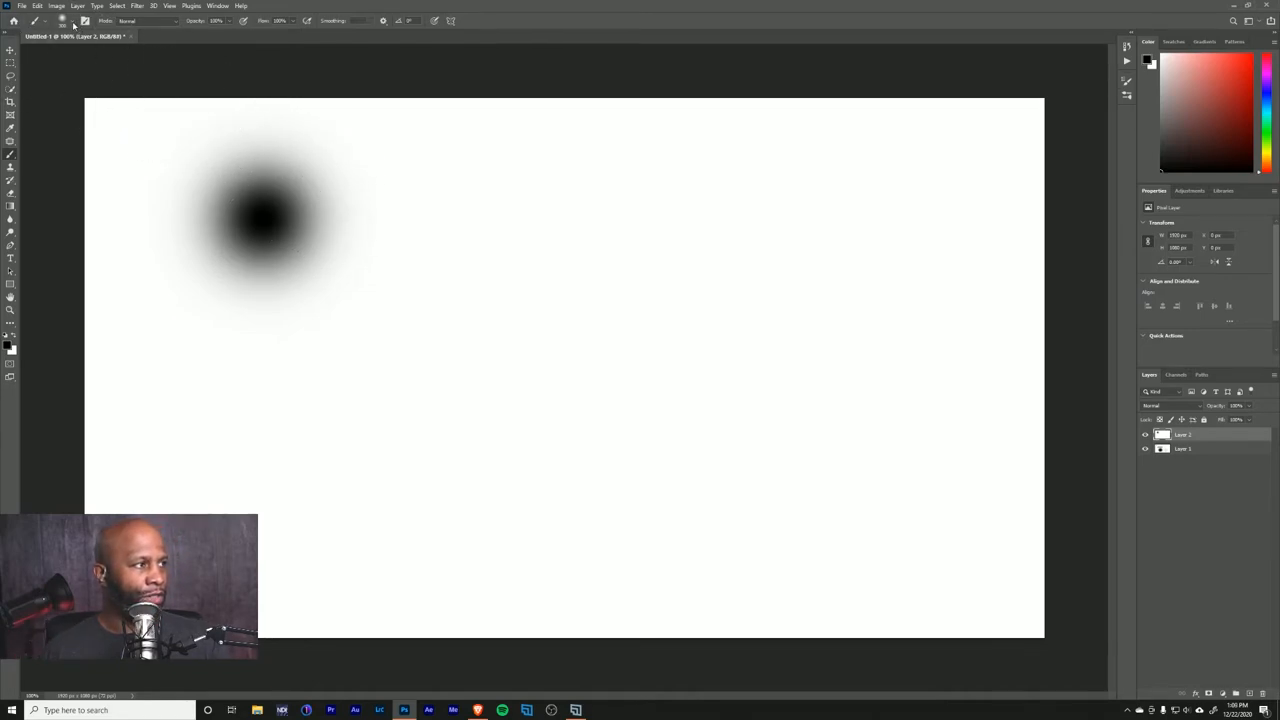
left_click(84, 20)
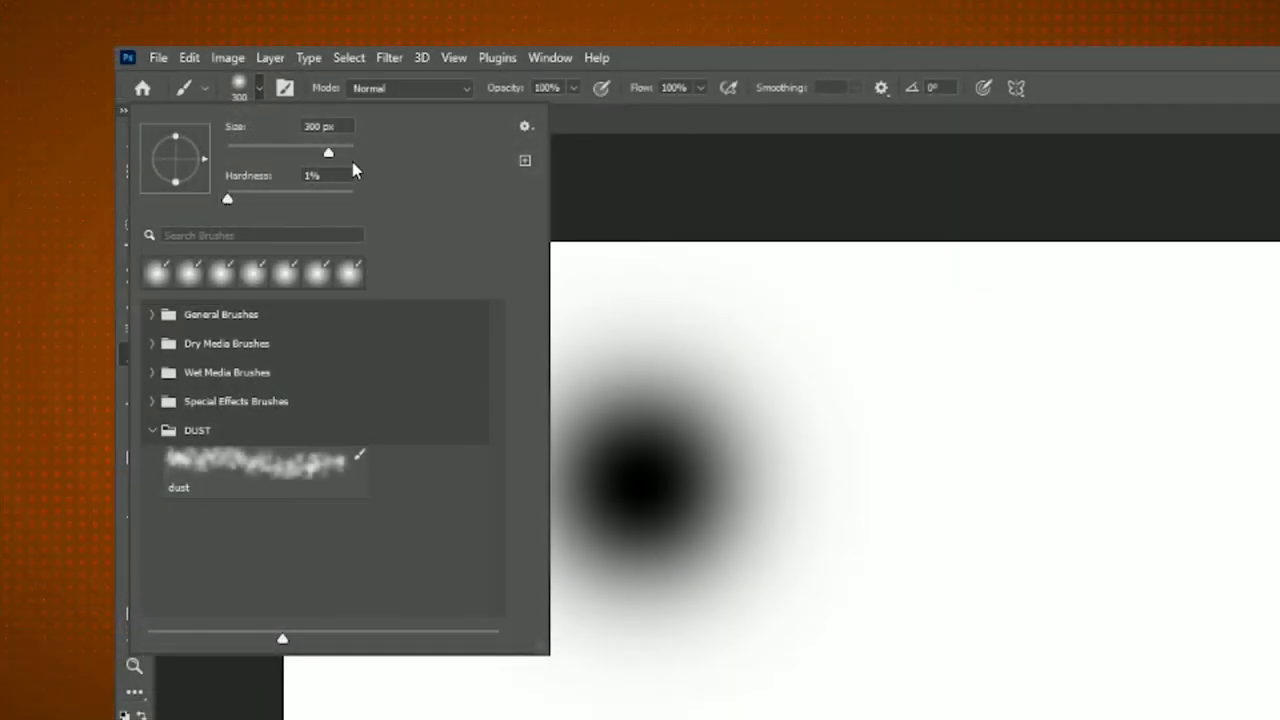
left_click_drag(228, 198, 264, 198)
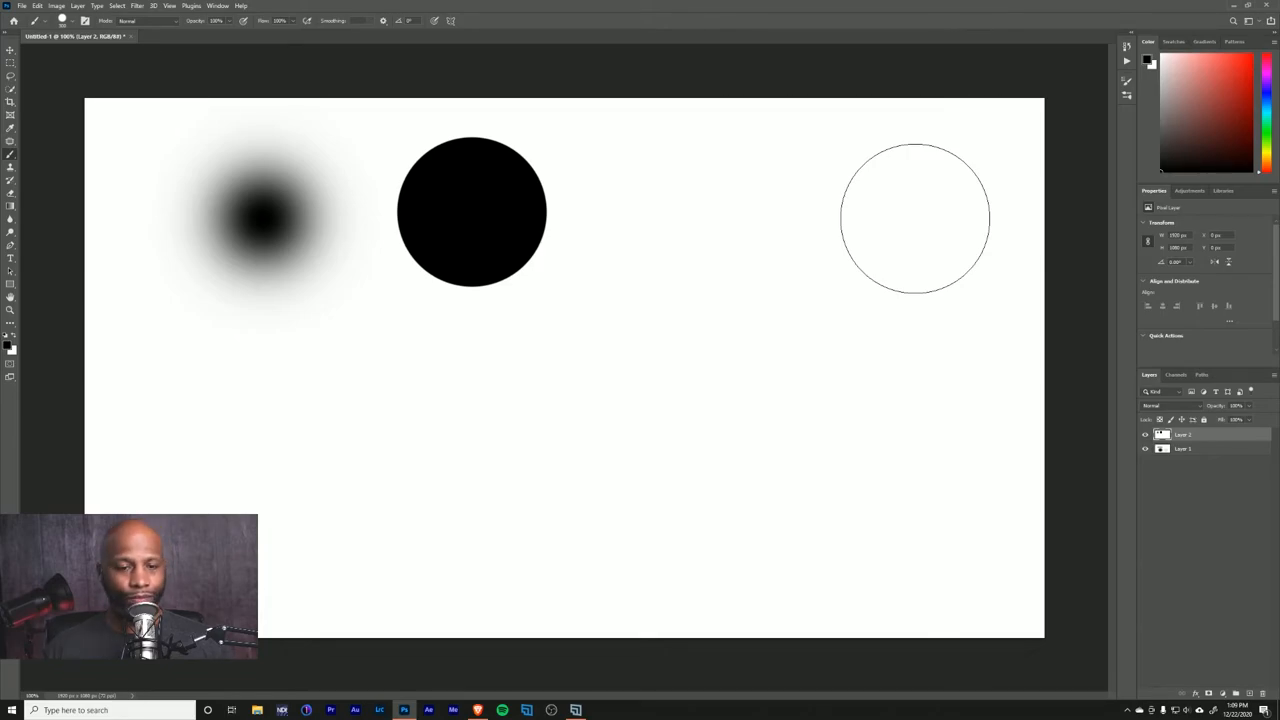
left_click(76, 20)
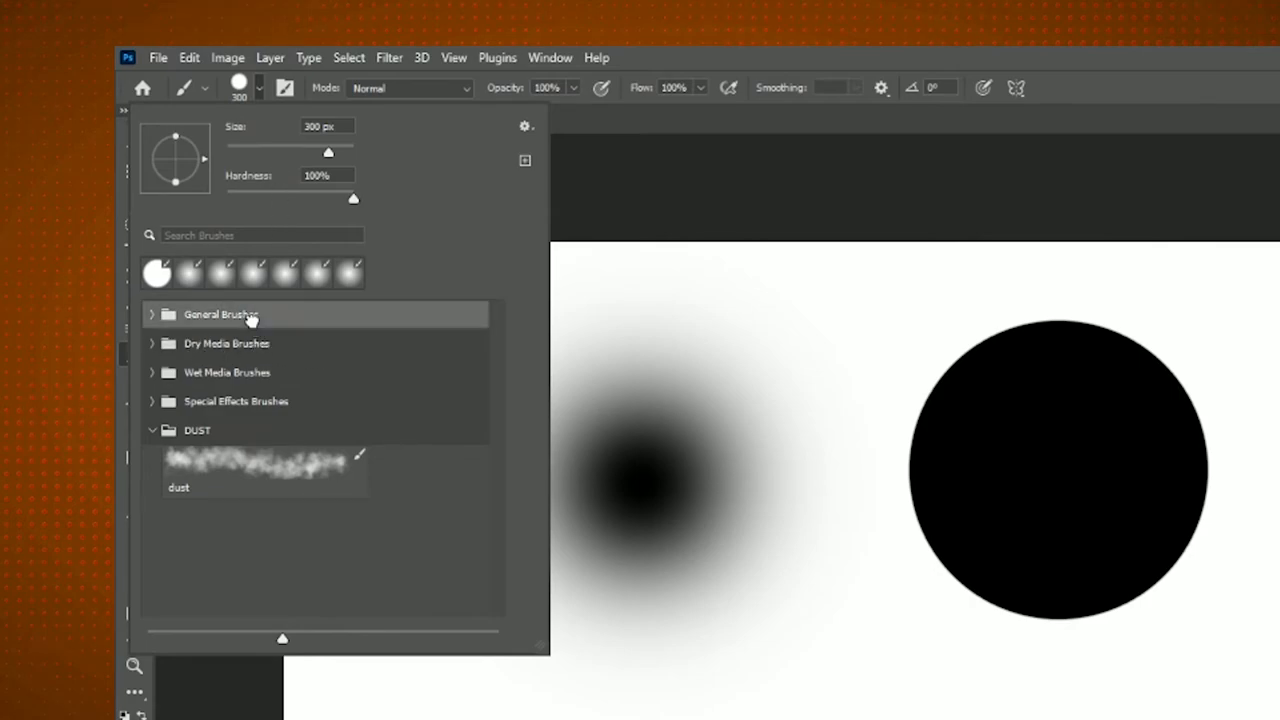
mouse_move(238, 358)
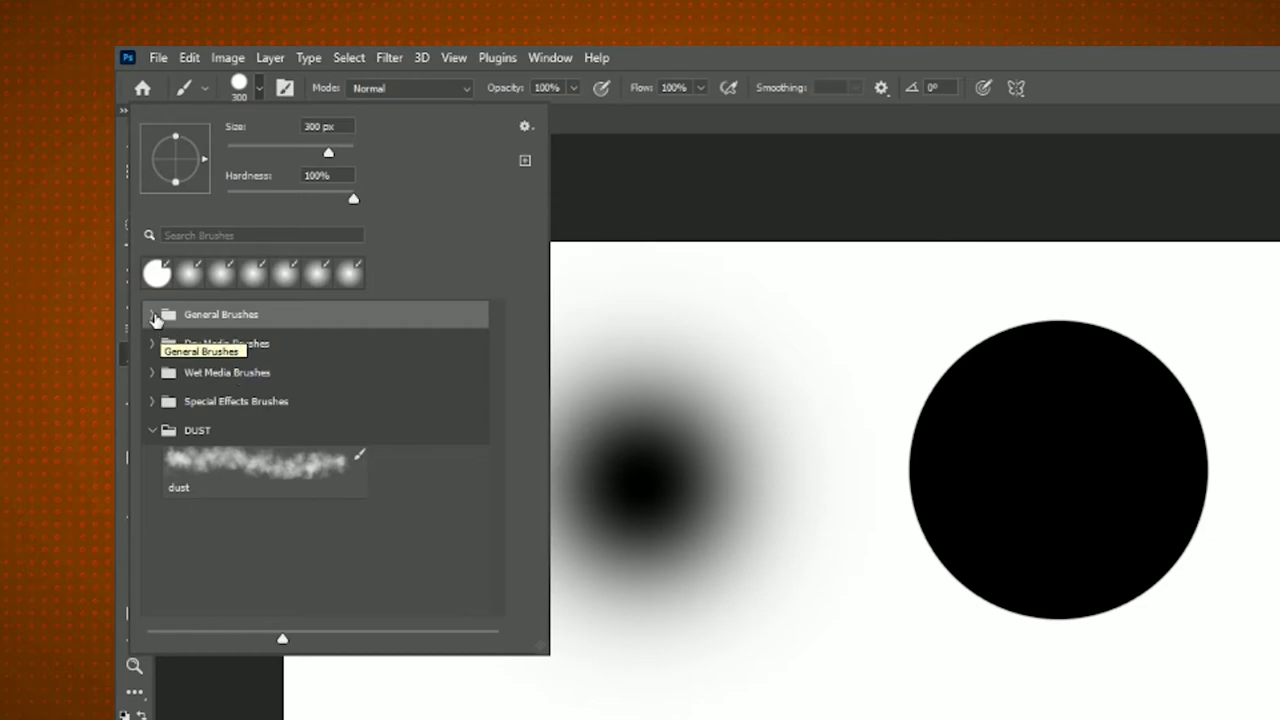
Pick the Soft Round brush from General Brushes for a third soft dab at the top right
left_click(152, 314)
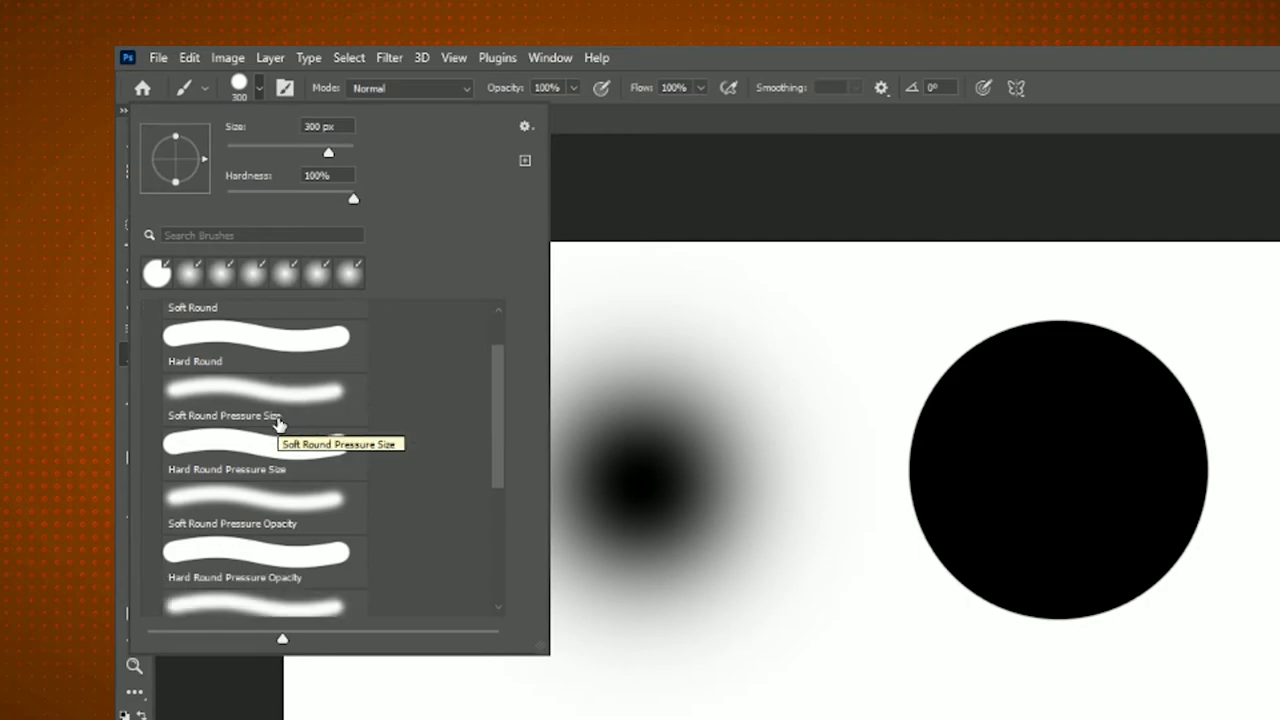
scroll("down", 3)
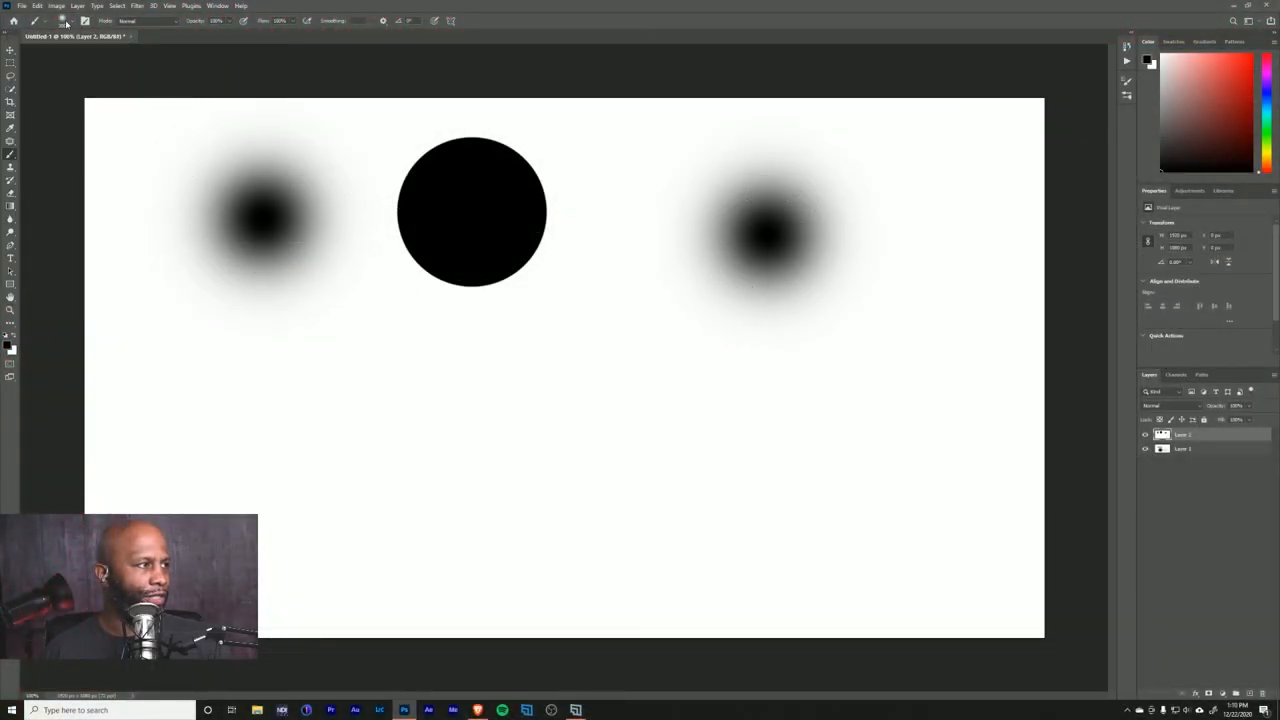
left_click(64, 20)
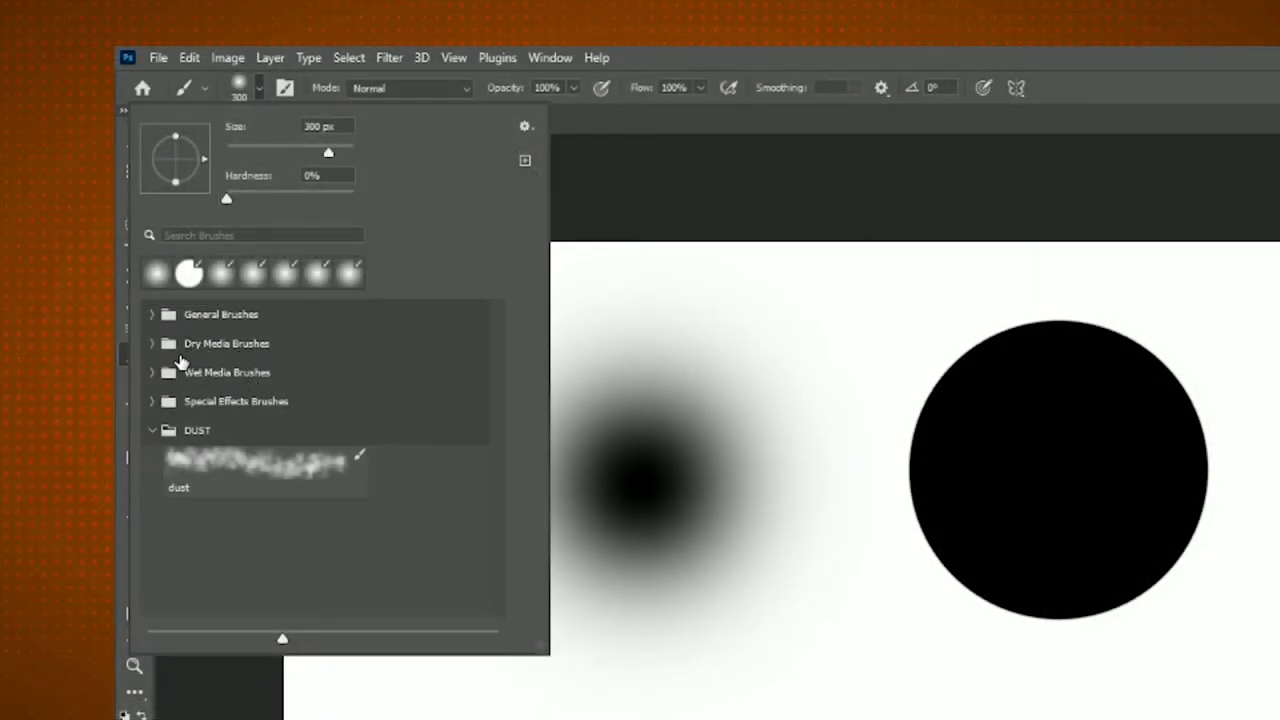
Load the KYLE Bonus Chunky Charcoal preset from the Dry Media Brushes group
left_click(226, 344)
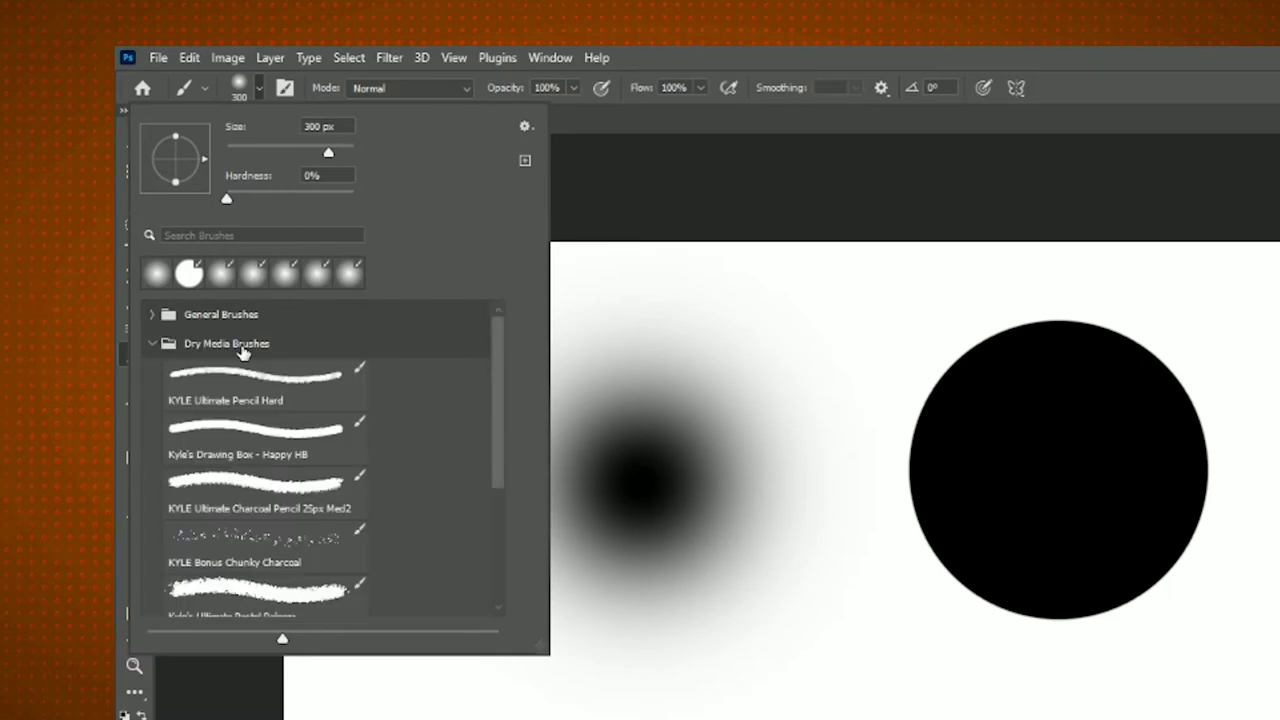
mouse_move(328, 378)
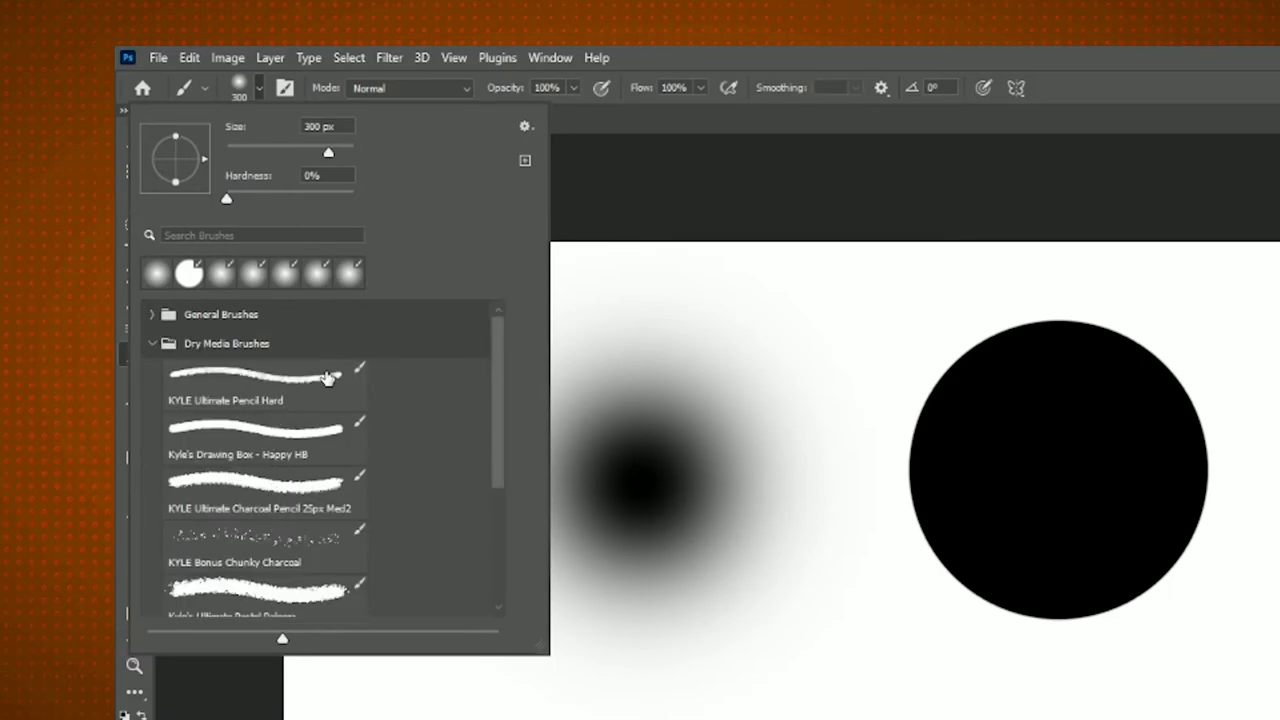
left_click(262, 490)
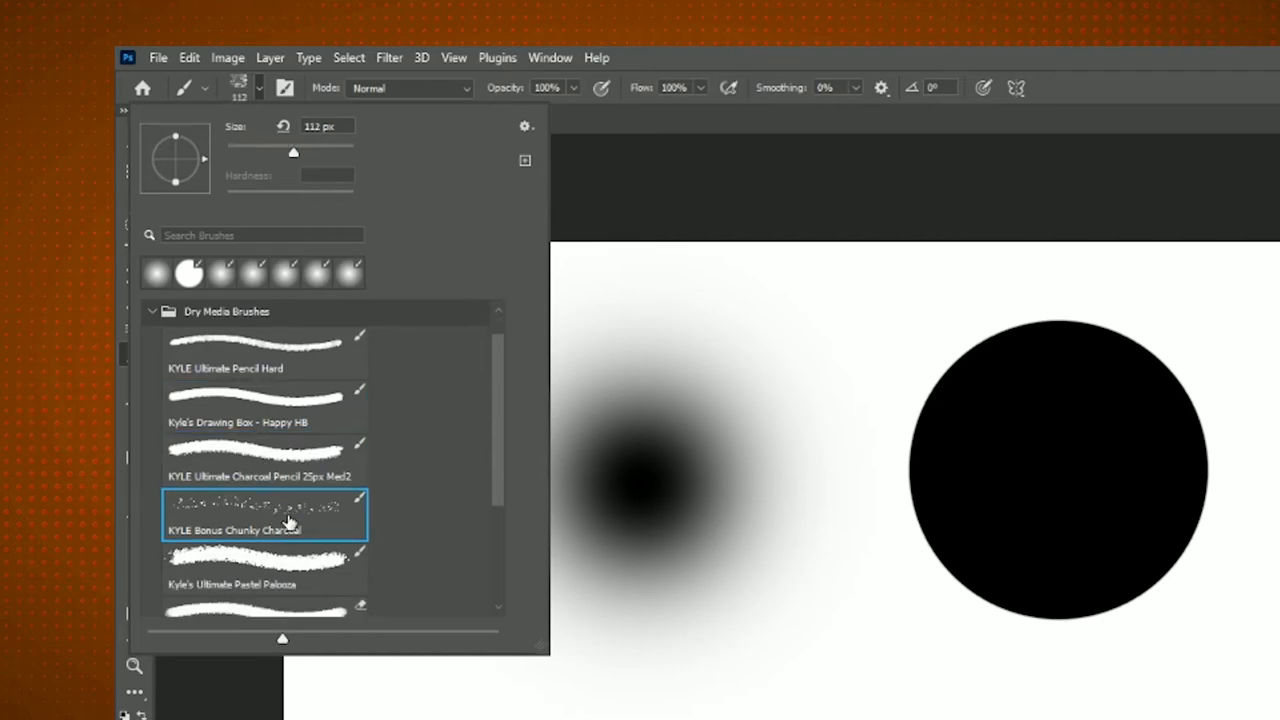
scroll("down", 3)
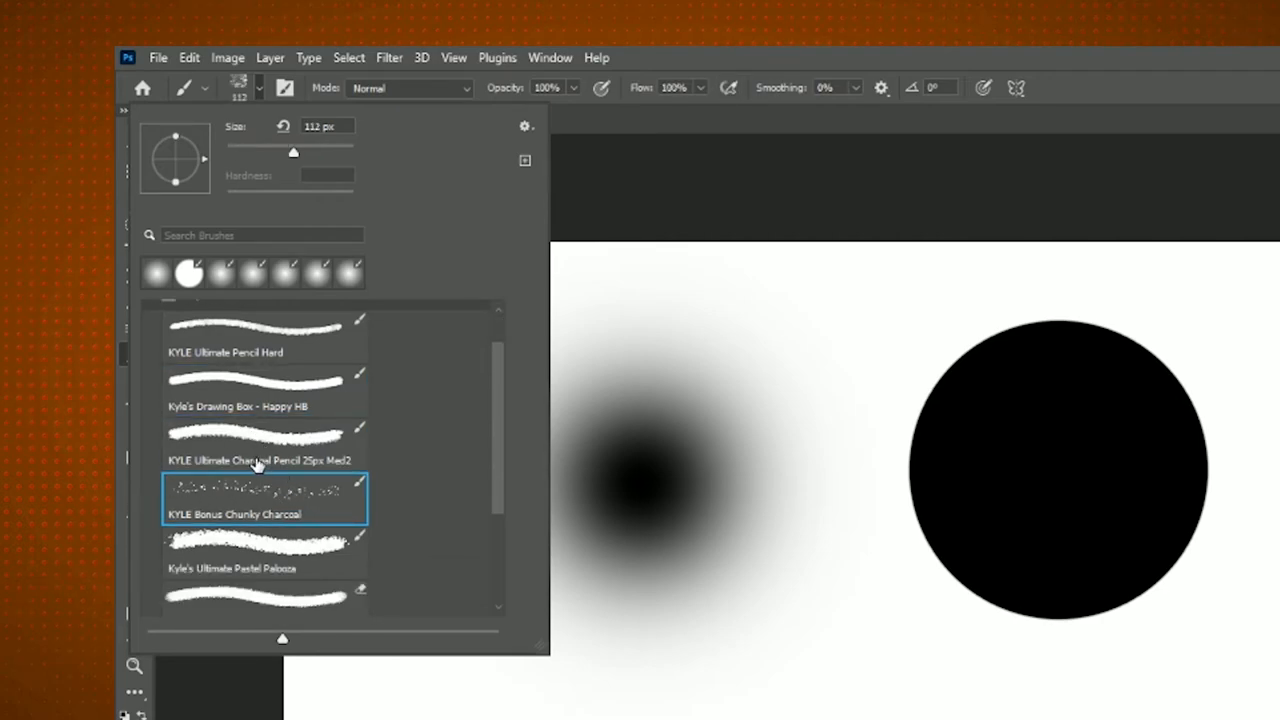
mouse_move(270, 512)
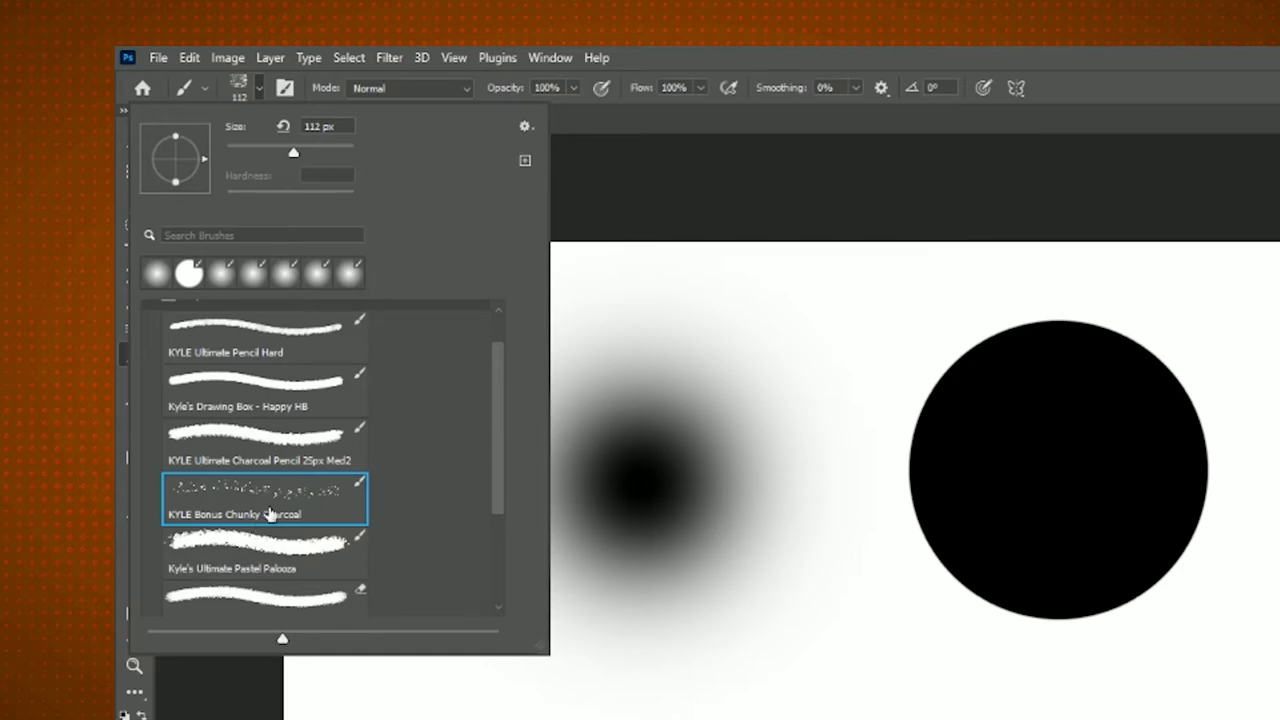
mouse_move(388, 500)
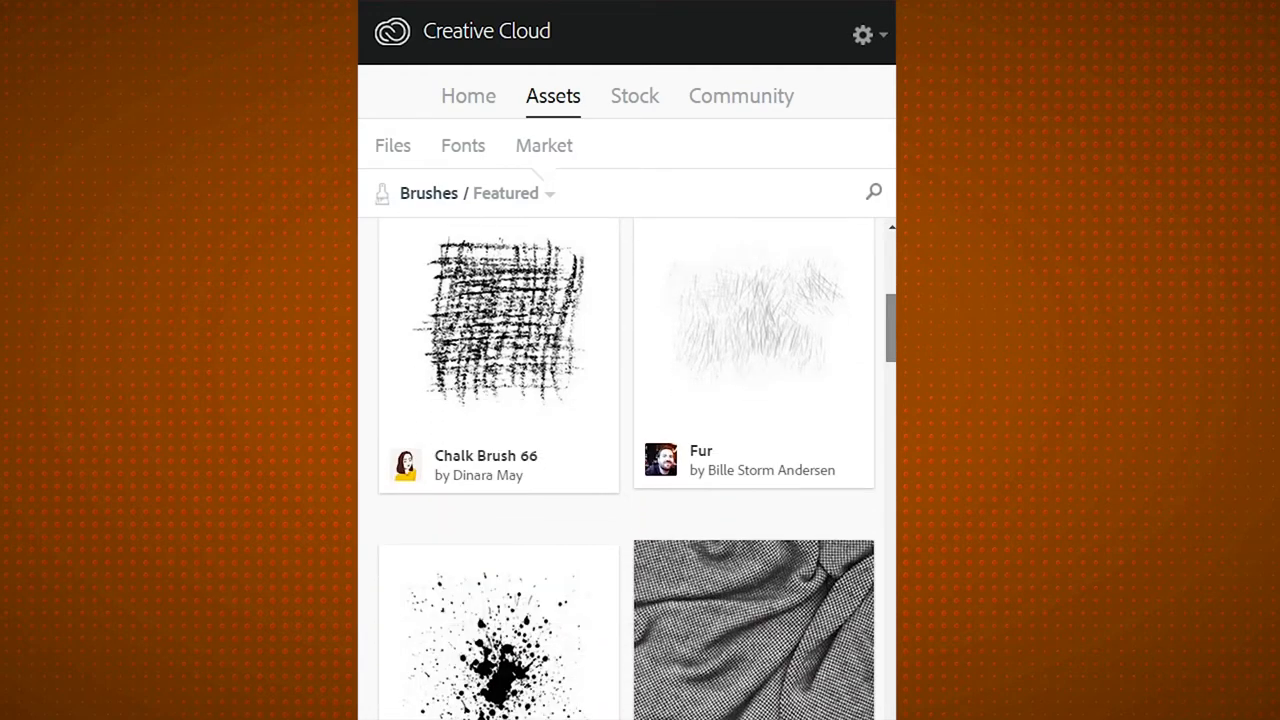
Scroll through the featured brushes in the Creative Cloud Assets market list
scroll("down", 3)
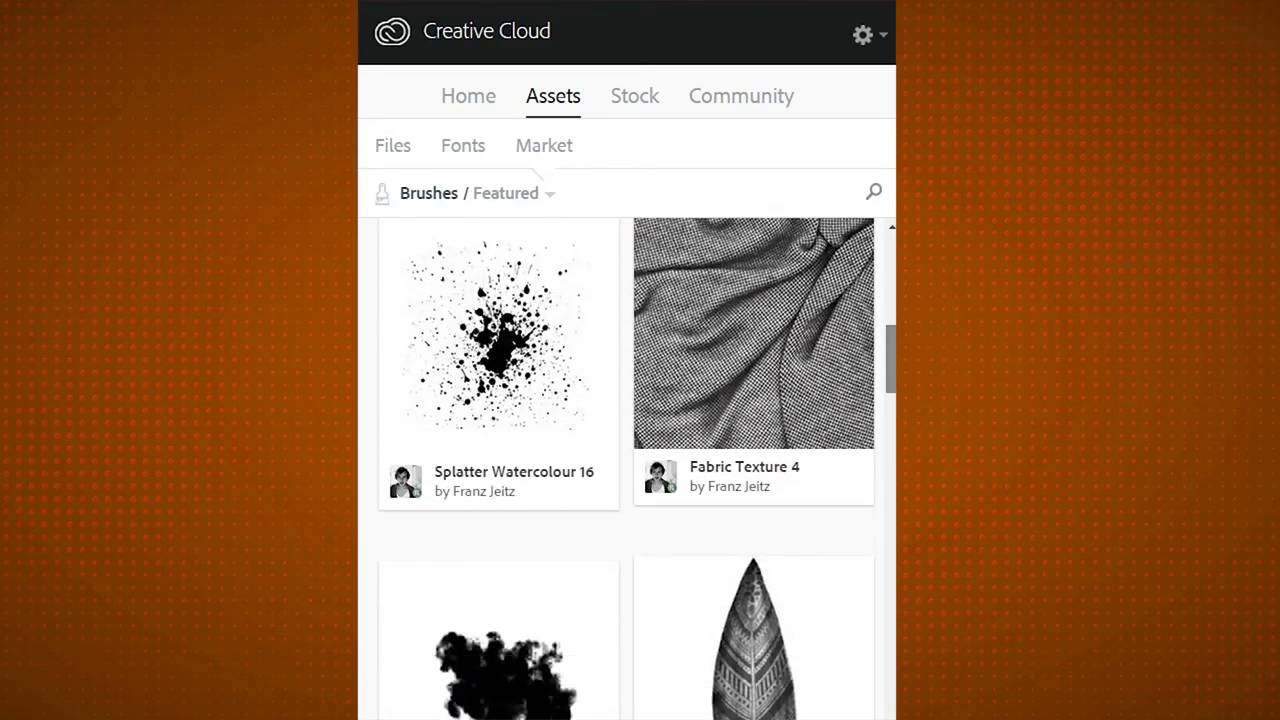
scroll("down", 3)
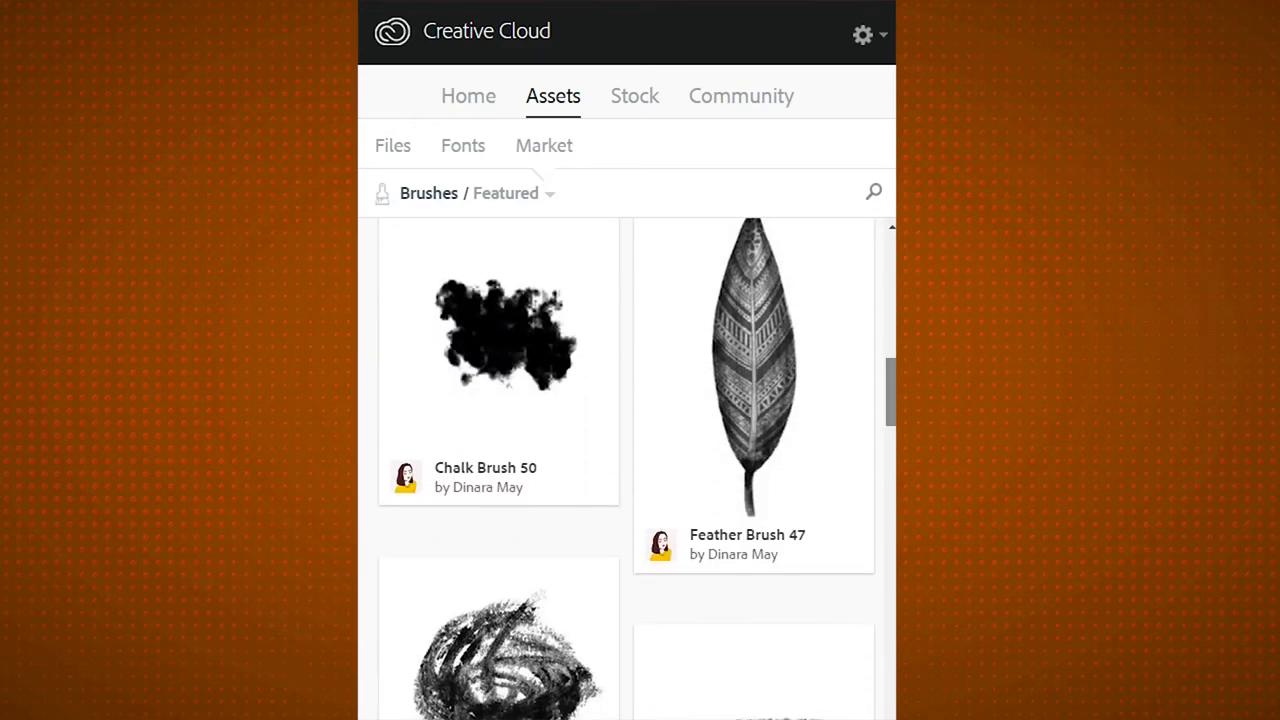
scroll("down", 3)
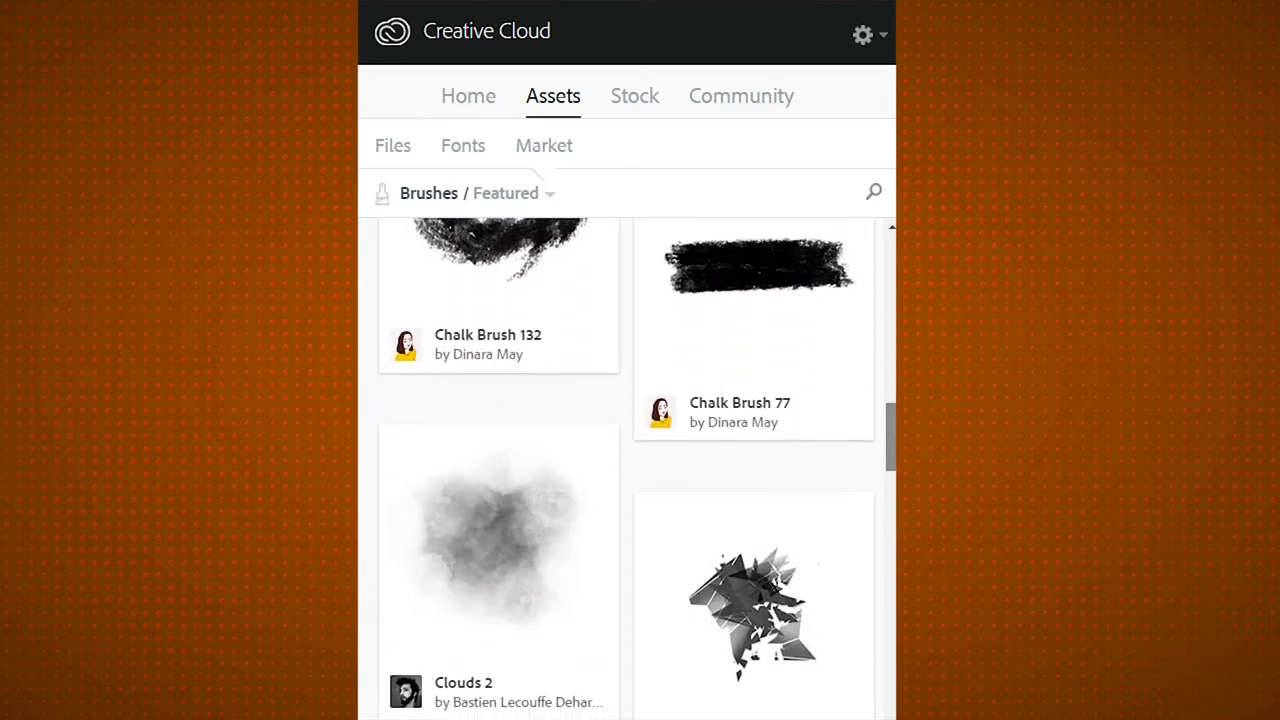
scroll("down", 3)
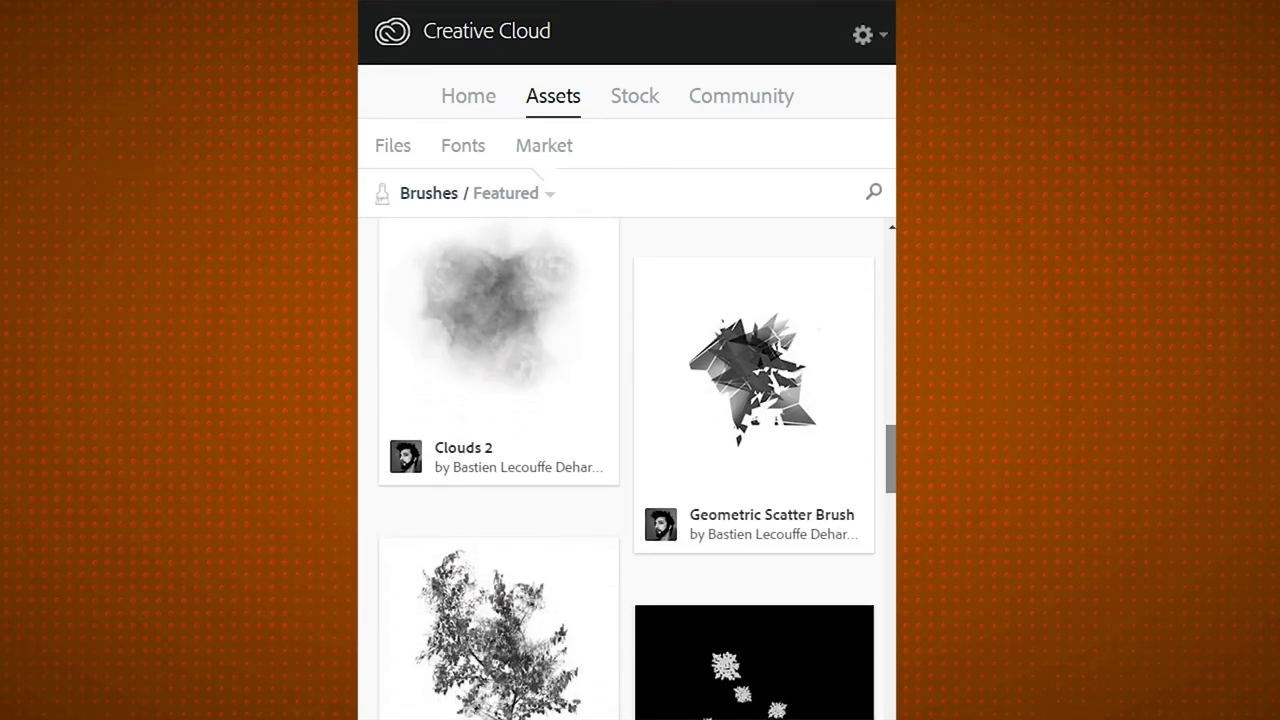
scroll("down", 3)
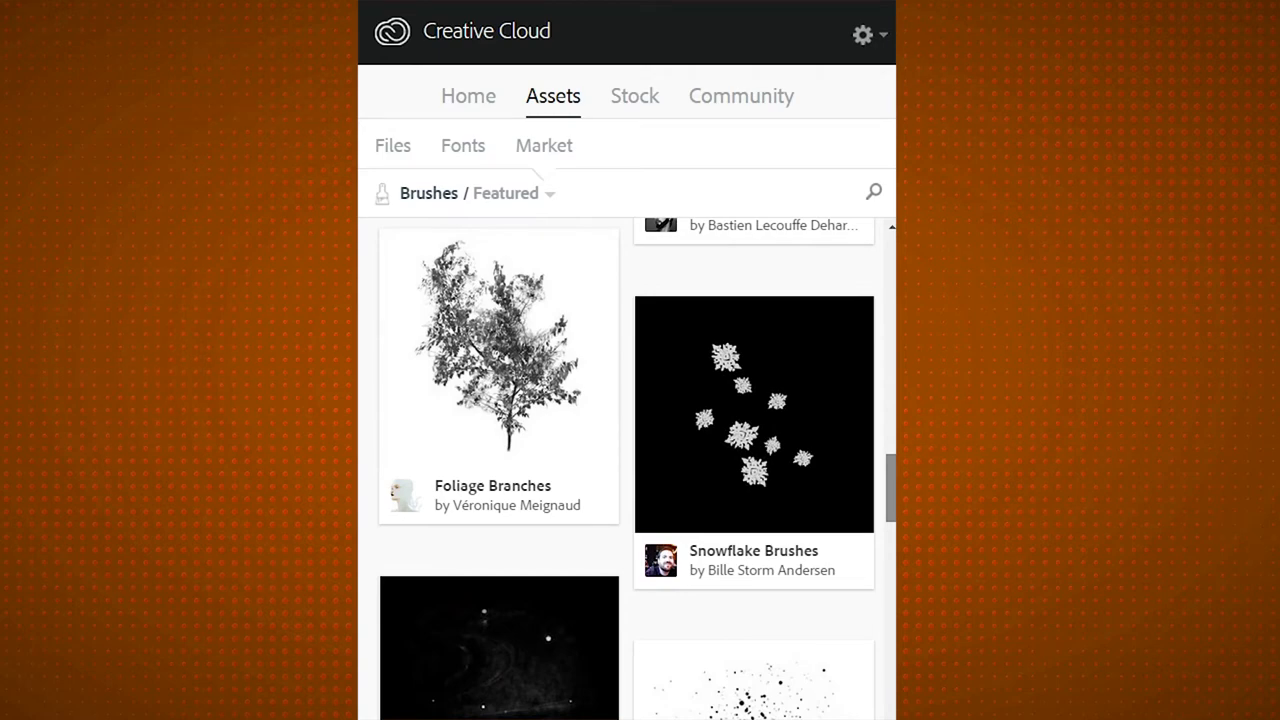
scroll("down", 3)
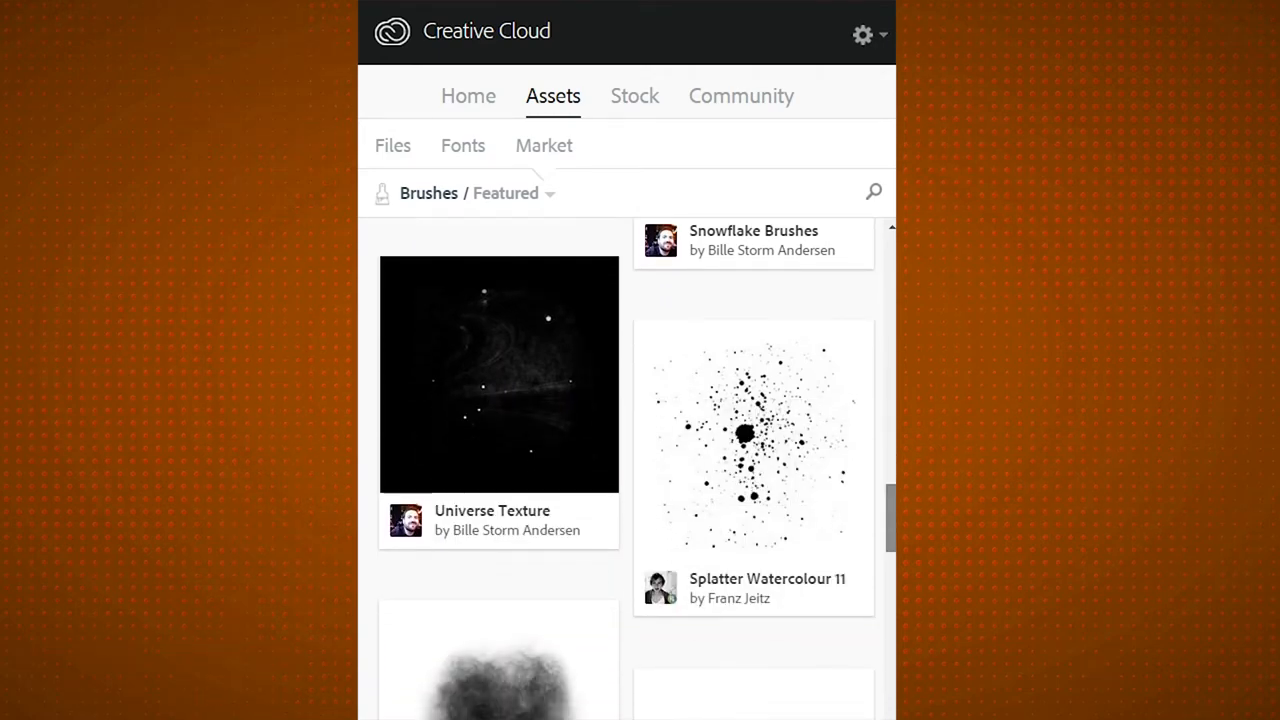
scroll("down", 3)
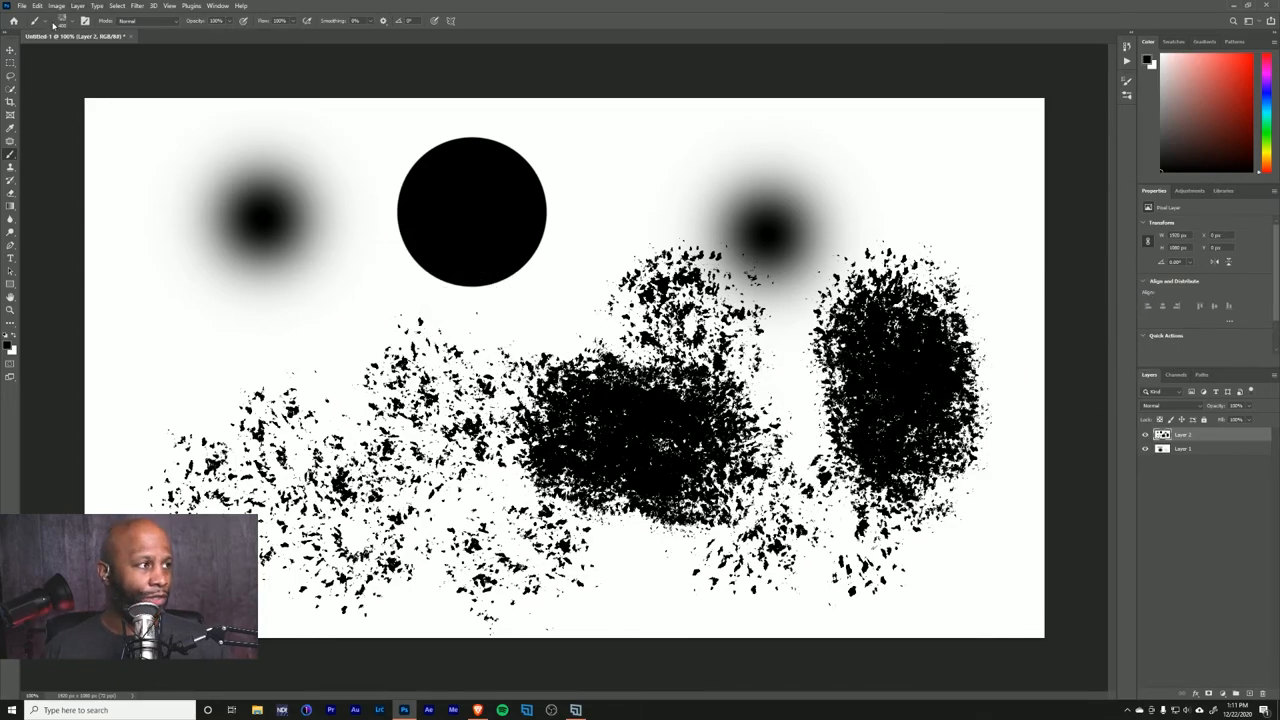
Add a faint soft grey smudge along the top edge right of the solid circle
left_click(62, 20)
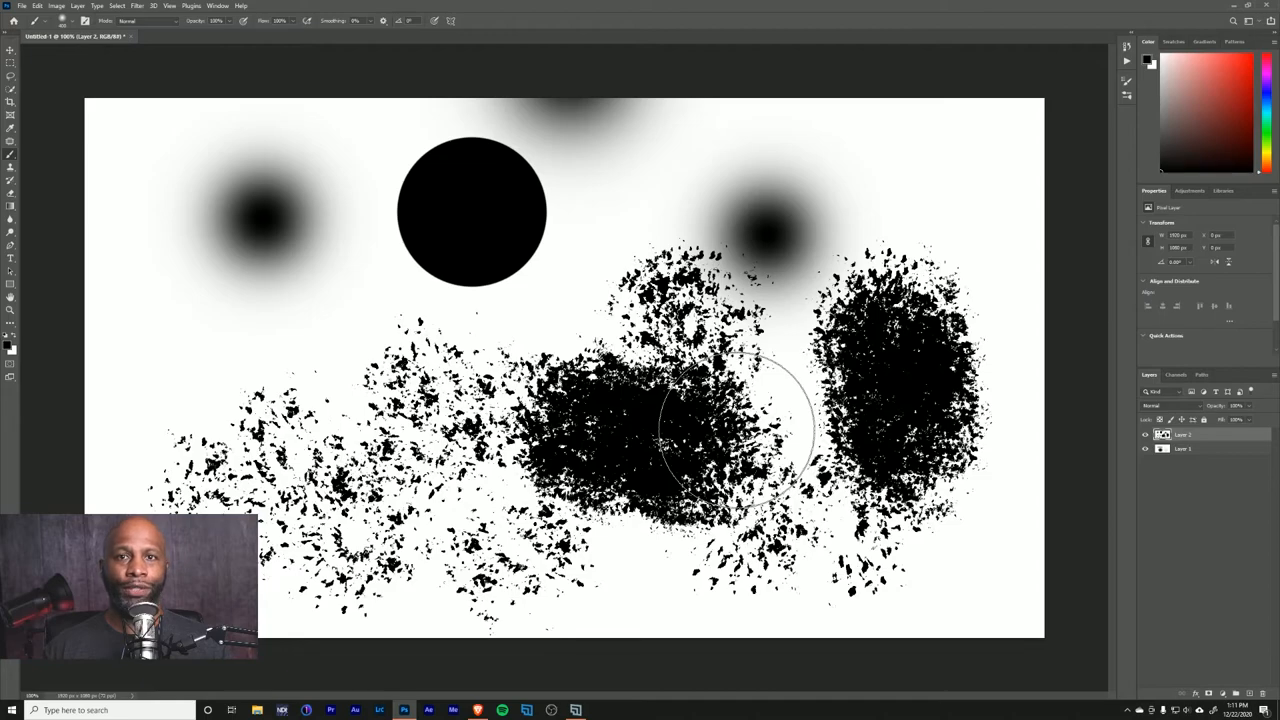
mouse_move(870, 190)
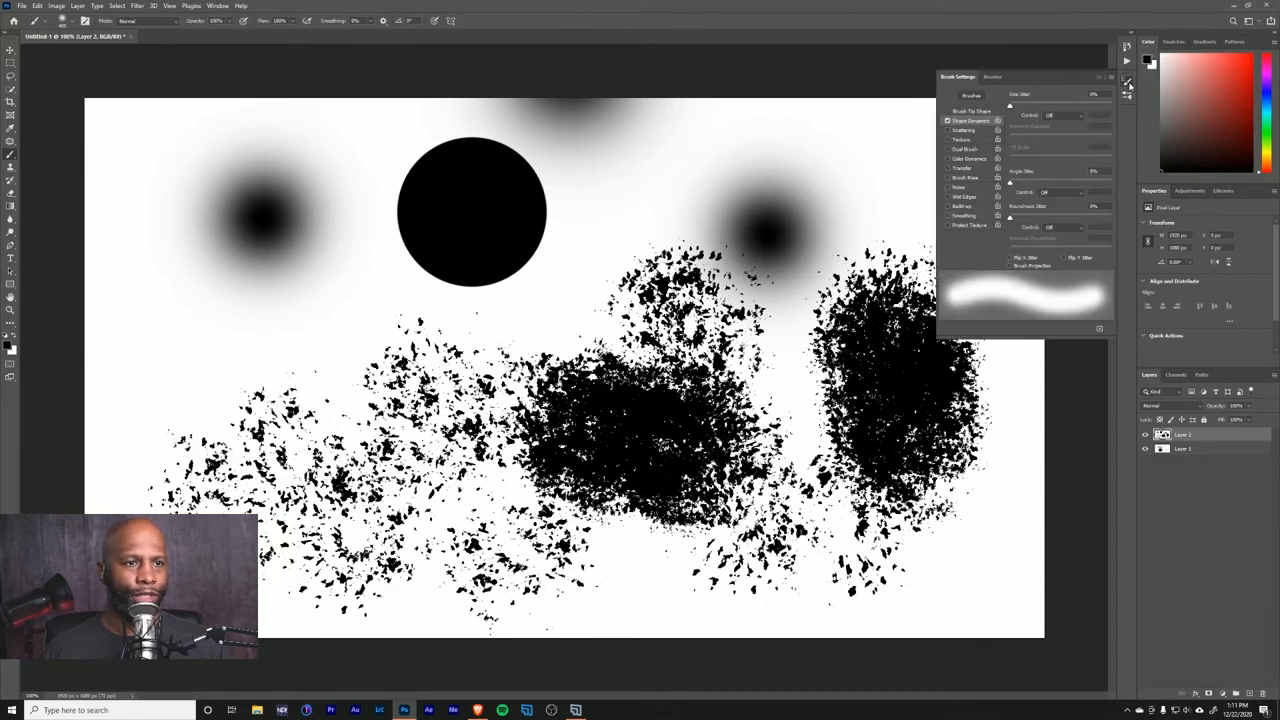
Hide the Brush Settings panel and reopen it from the Window menu
left_click(1128, 86)
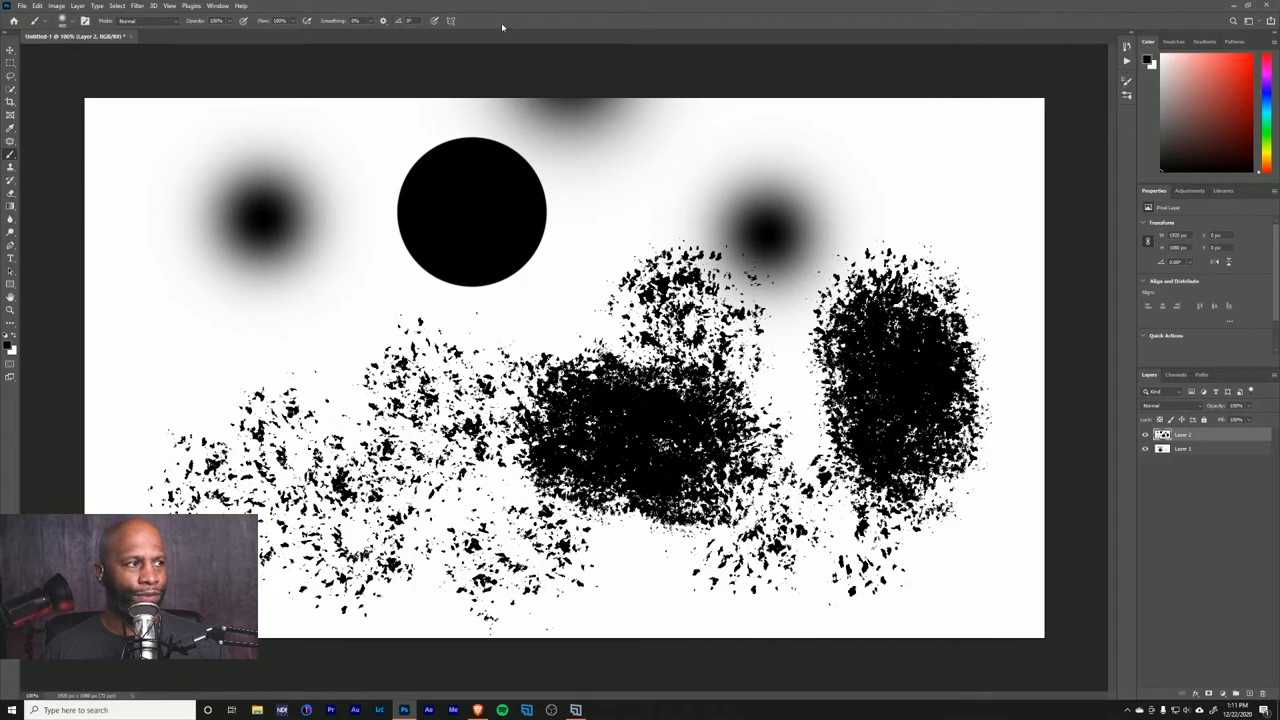
left_click(216, 6)
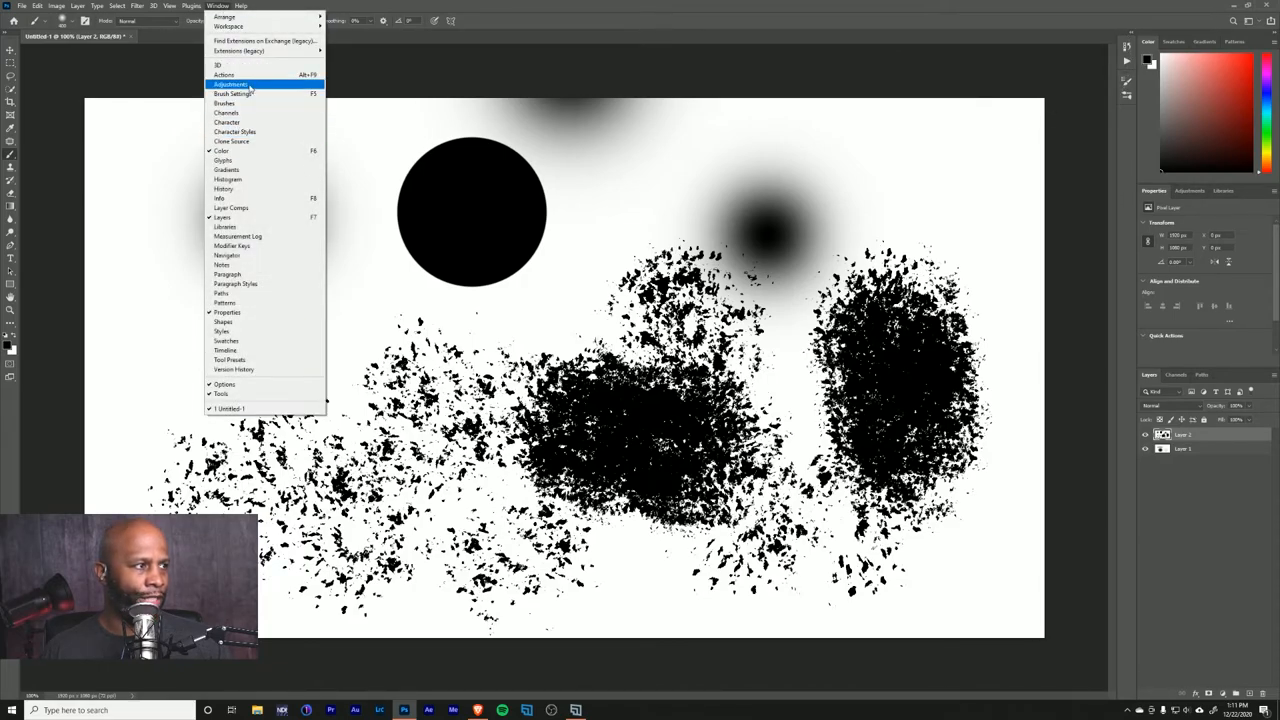
left_click(232, 94)
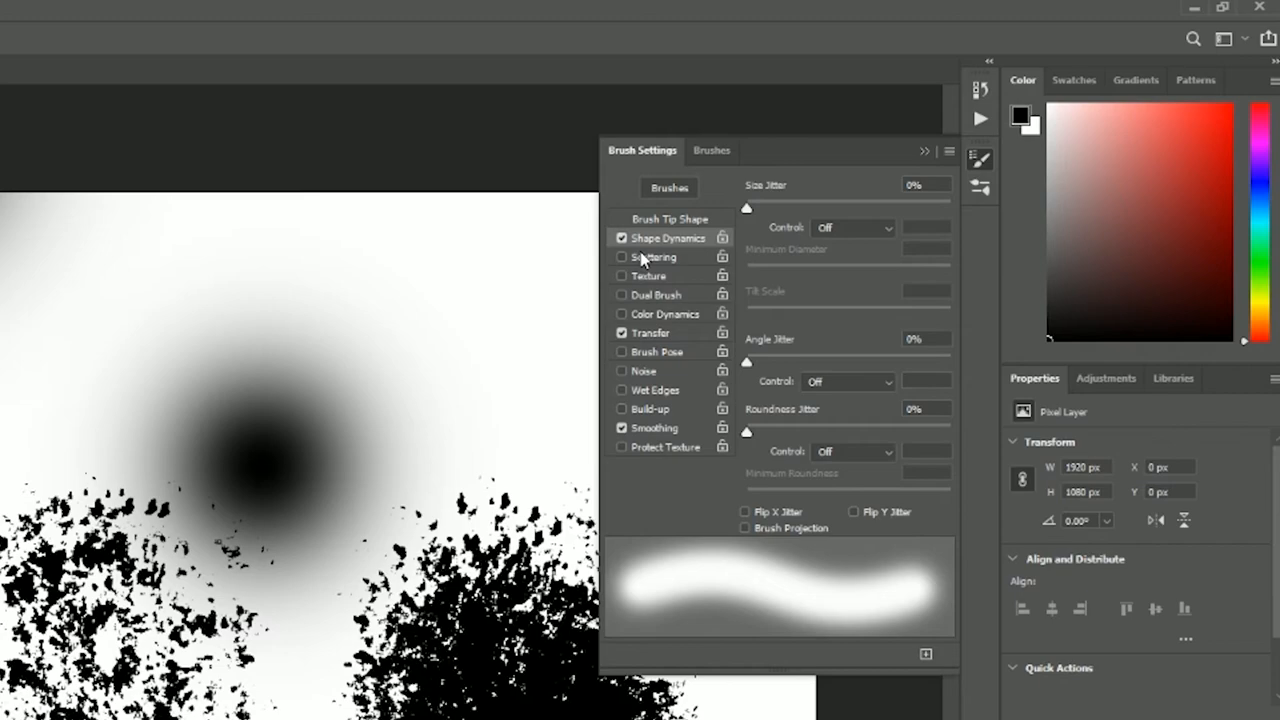
mouse_move(748, 218)
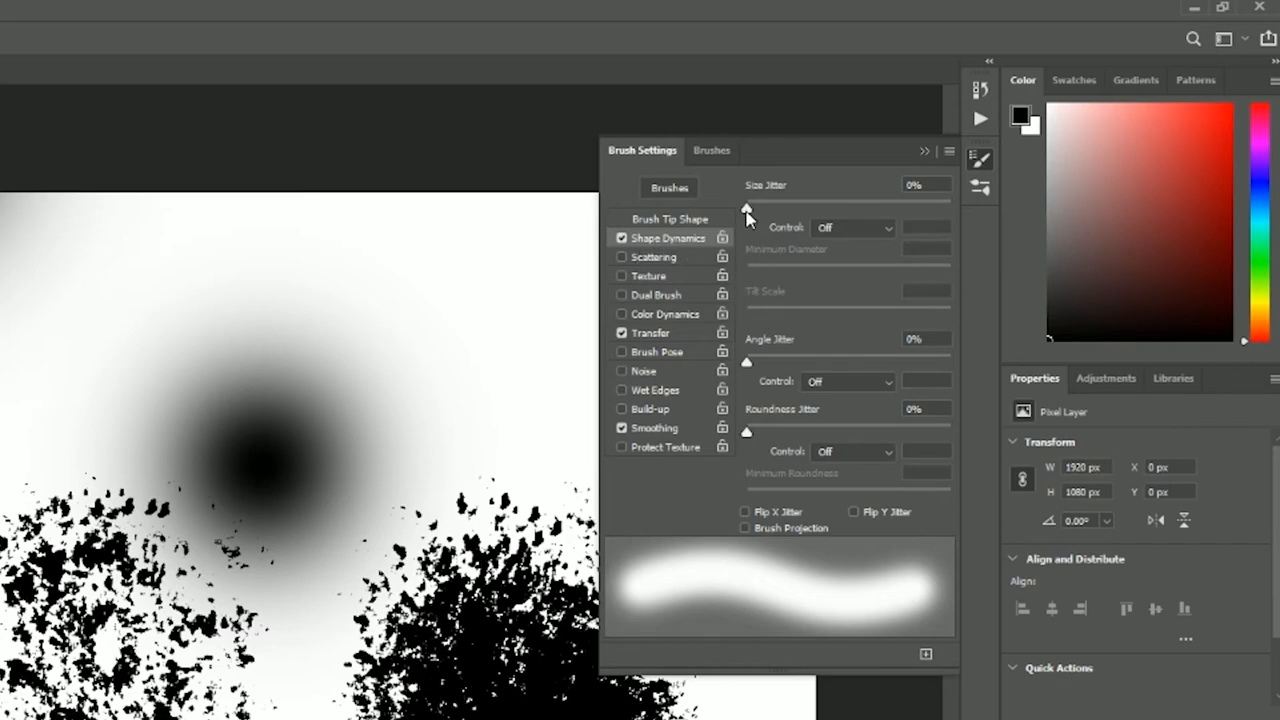
left_click_drag(746, 204, 868, 204)
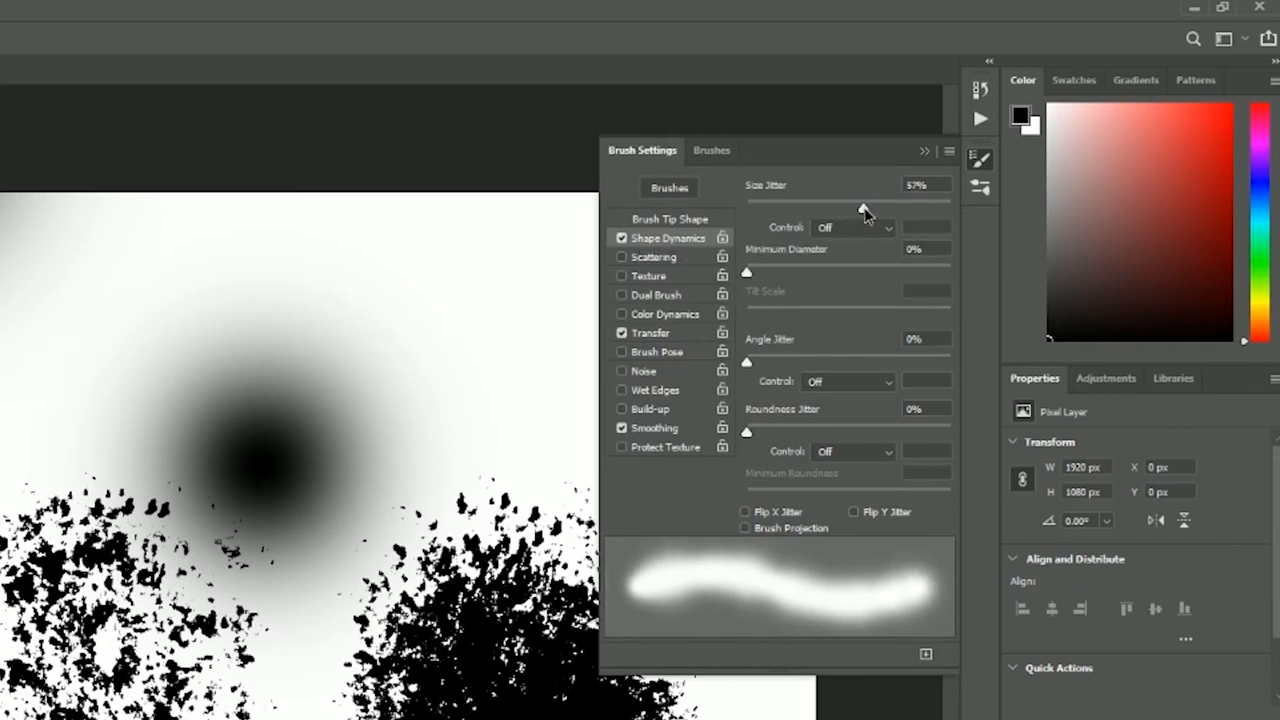
left_click_drag(864, 204, 804, 204)
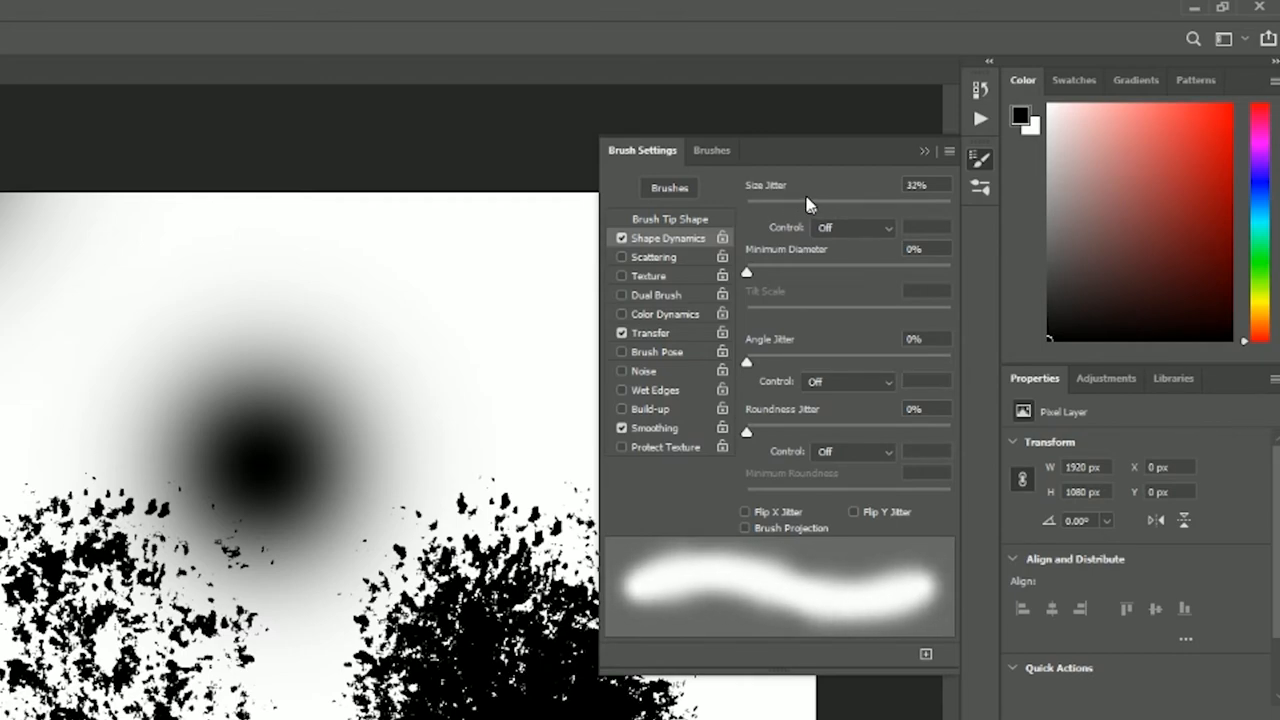
mouse_move(810, 210)
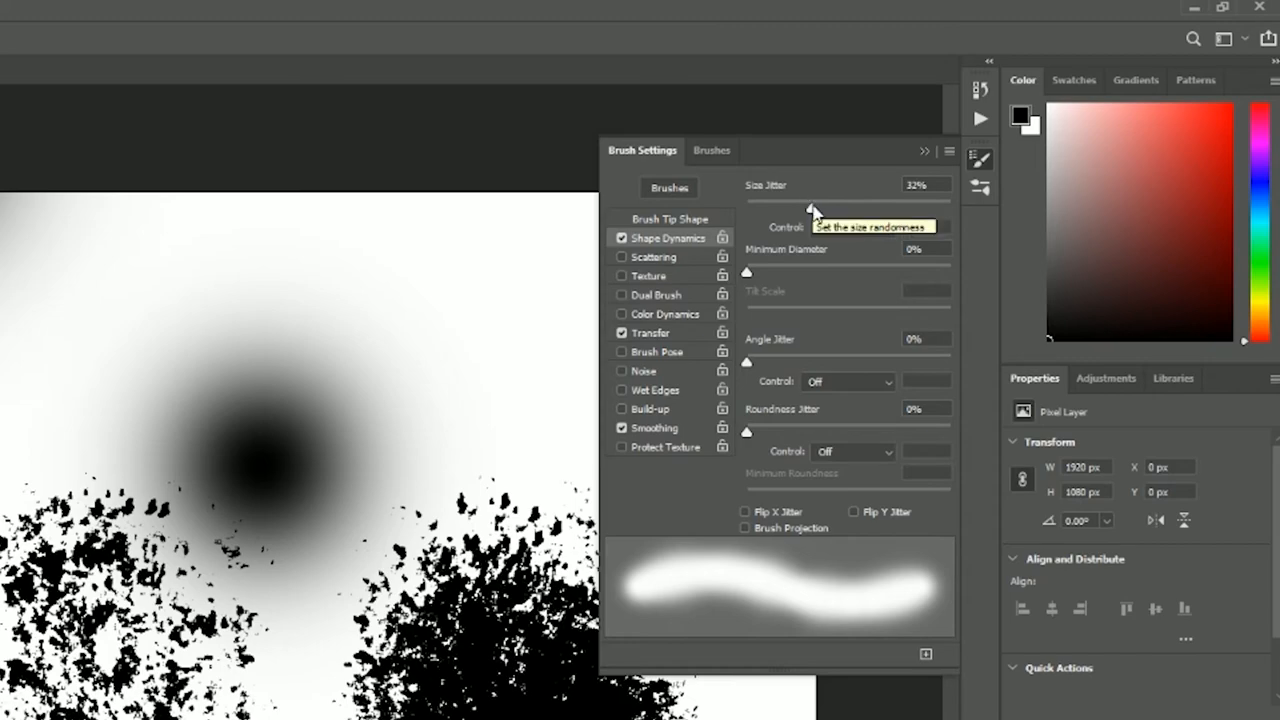
left_click_drag(810, 204, 844, 204)
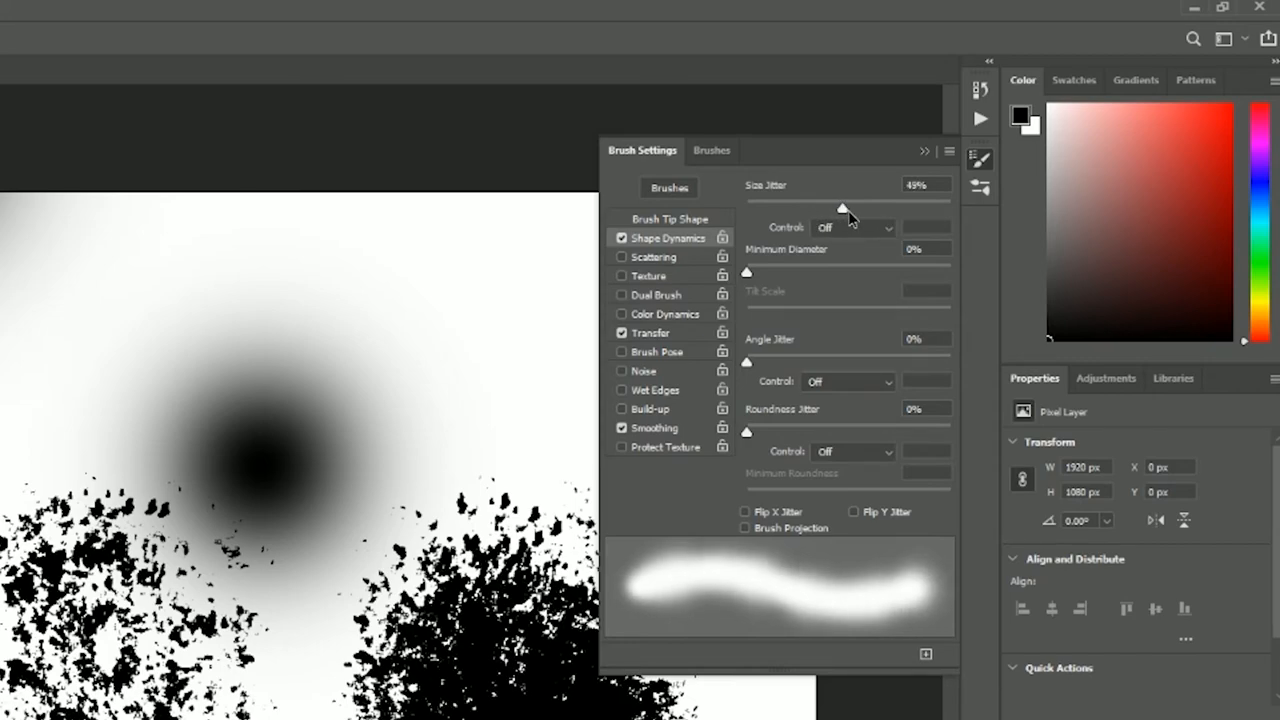
left_click_drag(844, 198, 870, 208)
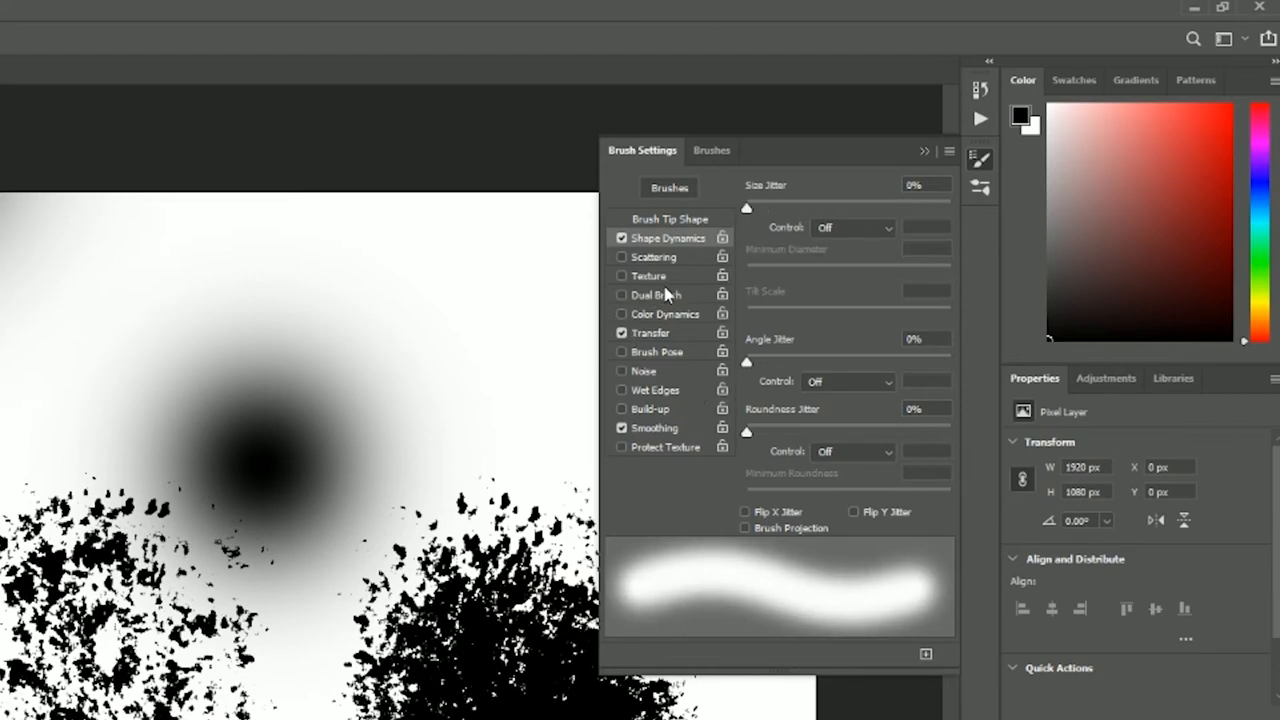
Enable Scattering and set its Control to Pen Pressure
left_click(622, 256)
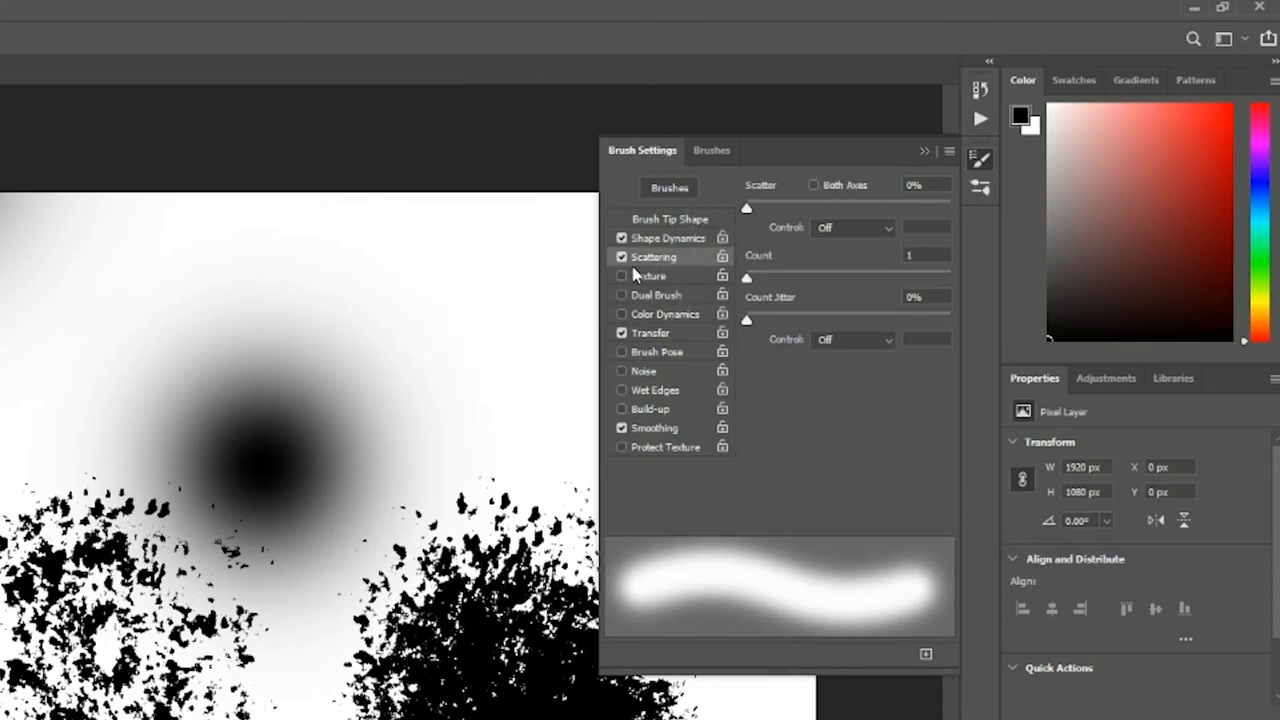
left_click(852, 228)
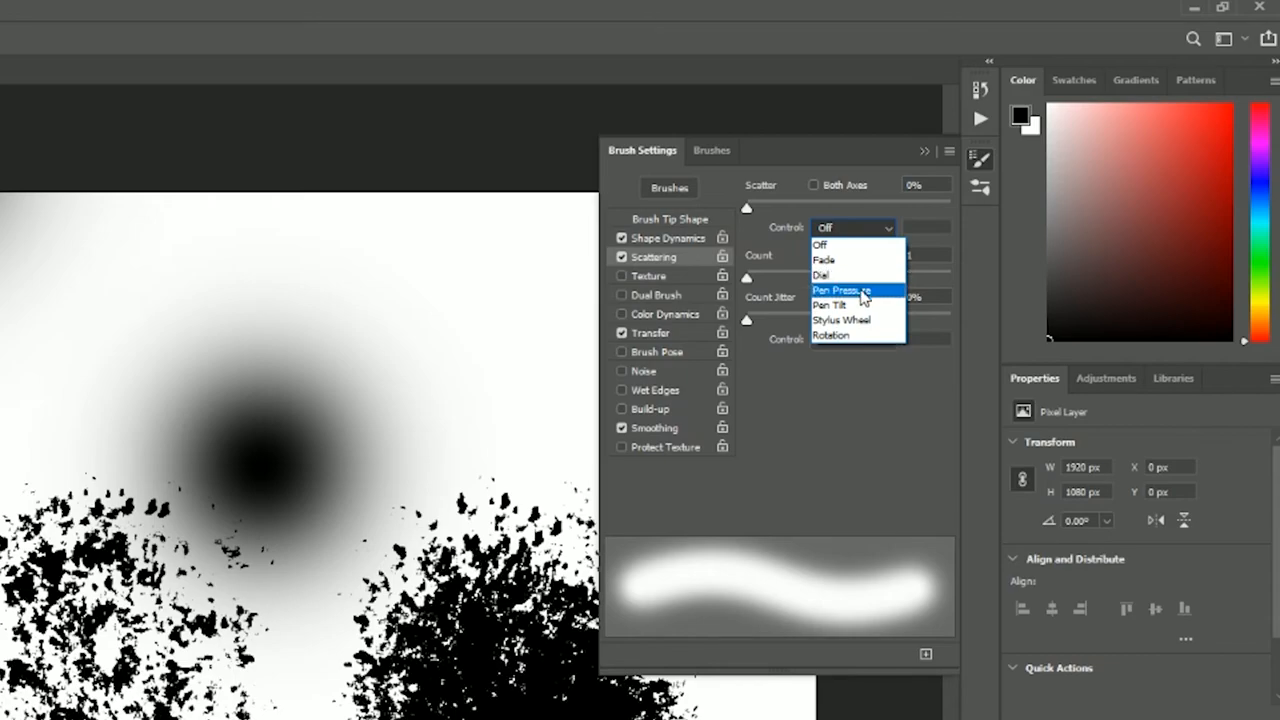
left_click(838, 290)
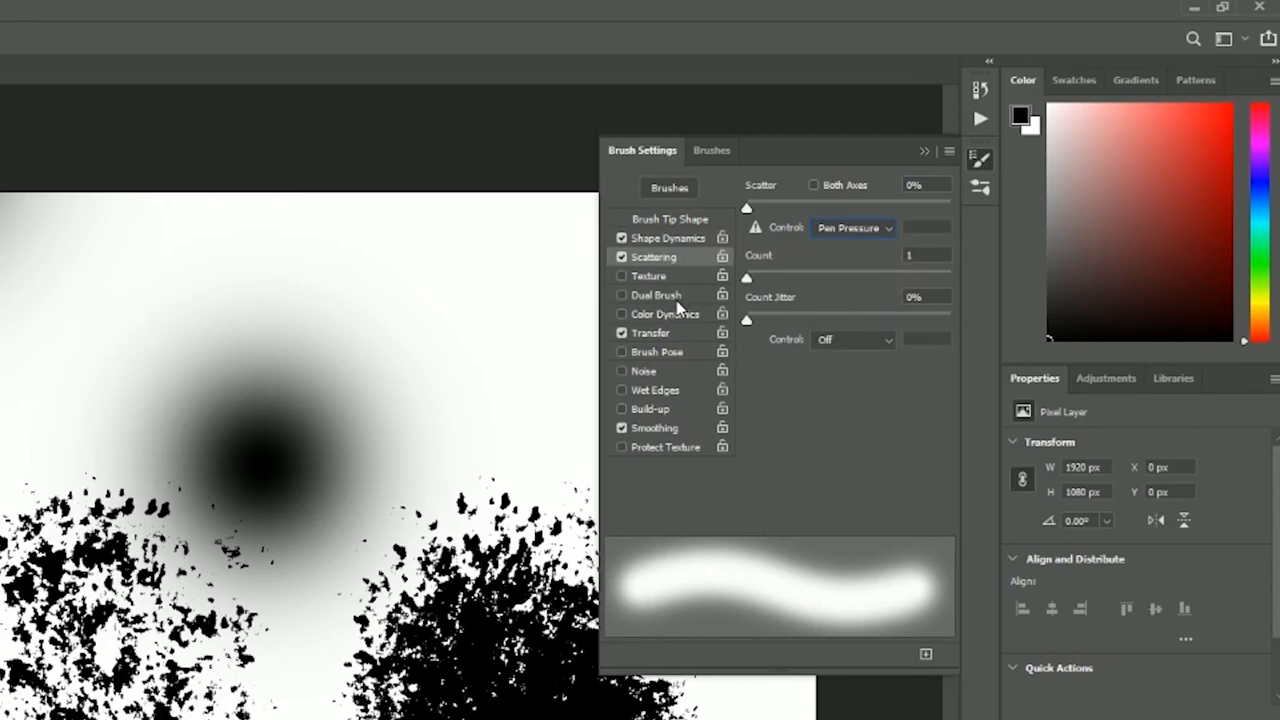
mouse_move(656, 294)
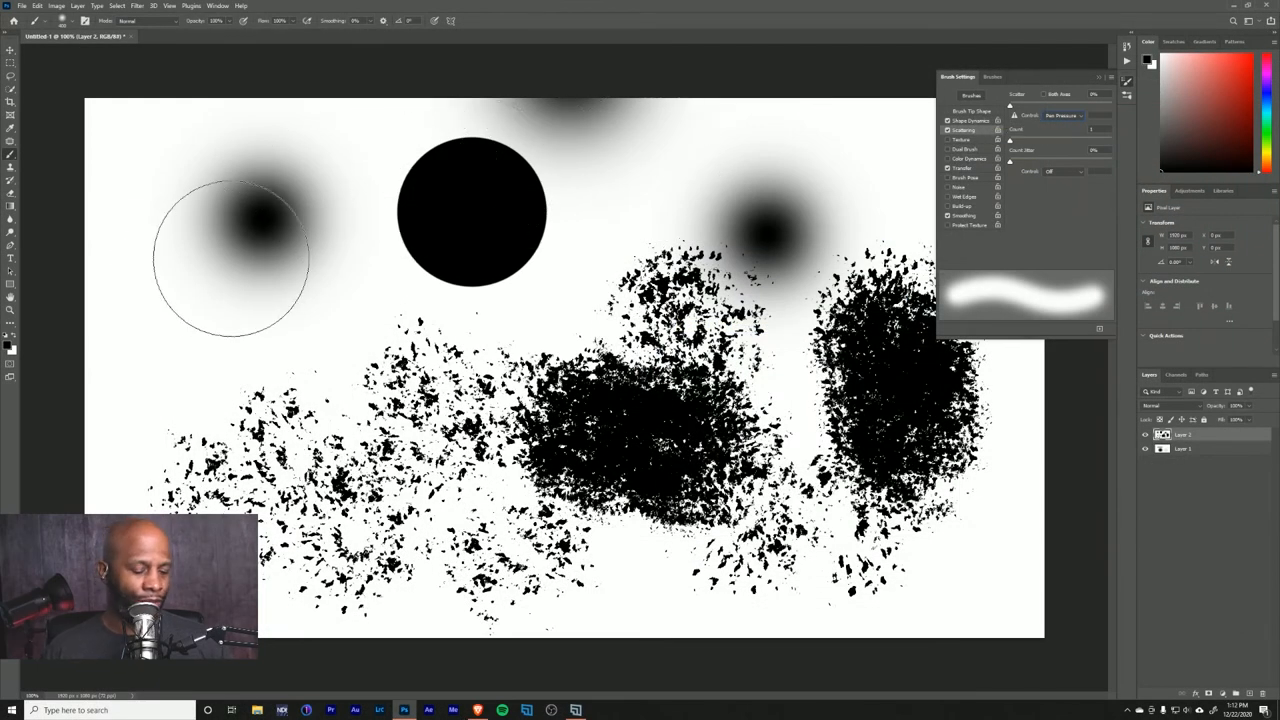
mouse_move(376, 270)
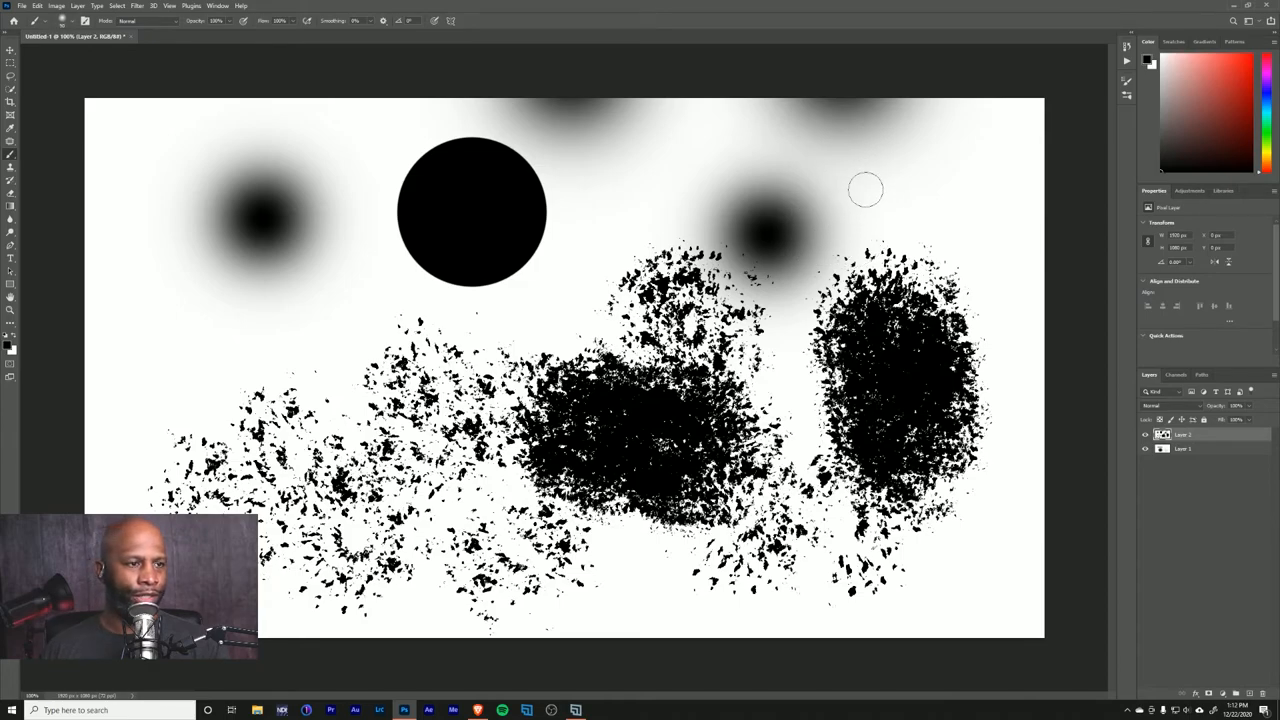
mouse_move(176, 356)
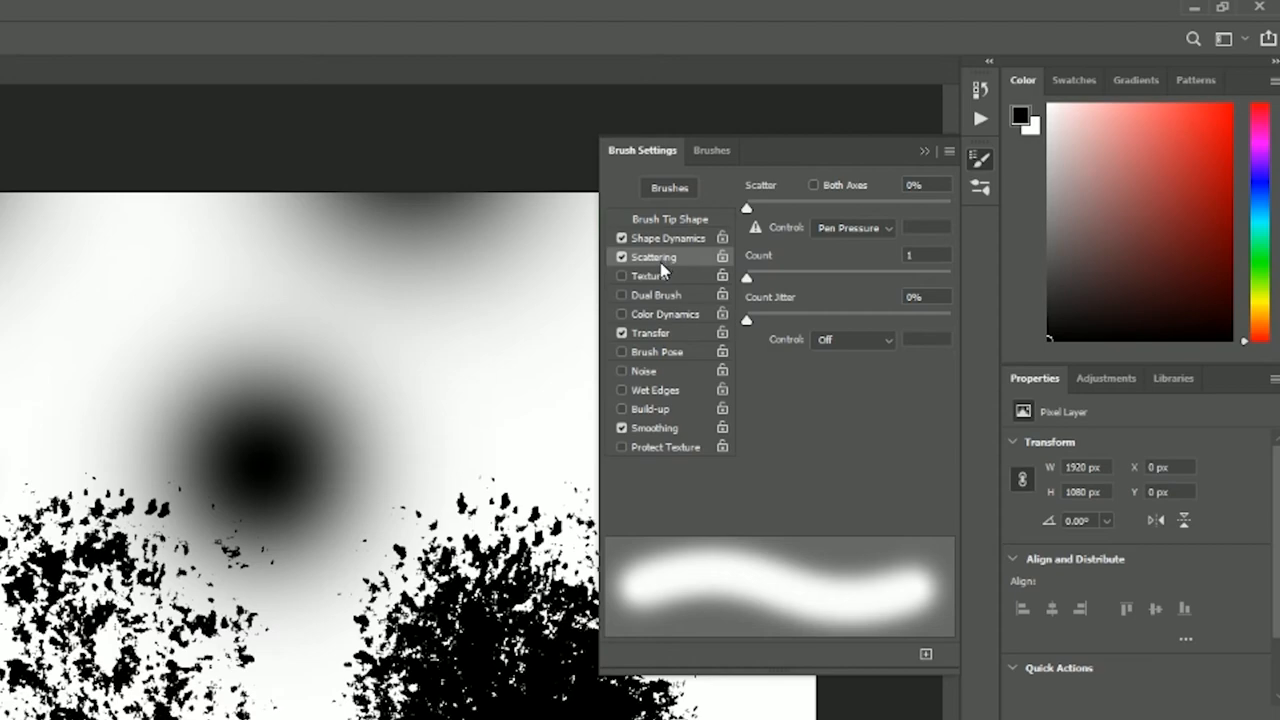
Nudge Count Jitter up and back to 0% with Count at 1, then return to Shape Dynamics
left_click(650, 332)
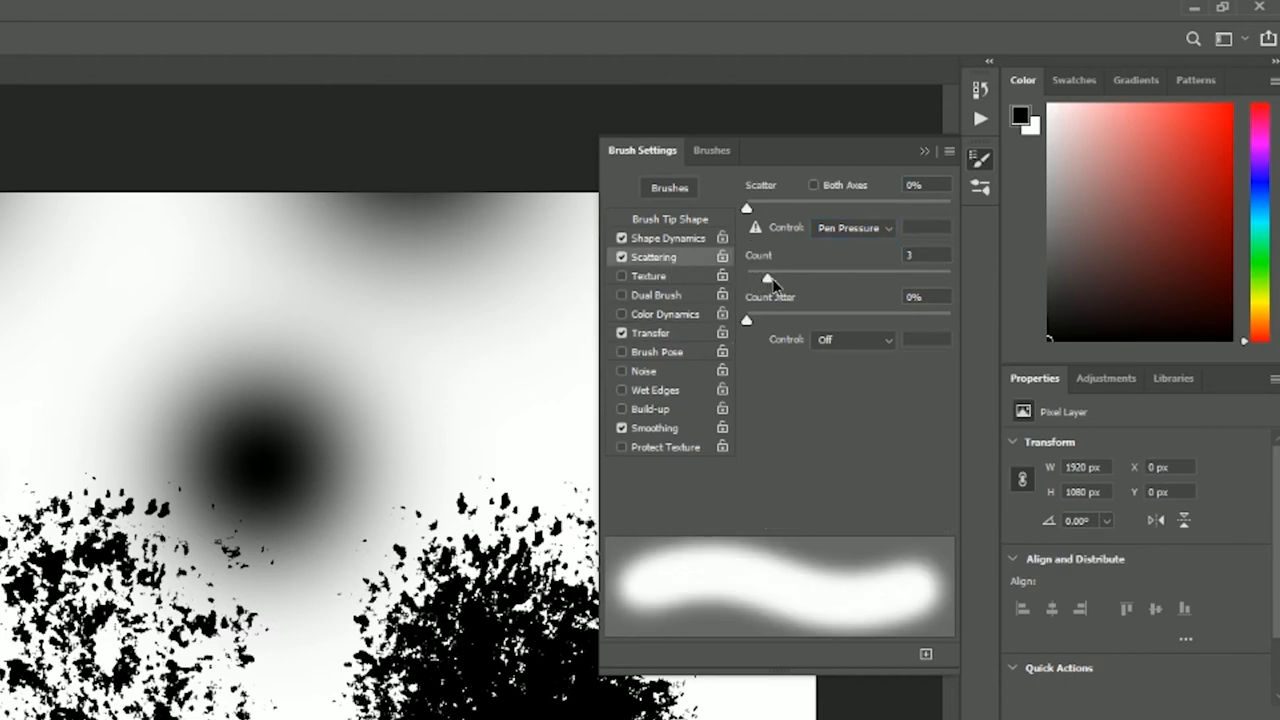
left_click_drag(768, 276, 748, 276)
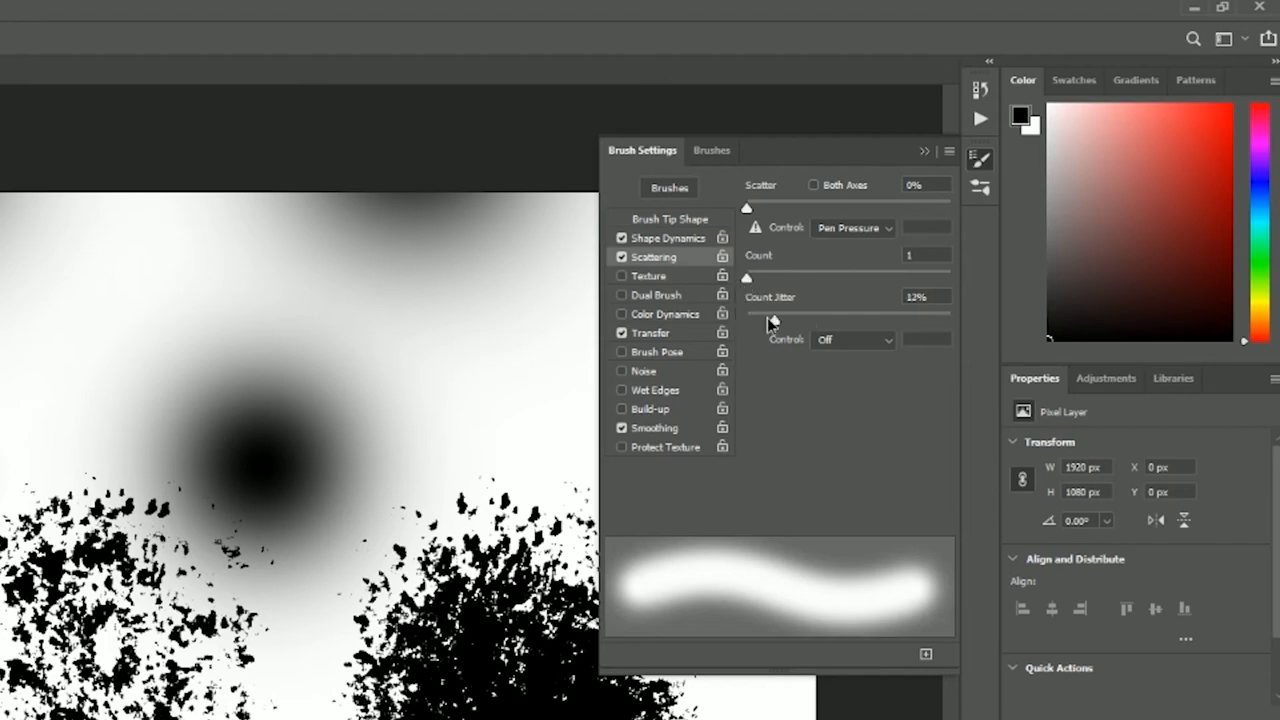
left_click_drag(780, 316, 744, 316)
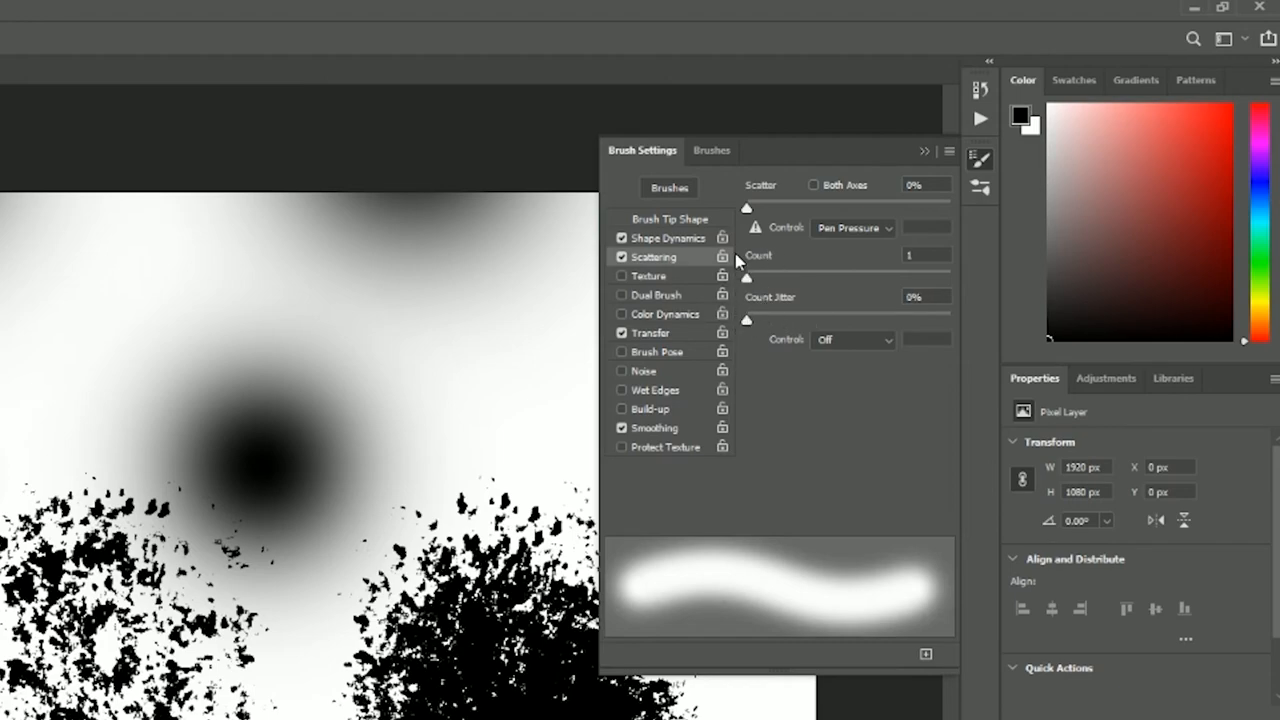
left_click(666, 236)
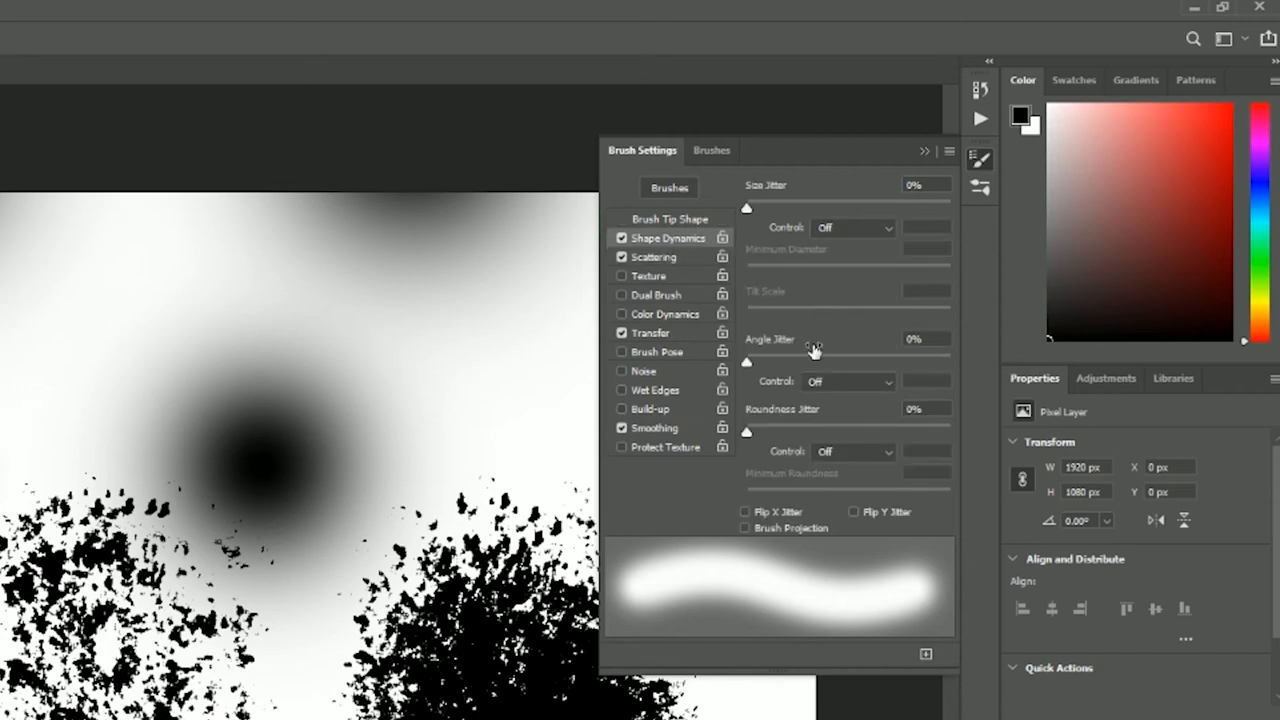
mouse_move(764, 444)
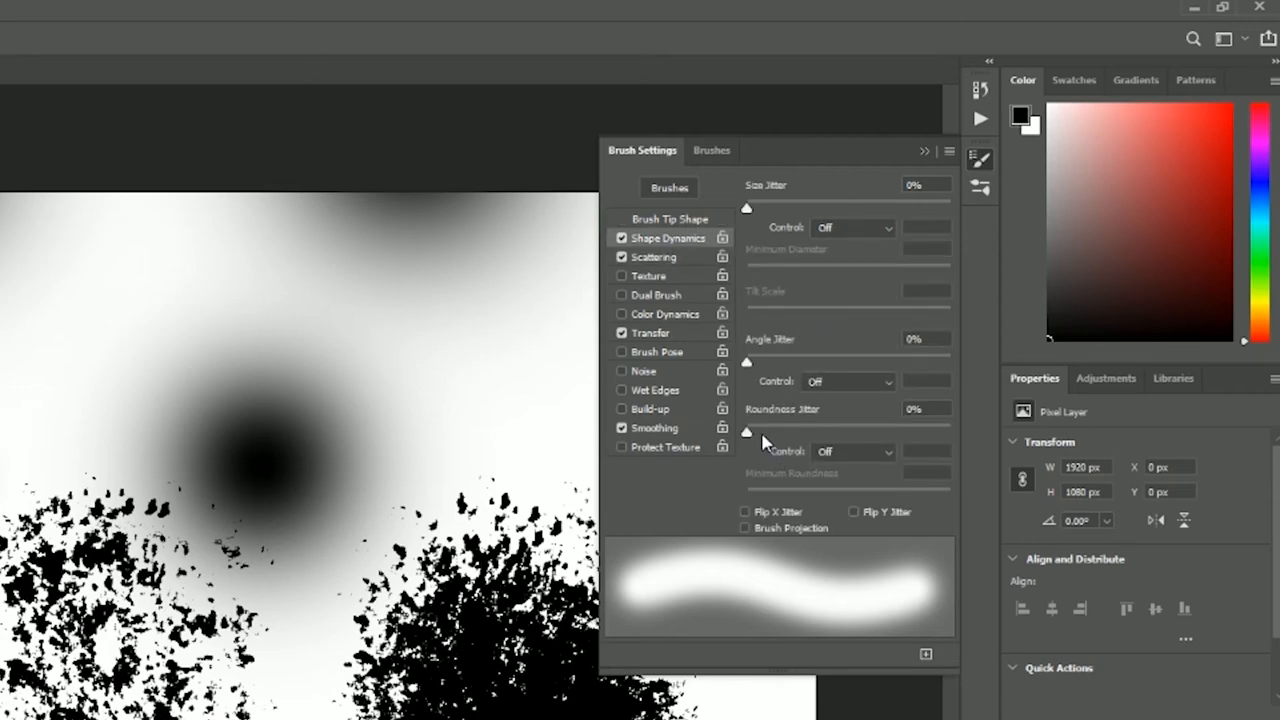
Raise Roundness Jitter to about 49% and set Angle Jitter Control to Pen Pressure
left_click_drag(746, 432, 796, 432)
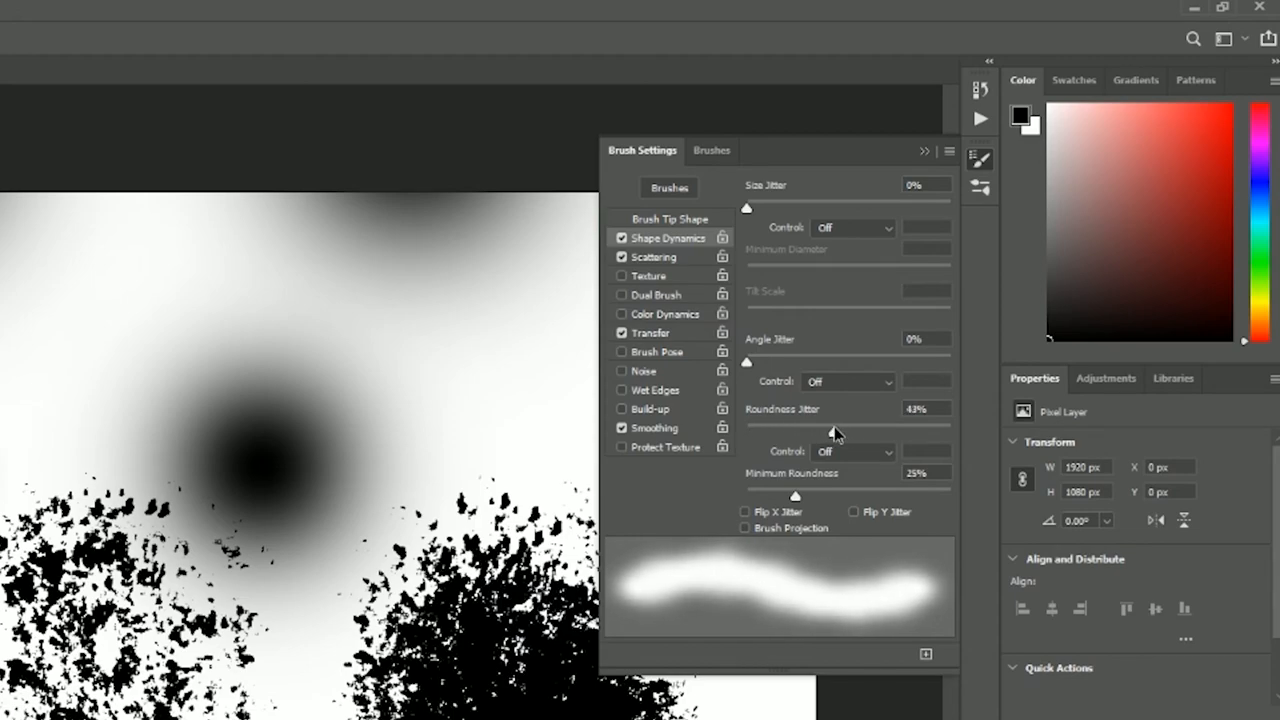
left_click(848, 380)
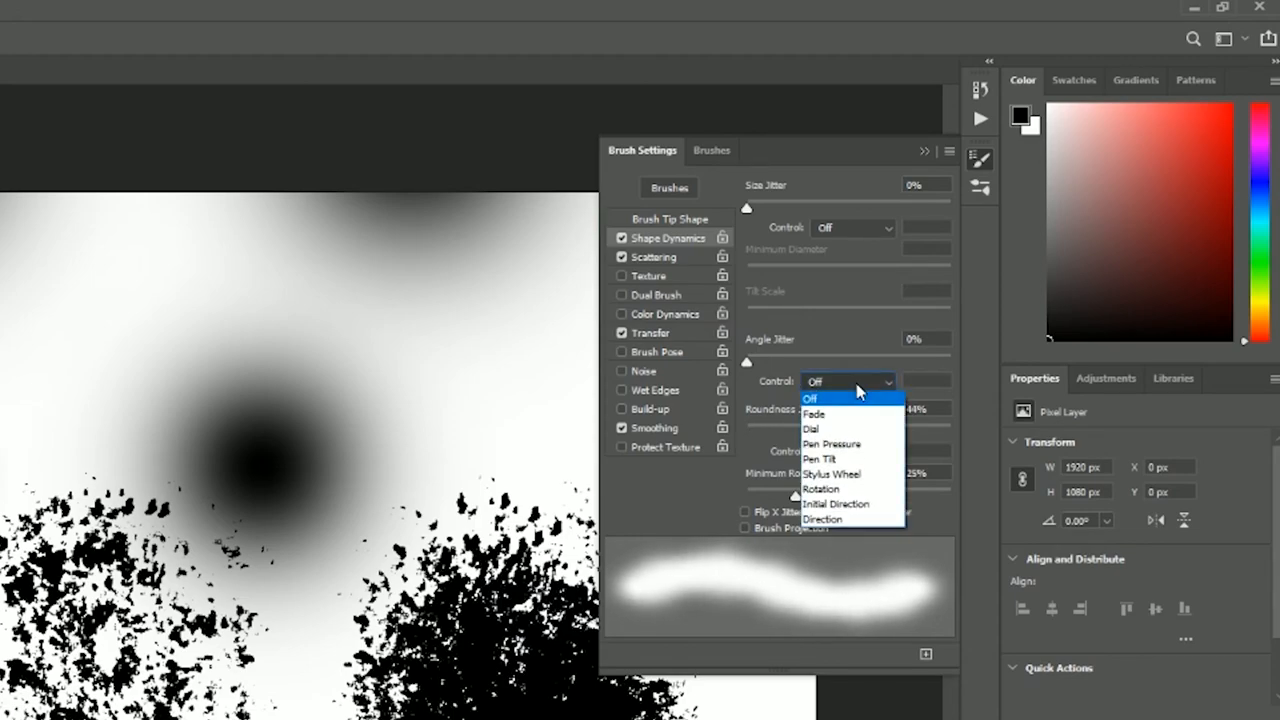
left_click(832, 444)
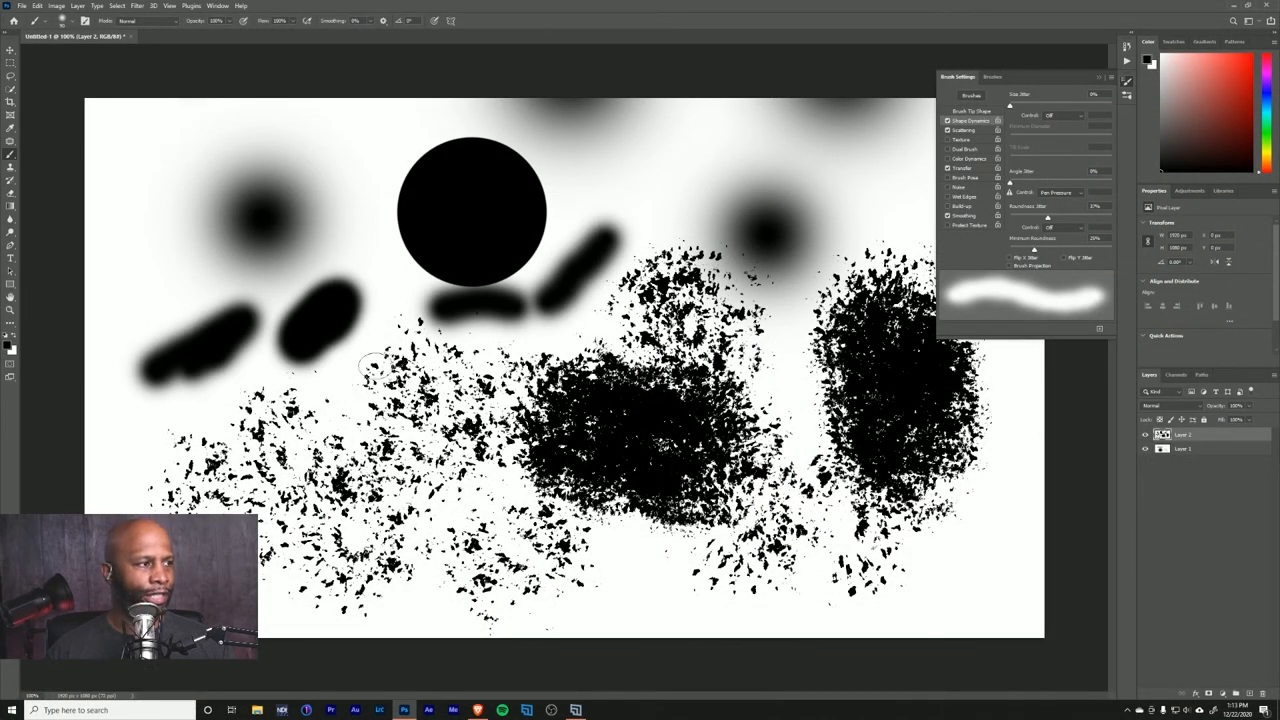
mouse_move(222, 148)
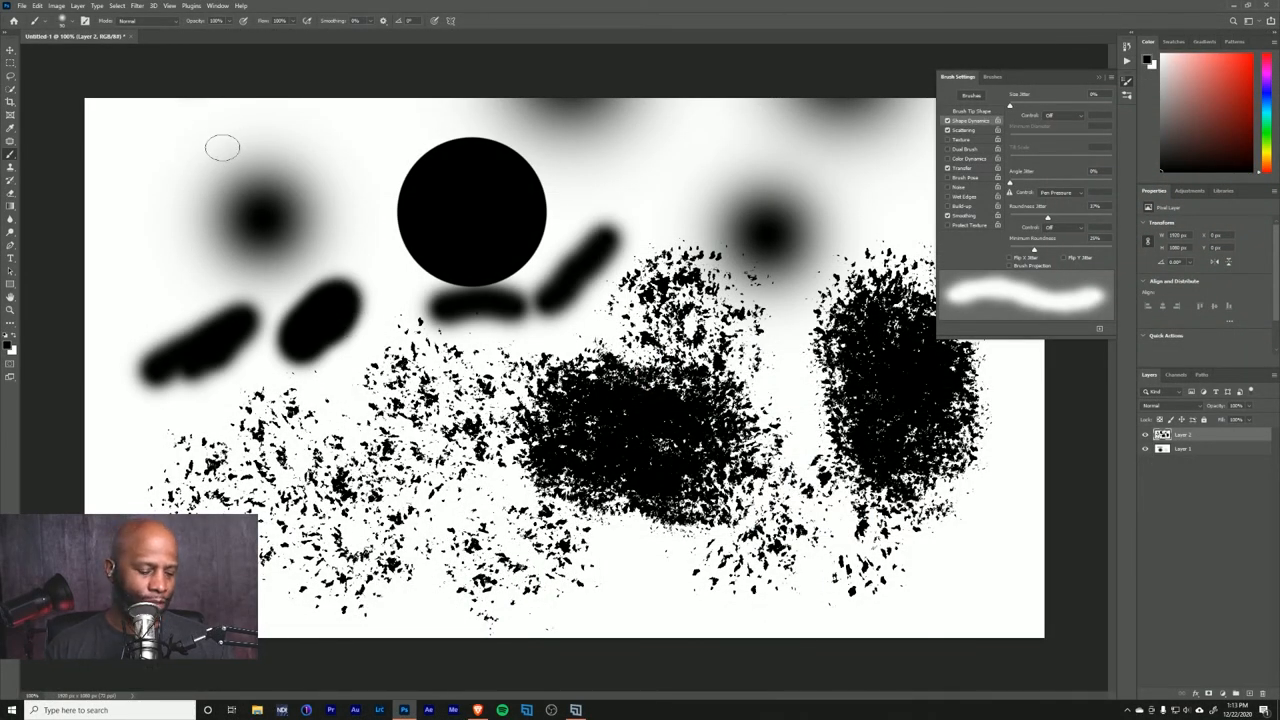
mouse_move(148, 144)
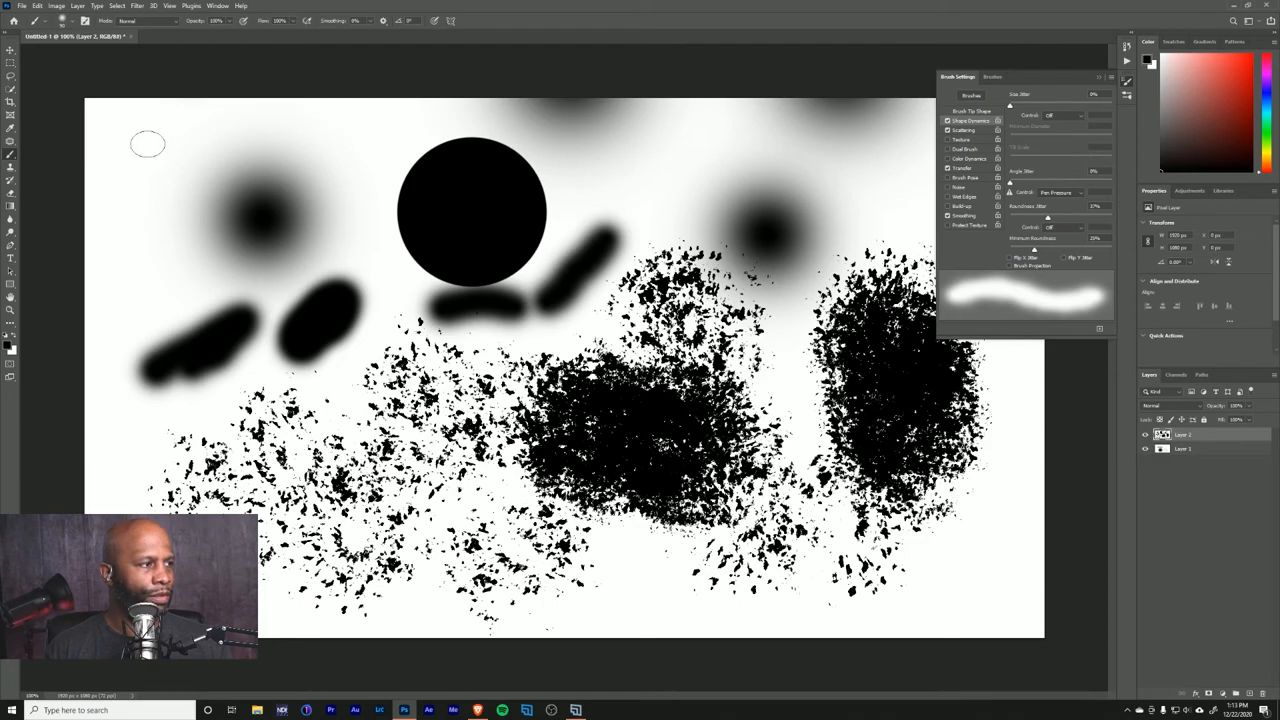
Paint oval dabs at the top-left and a stroke arcing toward the black circle
left_click(136, 148)
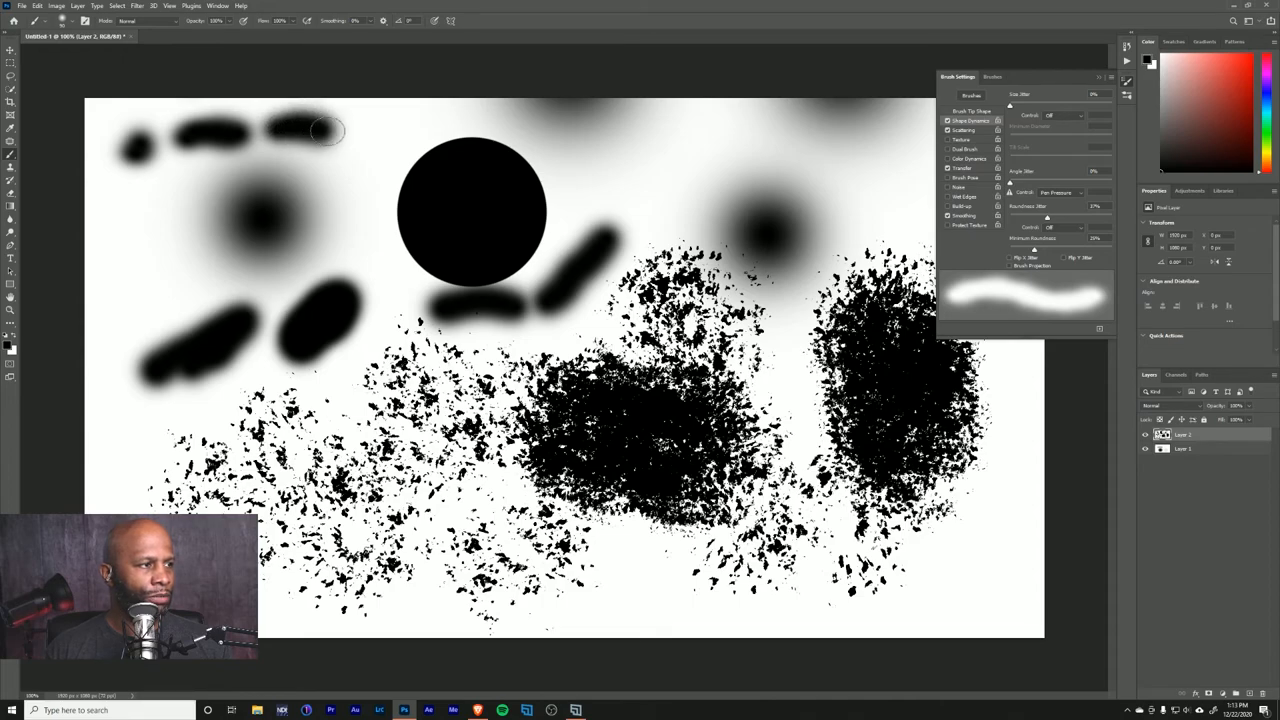
left_click_drag(320, 130, 384, 140)
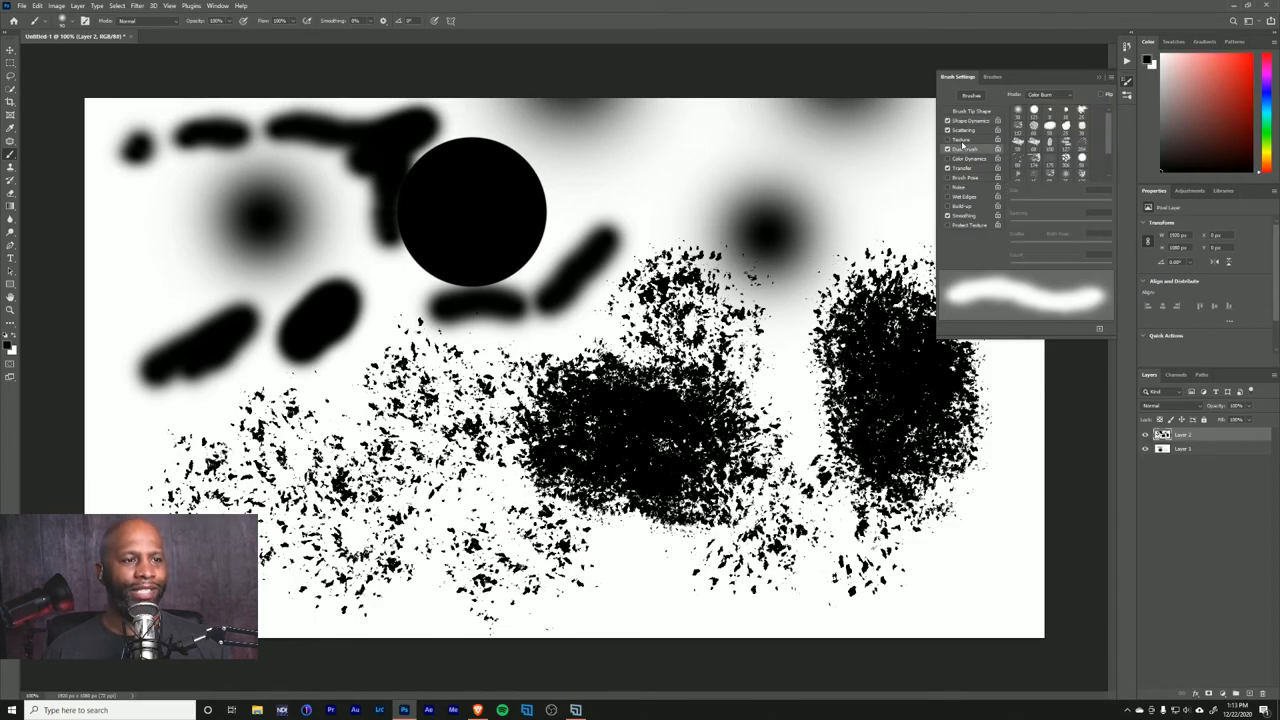
Enable Texture for the brush, then go back to Shape Dynamics
left_click(962, 140)
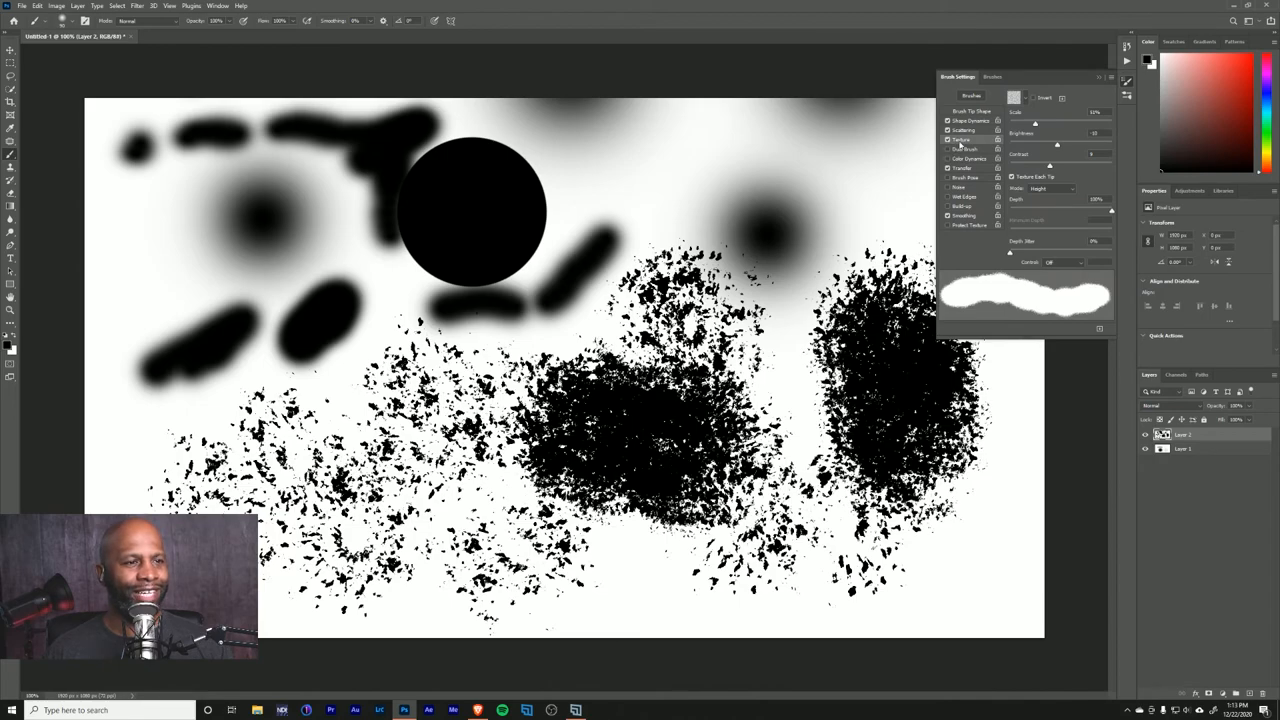
left_click(968, 120)
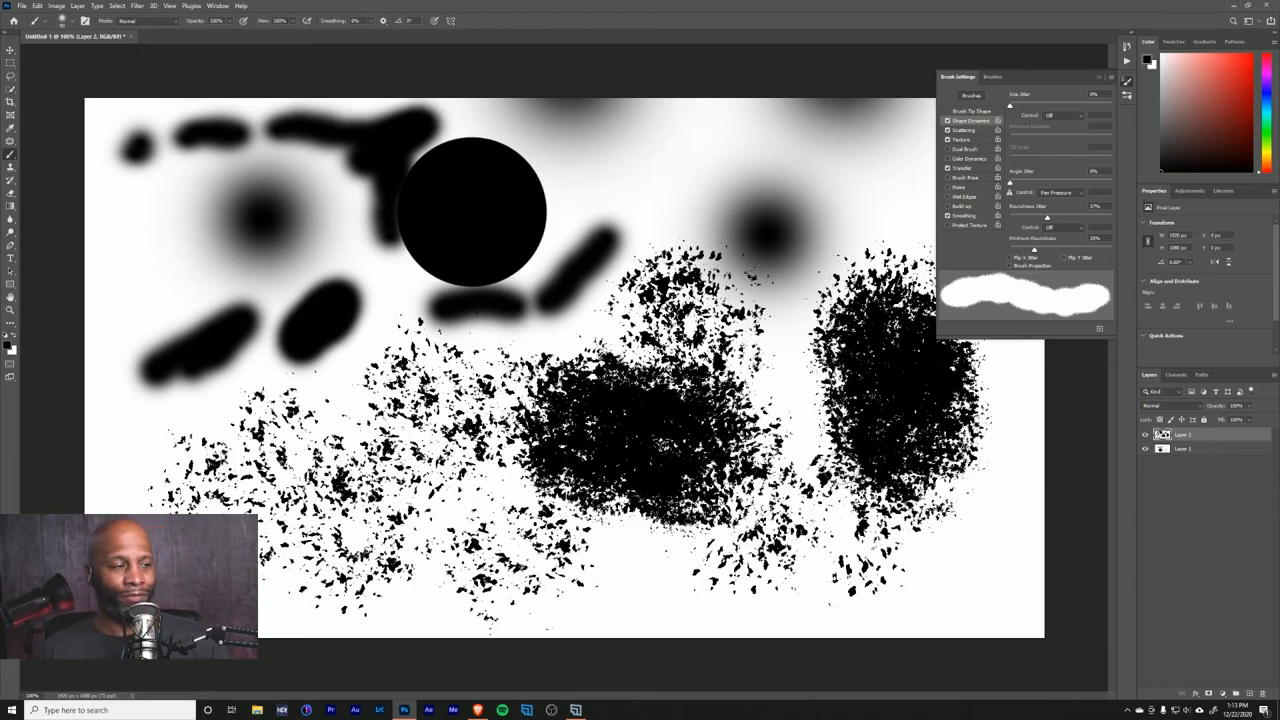
mouse_move(820, 450)
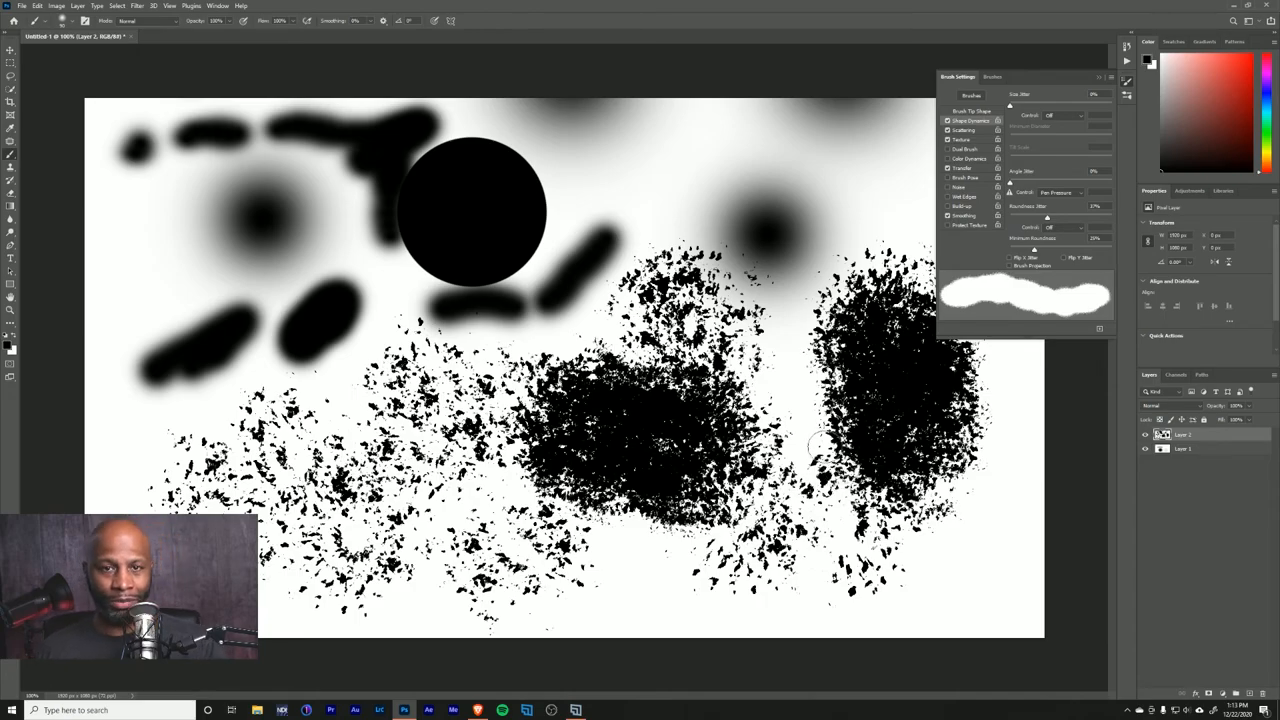